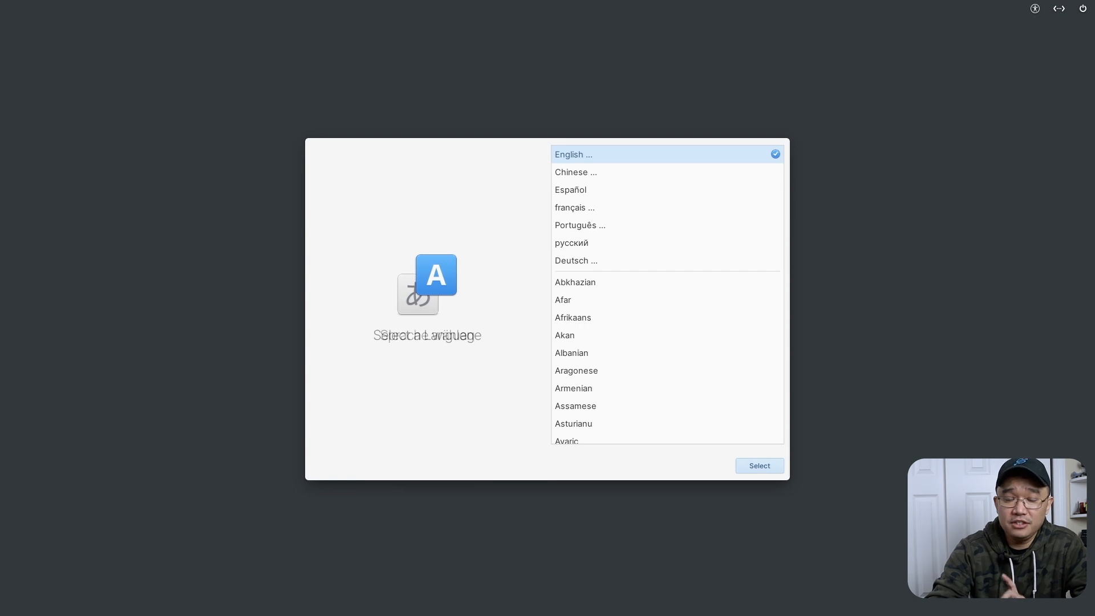
Step: Confirm the install language, restart the device, and pick the first-run setup language
left_click(760, 465)
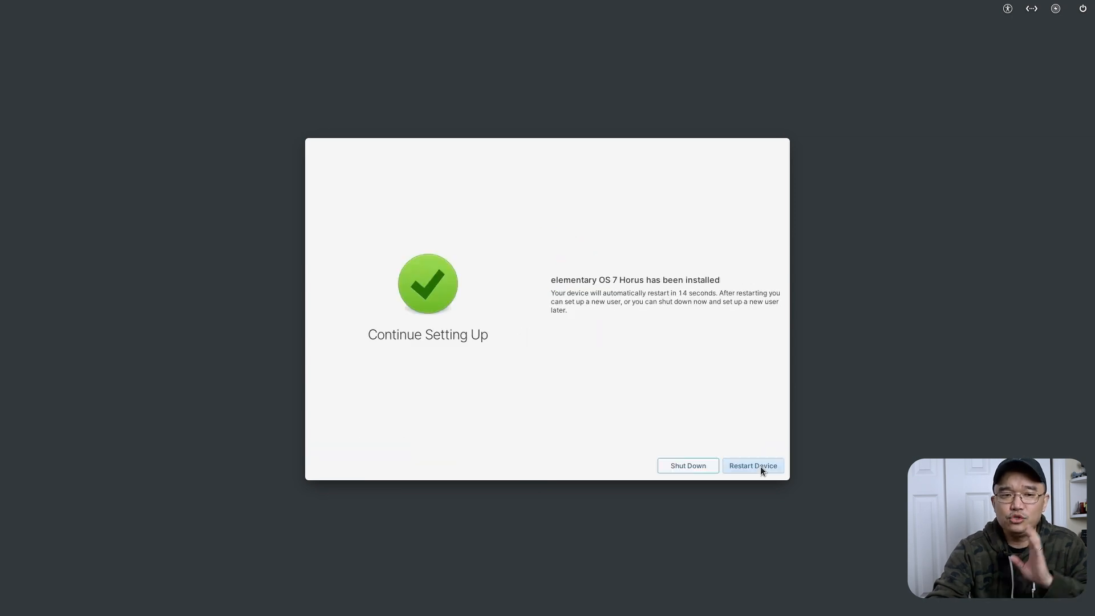
left_click(752, 465)
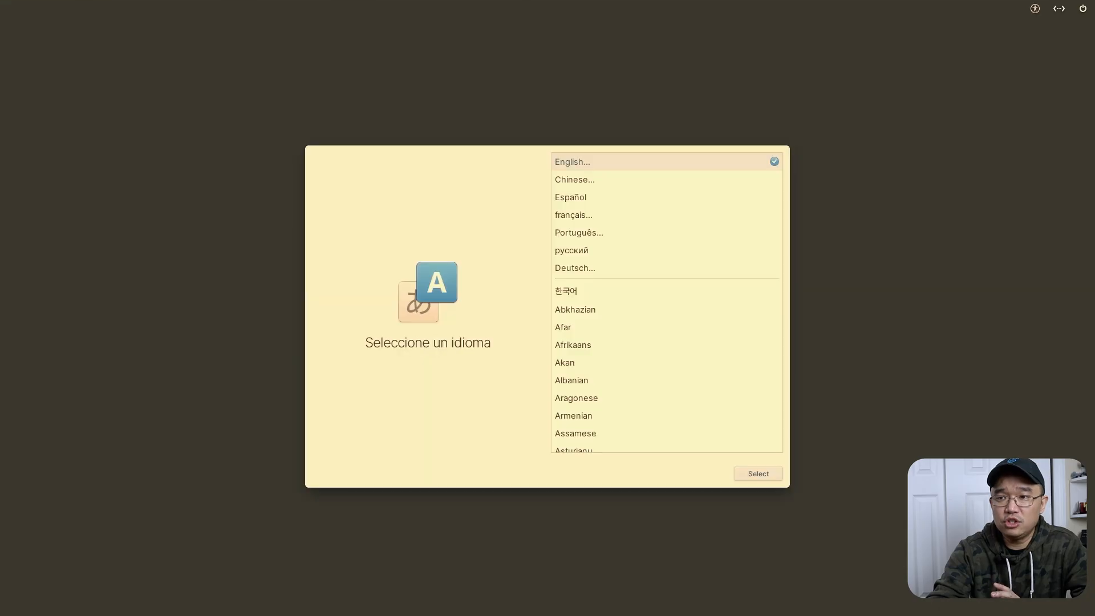
left_click(758, 473)
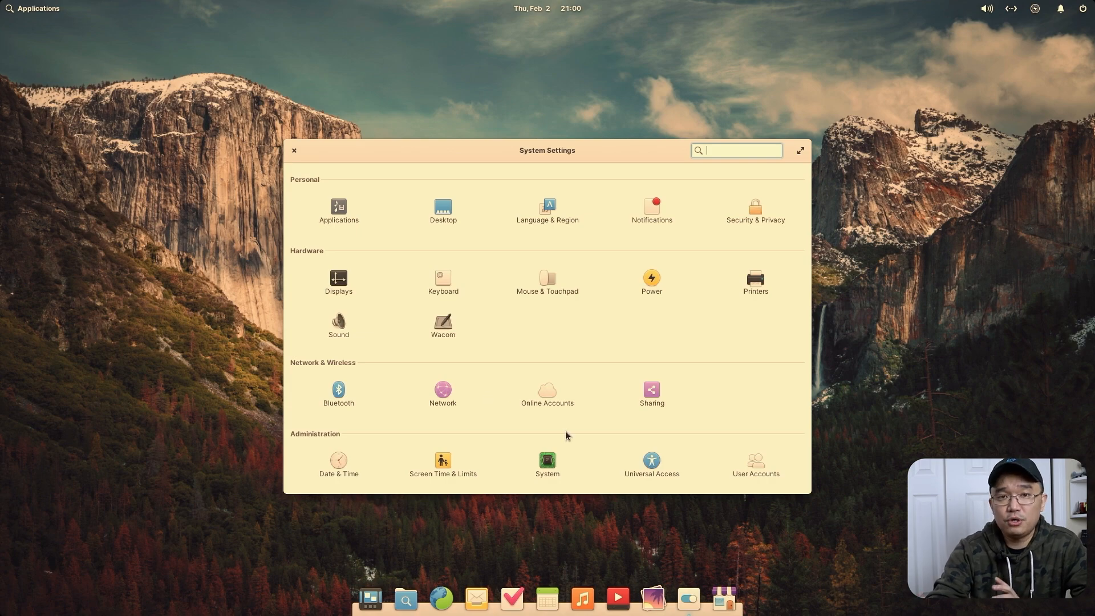
Step: Close the System Settings window to leave the desktop clear
left_click(294, 151)
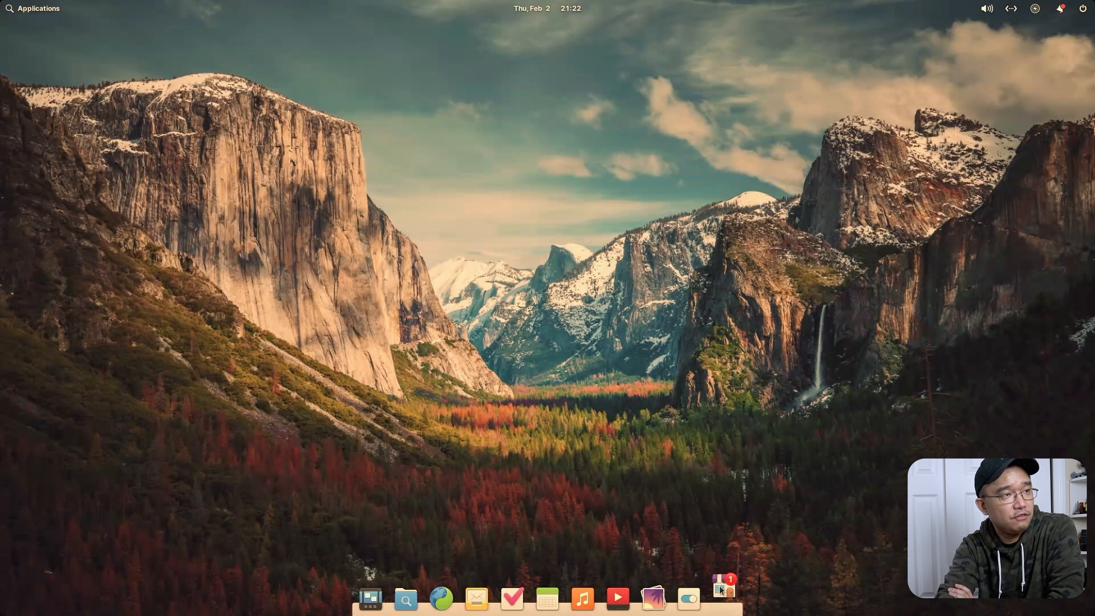
Step: Launch AppCenter, show the installed apps and updates, and start the runtime updates
left_click(723, 599)
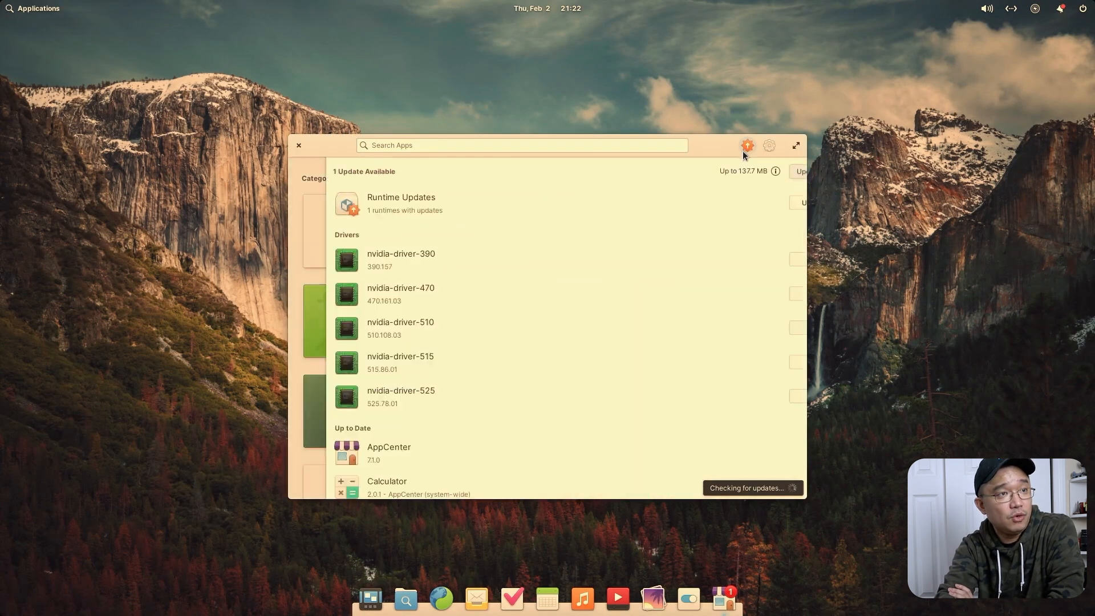
left_click(748, 144)
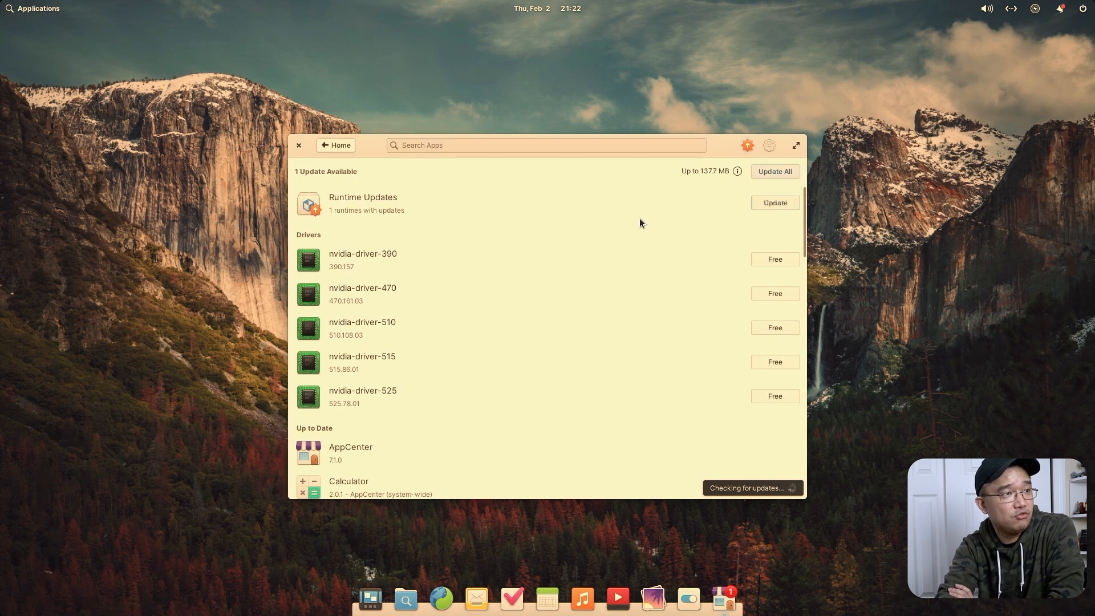
left_click(773, 203)
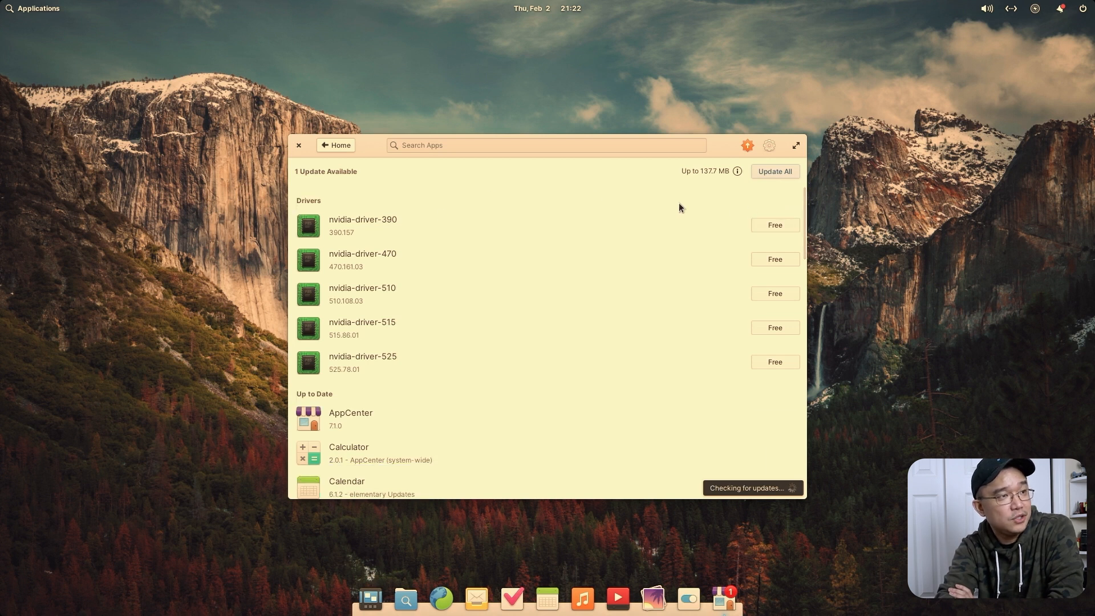
mouse_move(474, 195)
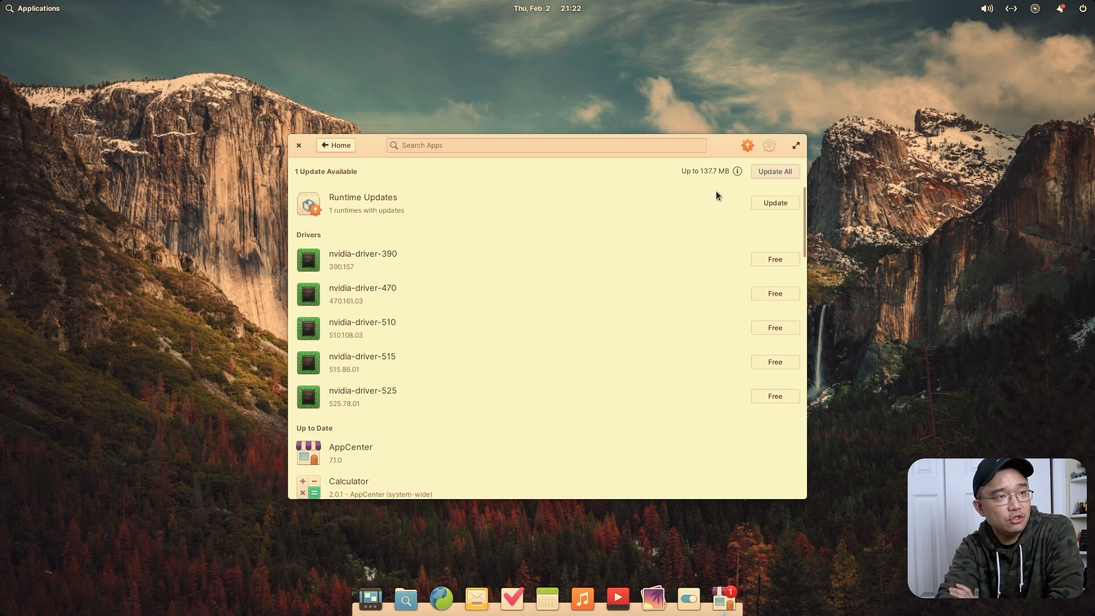
mouse_move(748, 211)
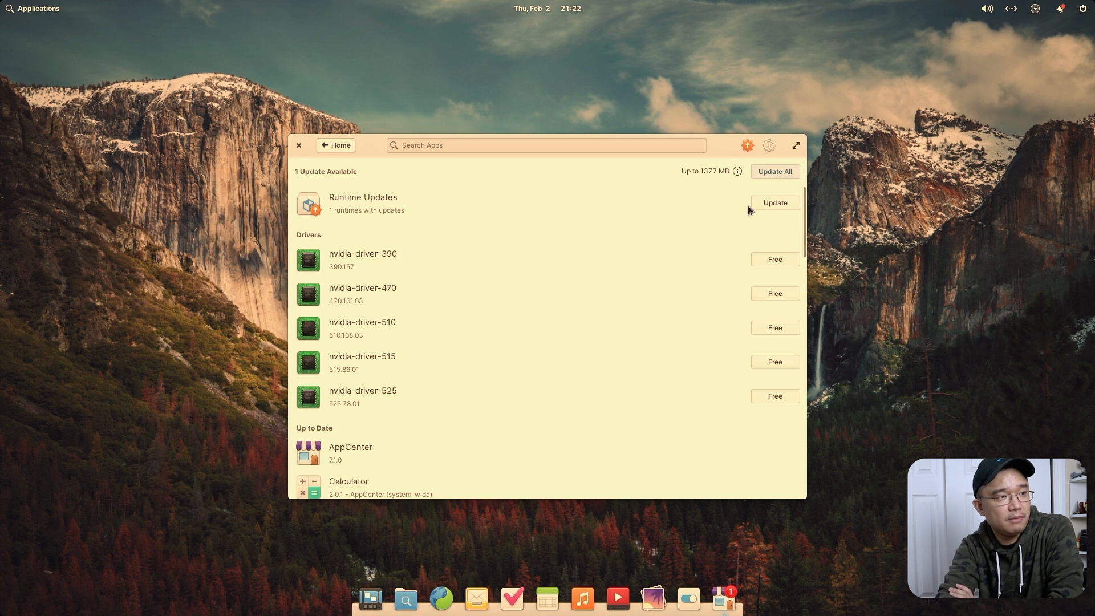
mouse_move(399, 389)
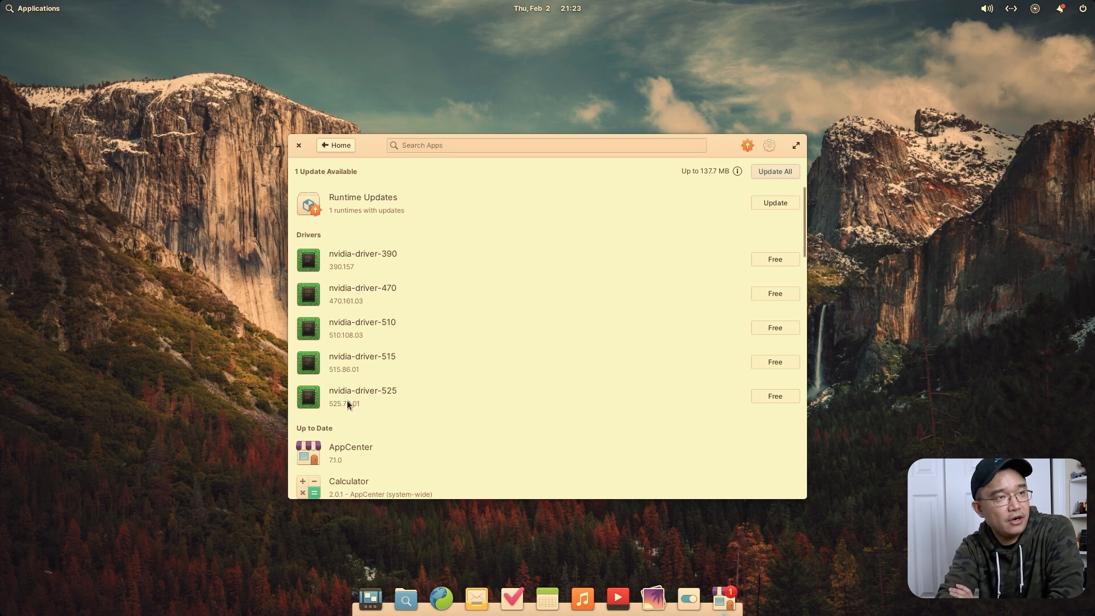
mouse_move(701, 406)
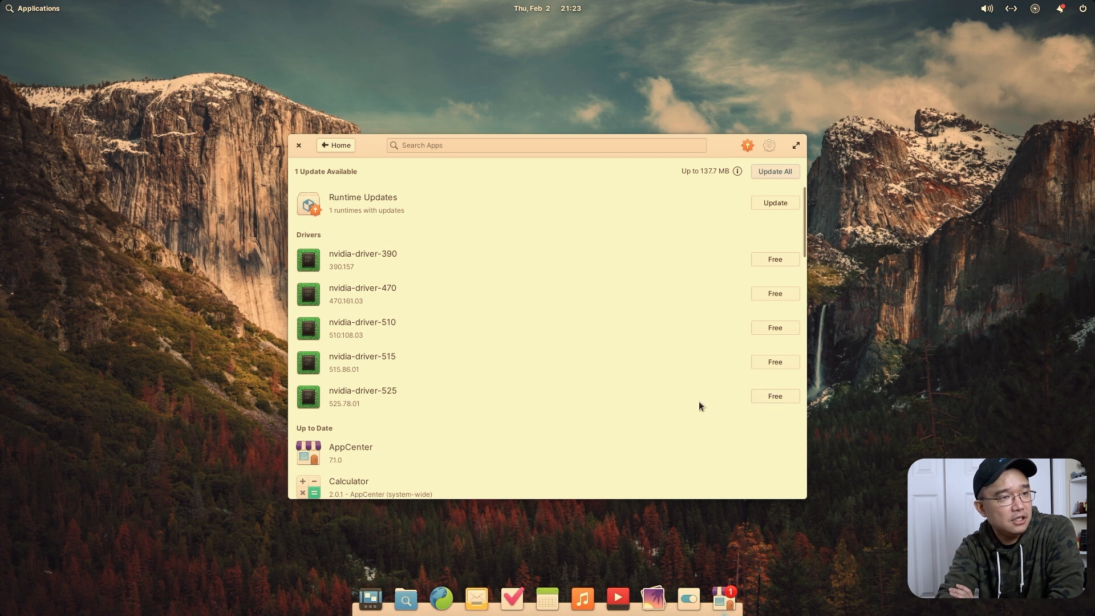
mouse_move(392, 395)
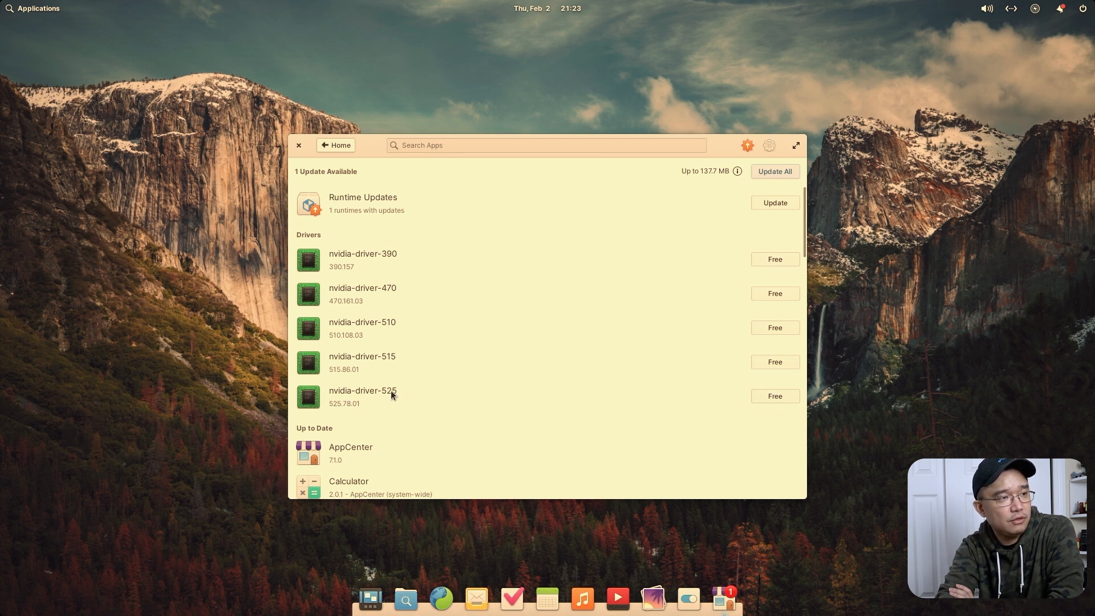
Step: Start then cancel the nvidia-driver-525 install, view its details page, and return to the list
left_click(774, 395)
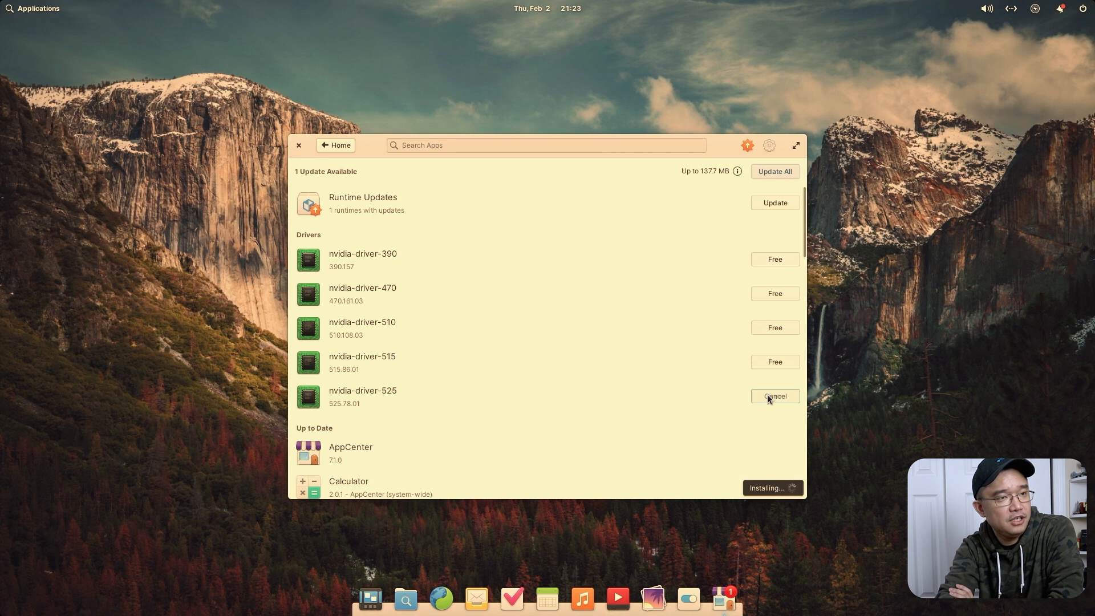
left_click(774, 396)
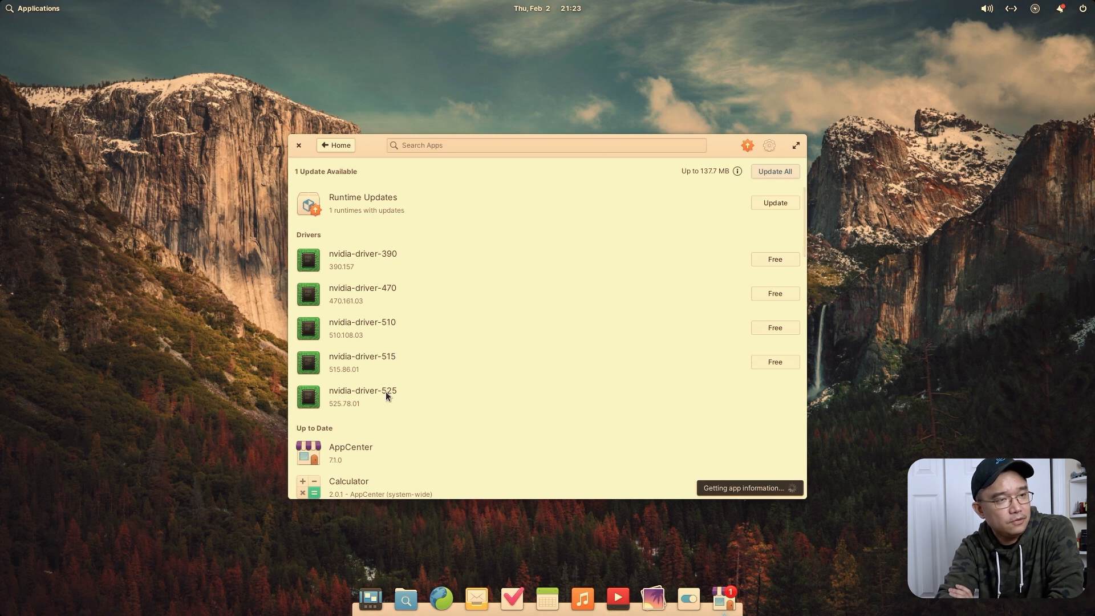
mouse_move(739, 503)
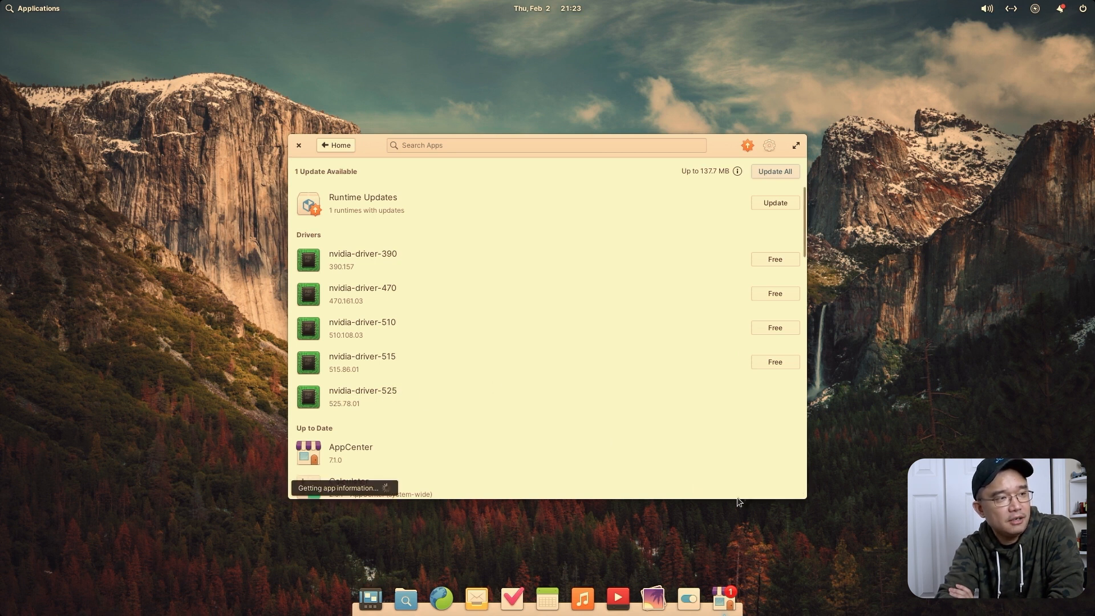
mouse_move(396, 391)
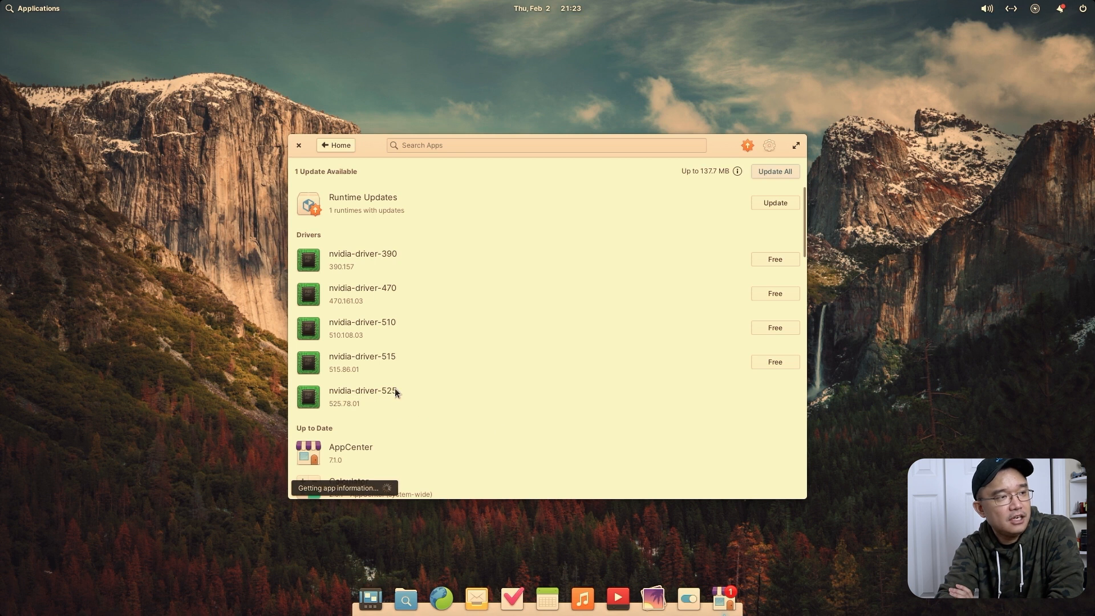
left_click(362, 396)
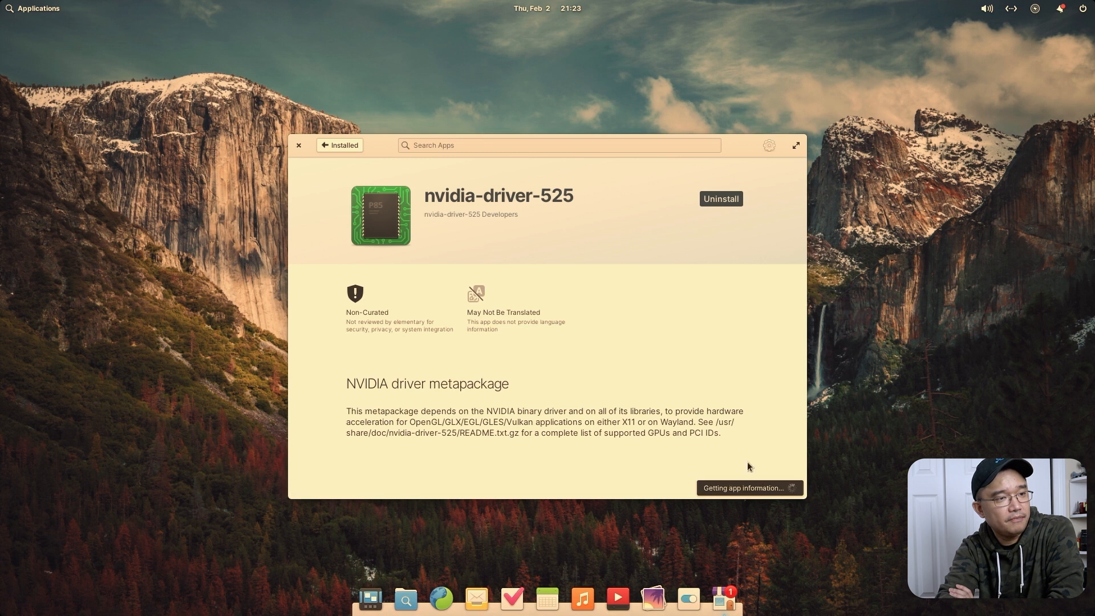
mouse_move(570, 319)
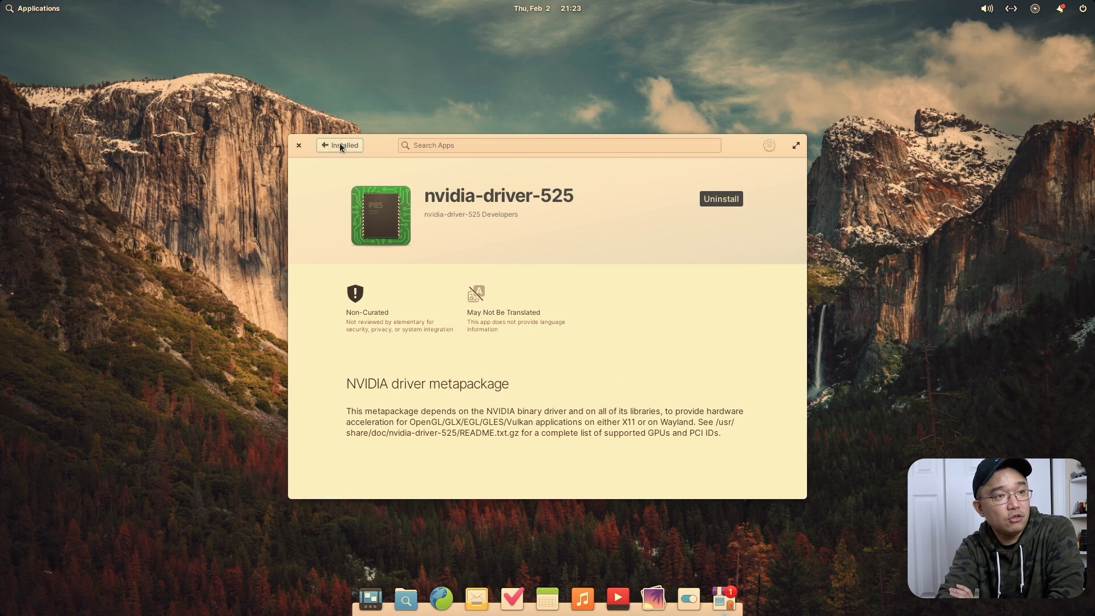
left_click(340, 145)
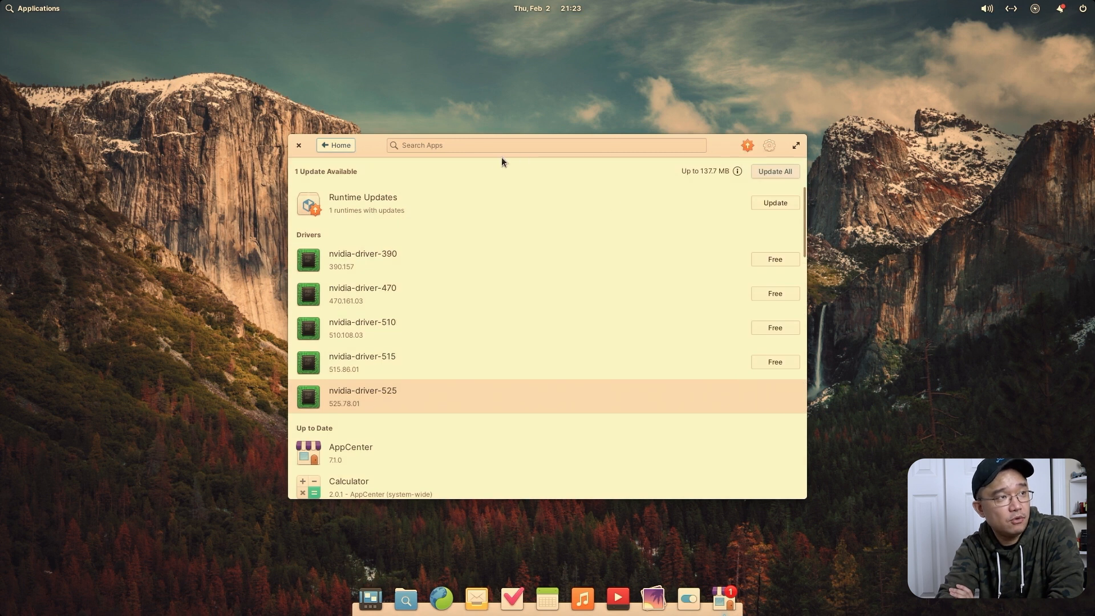
Step: Revisit the store home and updates list, then close AppCenter
left_click(299, 145)
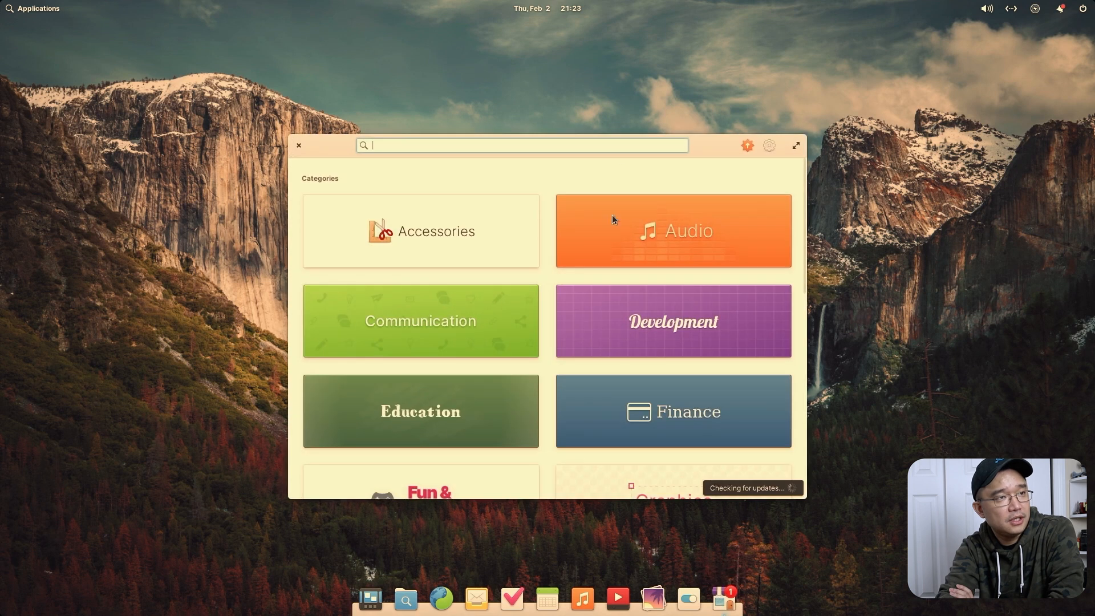
left_click(746, 144)
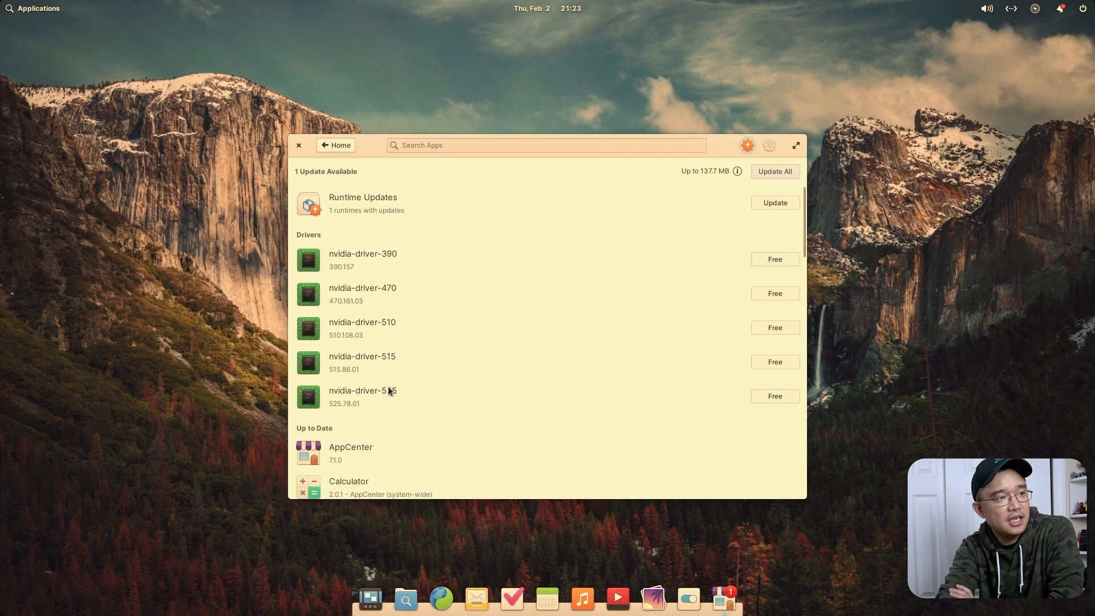
mouse_move(339, 263)
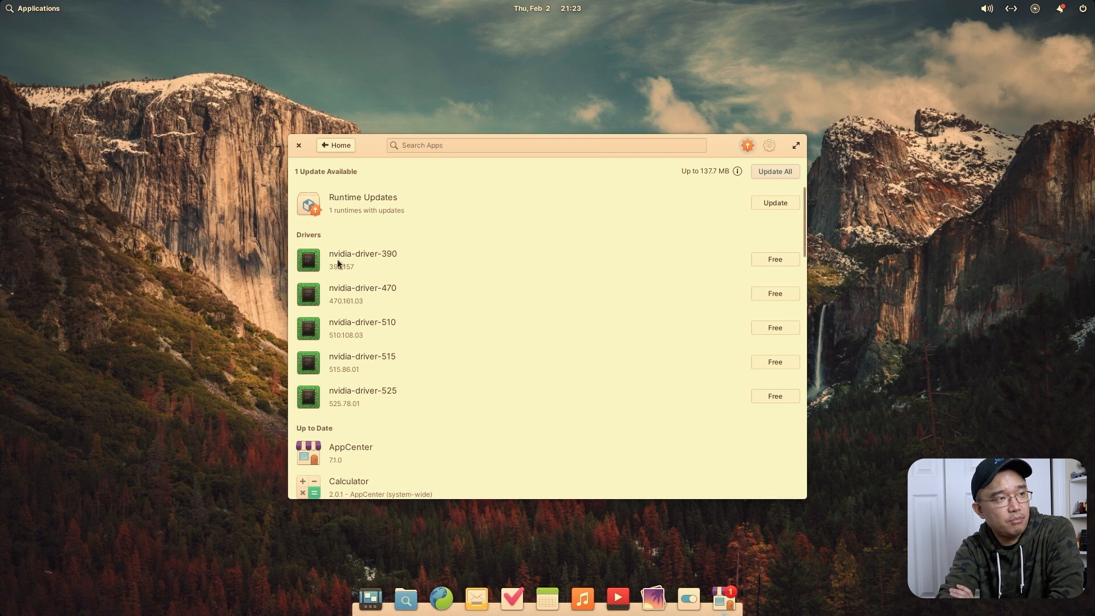
mouse_move(548, 87)
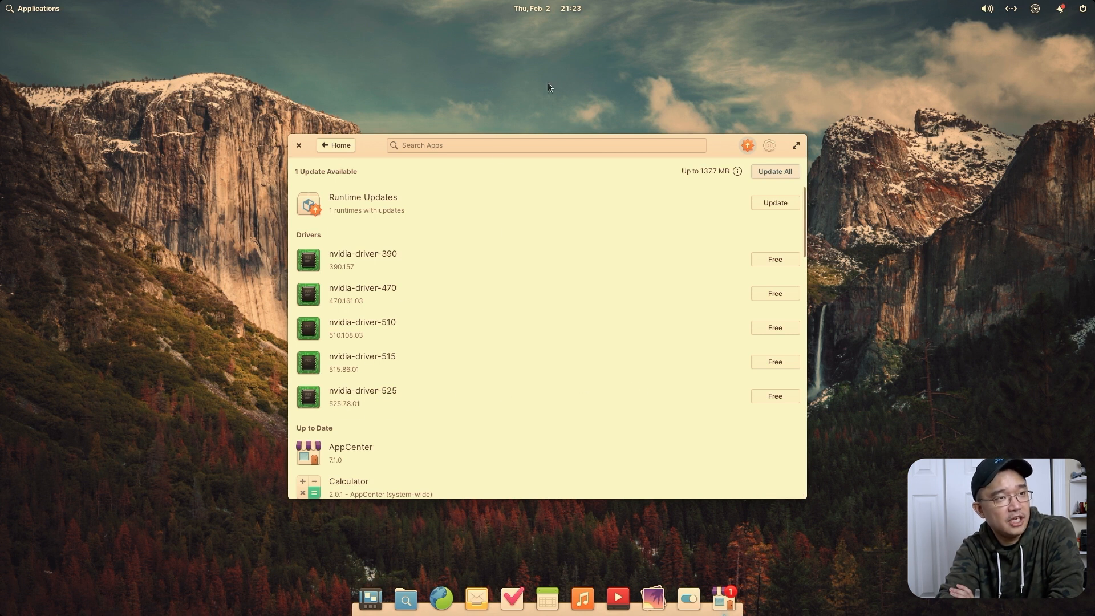
mouse_move(615, 343)
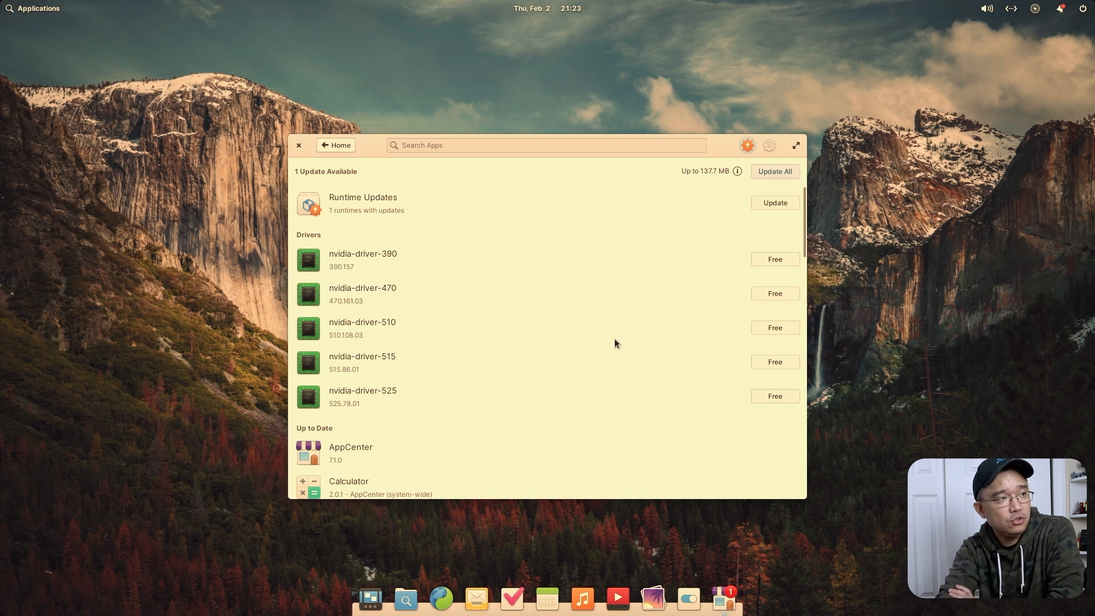
scroll("down", 3)
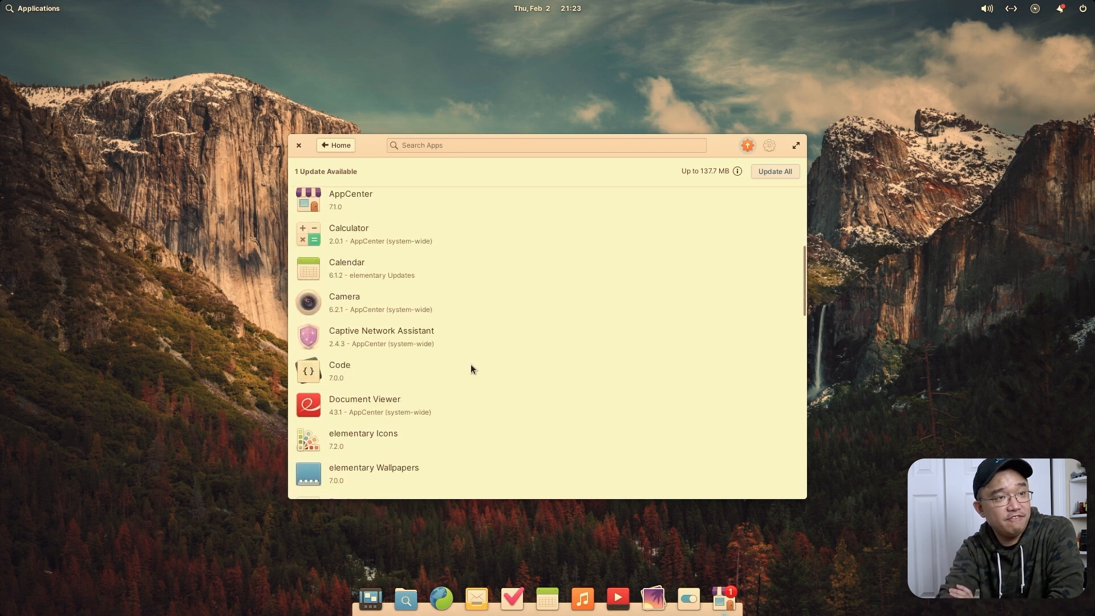
left_click(299, 145)
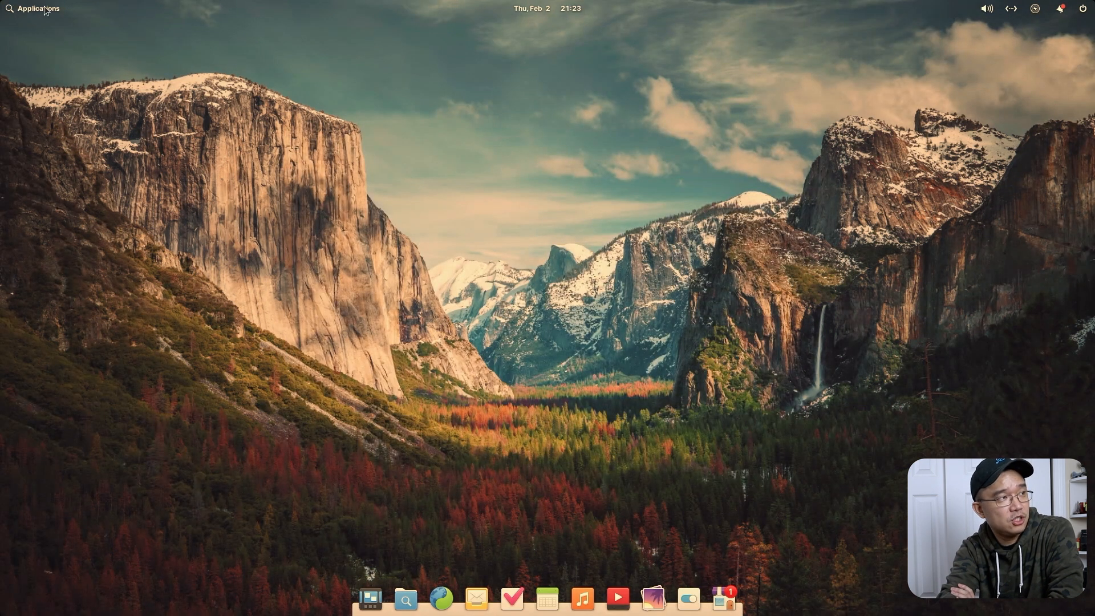
Step: Start Monitor from the launcher and view the Storage tab's used and available disk space
left_click(36, 8)
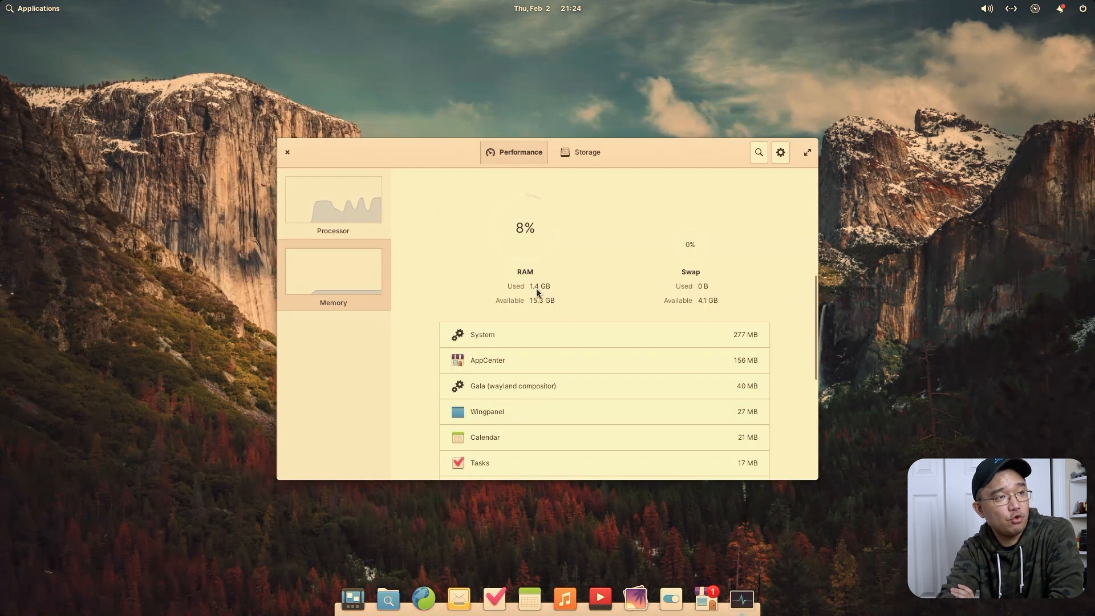
mouse_move(584, 131)
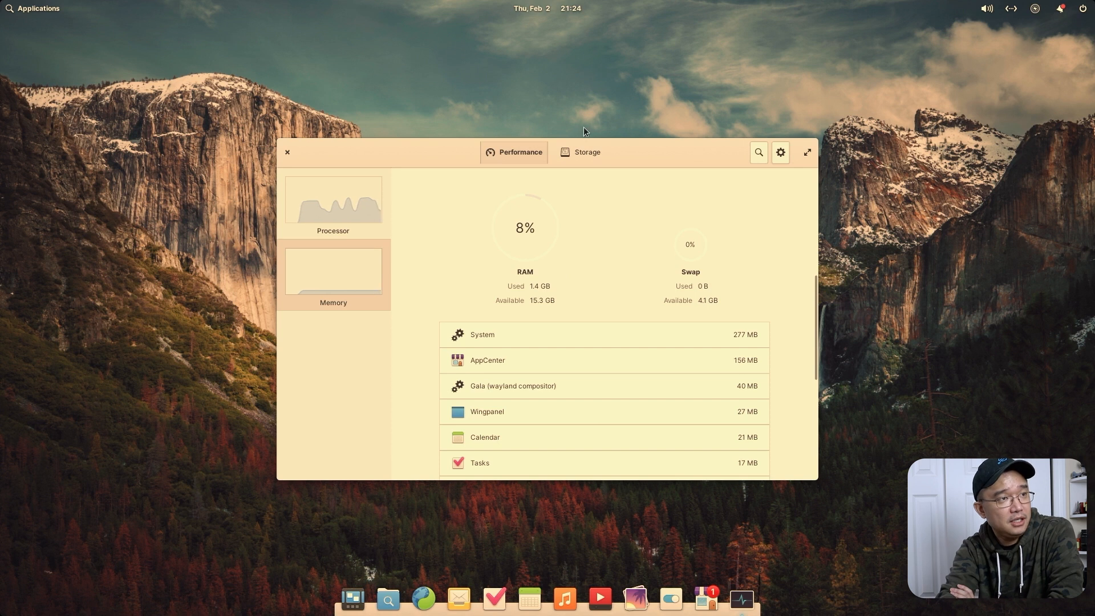
left_click(586, 151)
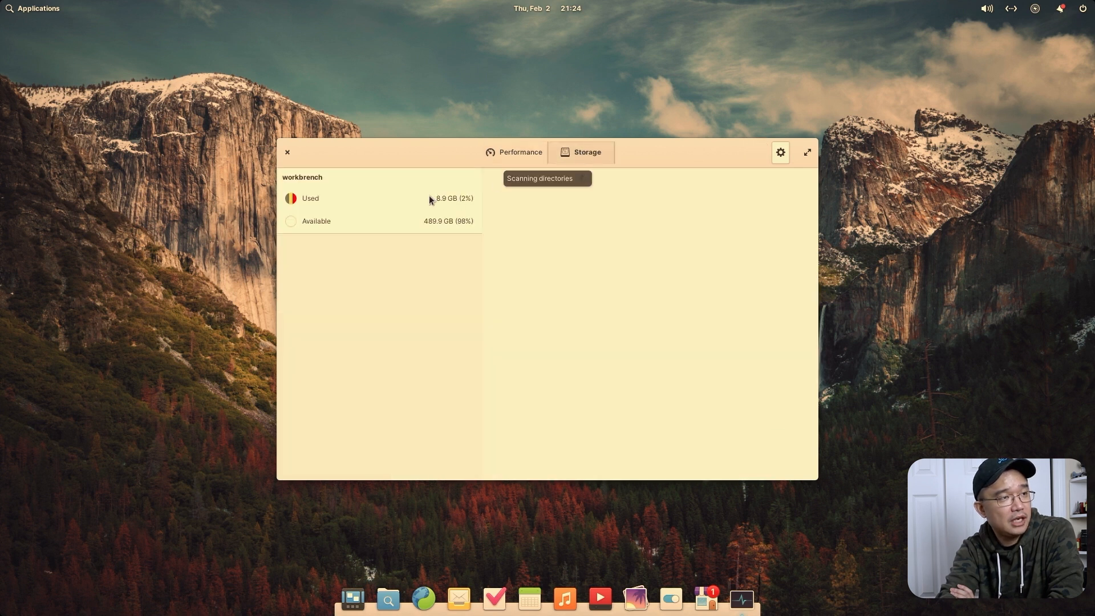
mouse_move(433, 203)
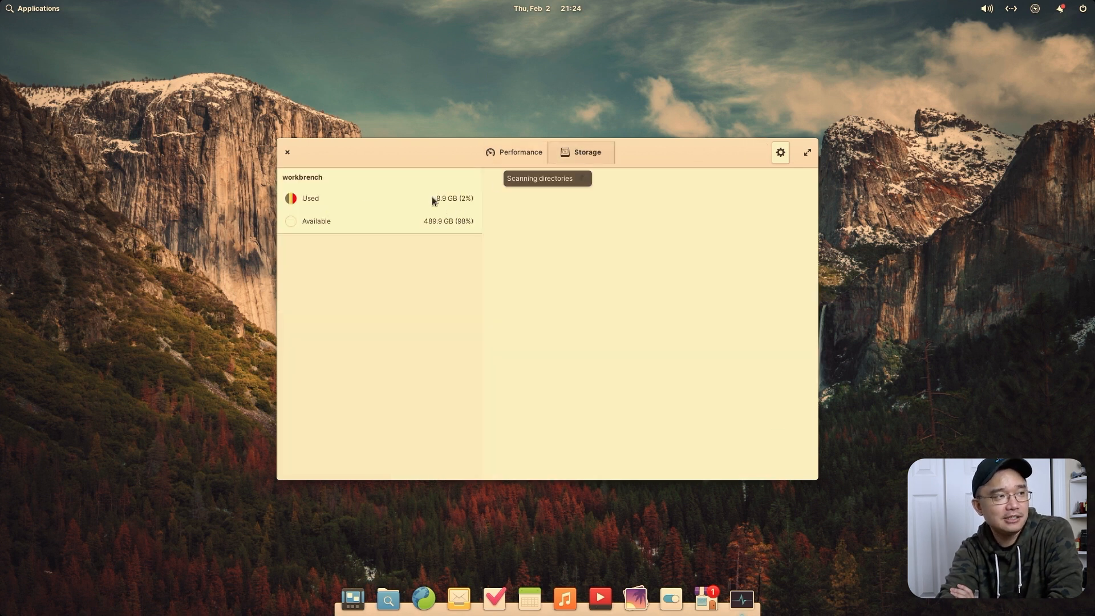
mouse_move(353, 207)
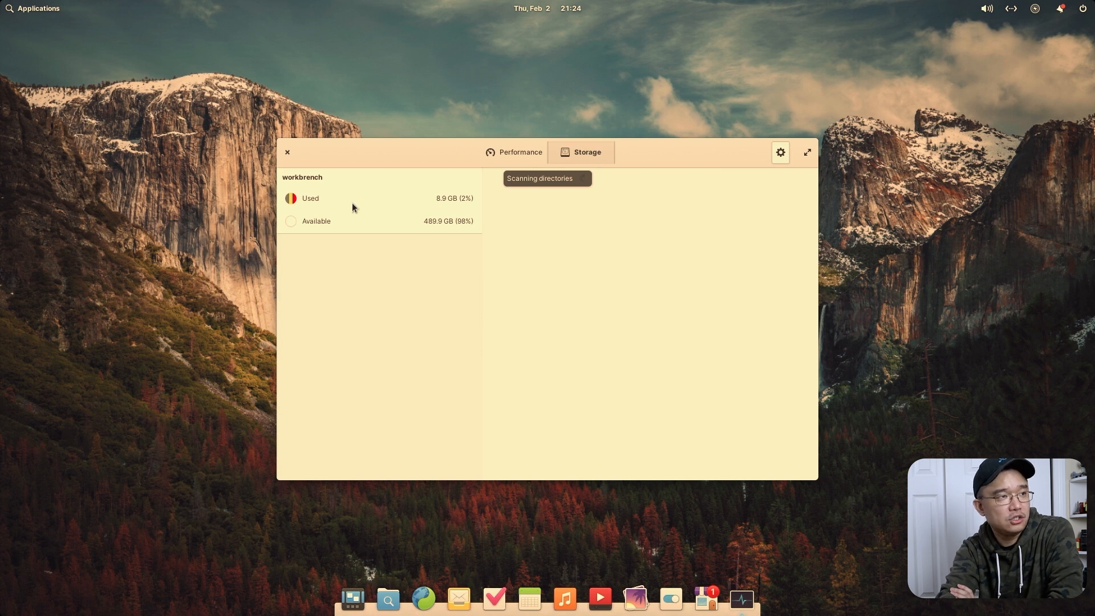
mouse_move(441, 203)
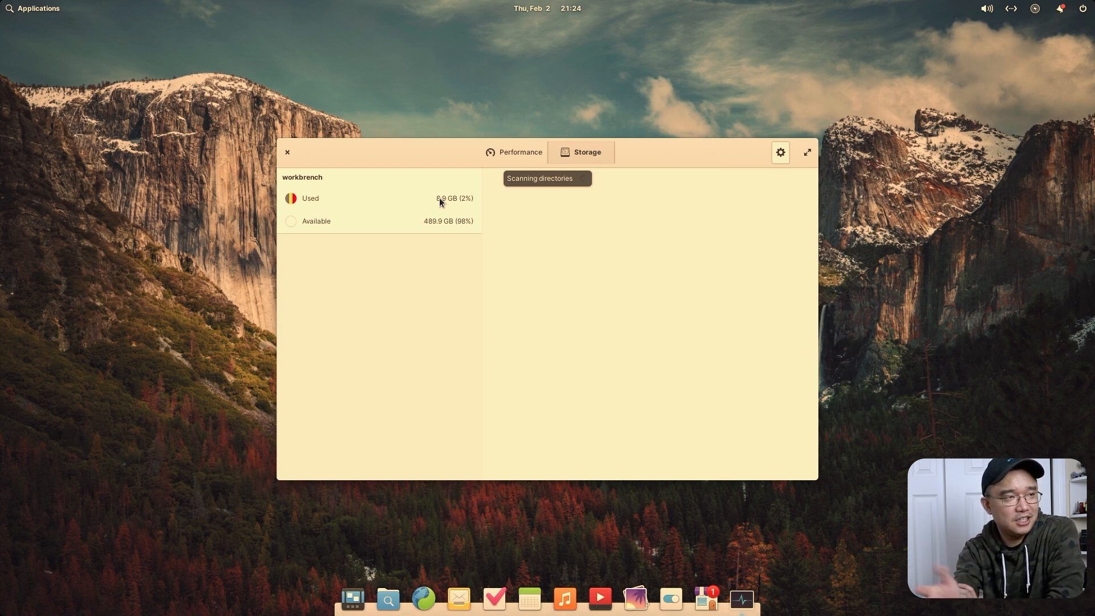
mouse_move(478, 203)
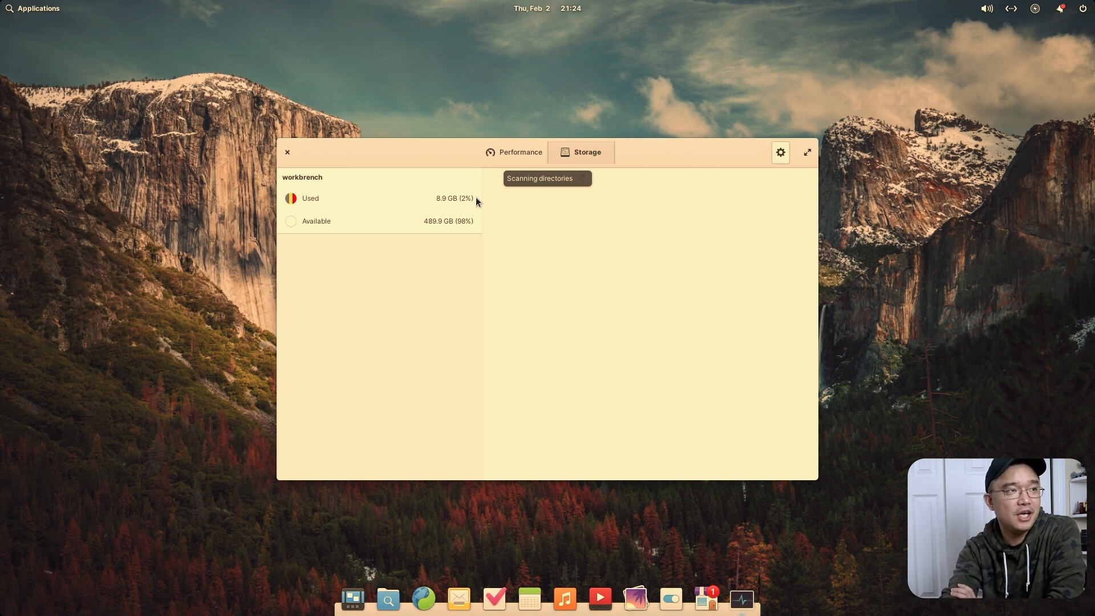
mouse_move(293, 199)
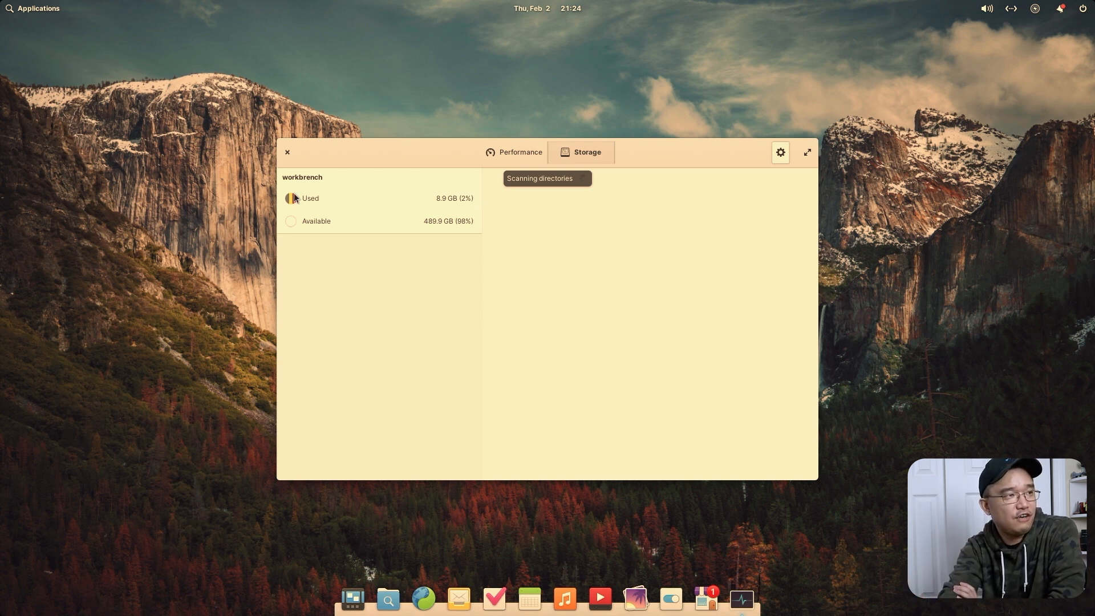
mouse_move(583, 220)
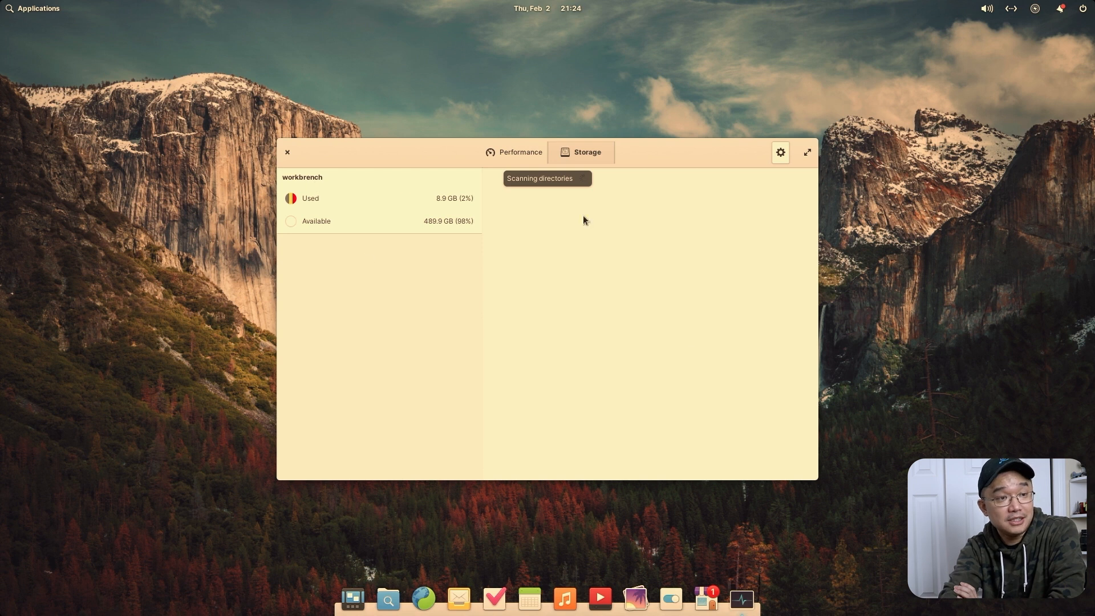
mouse_move(328, 162)
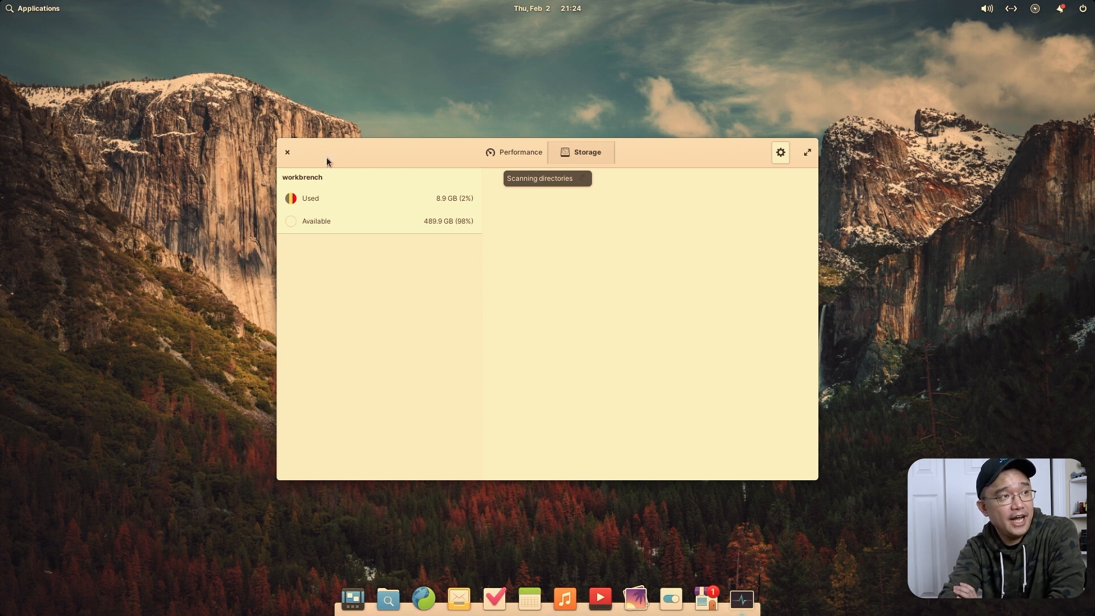
mouse_move(285, 155)
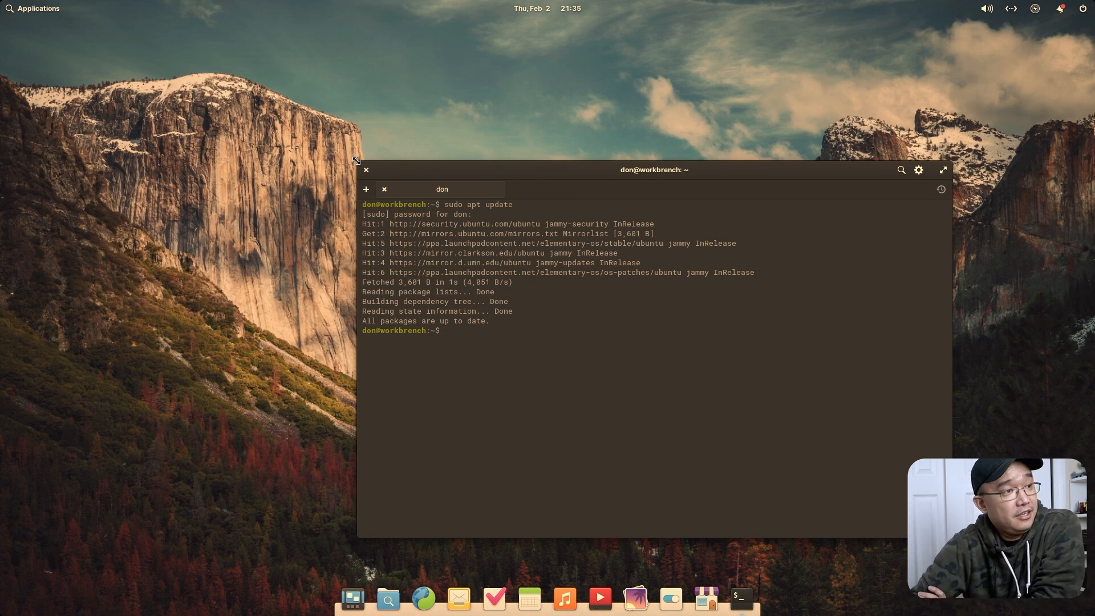
mouse_move(651, 486)
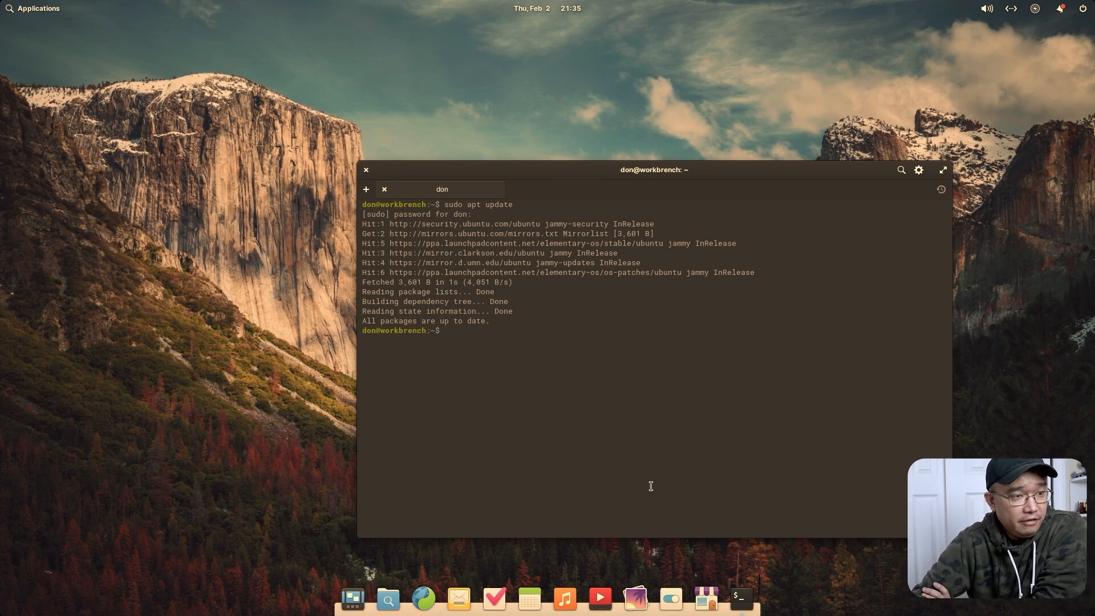
mouse_move(489, 362)
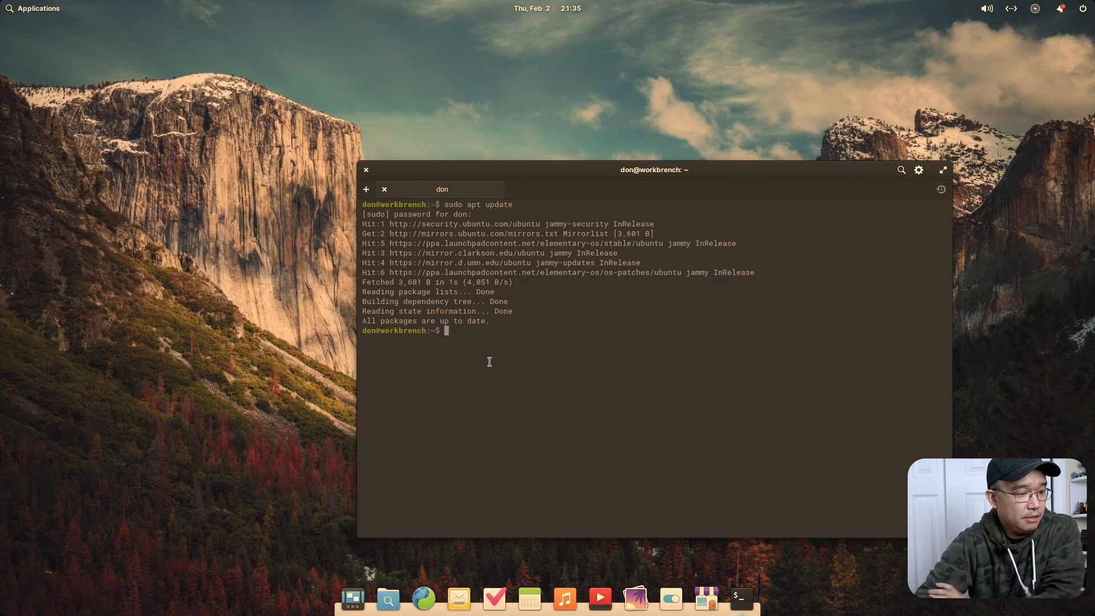
Step: Run nvidia-smi to show the GeForce GPU with driver 525.78.01 and CUDA 12.0
type("nvi")
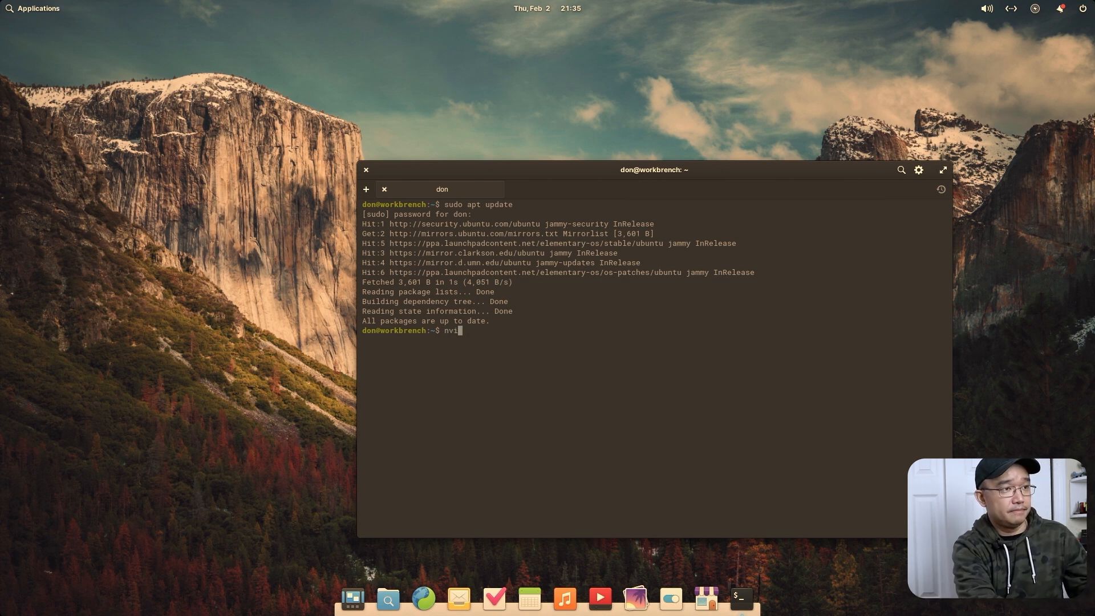
key("Return")
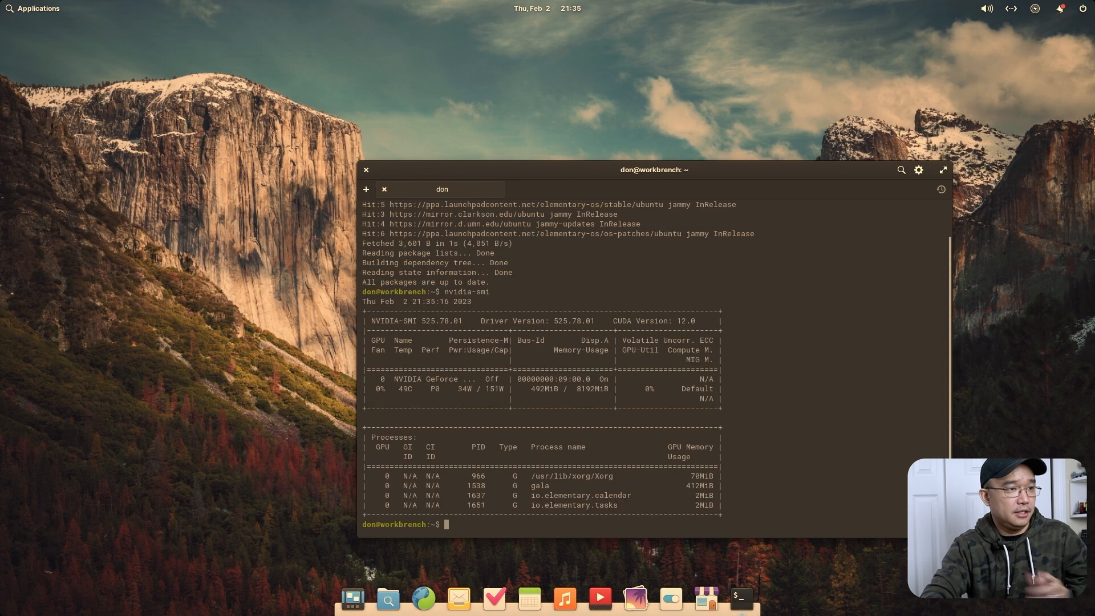
mouse_move(612, 260)
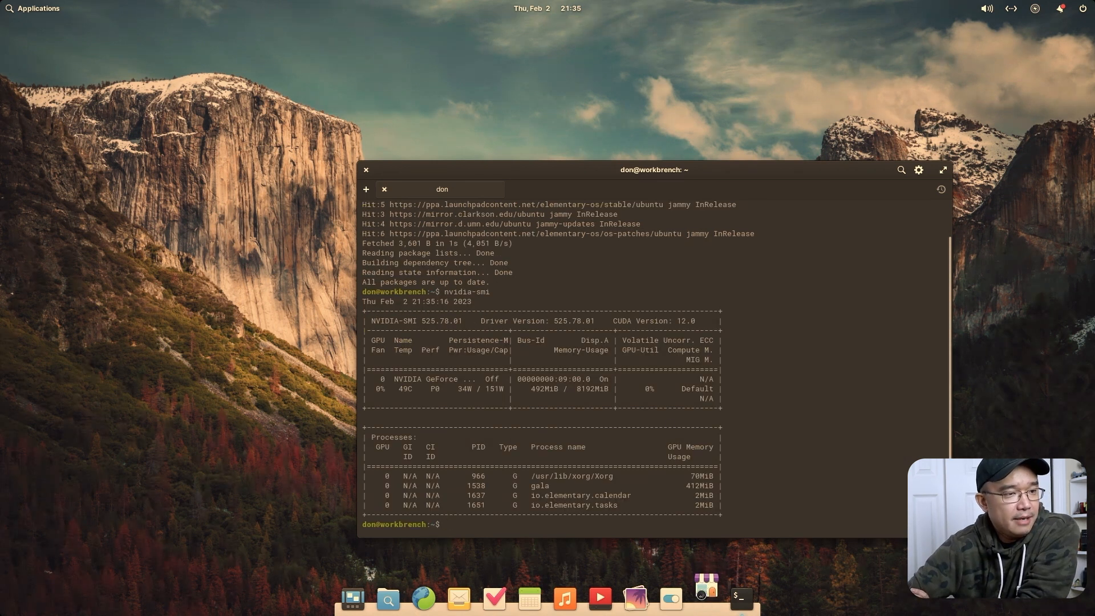
Step: Launch AppCenter, browse an app category, return home and close the store
left_click(706, 598)
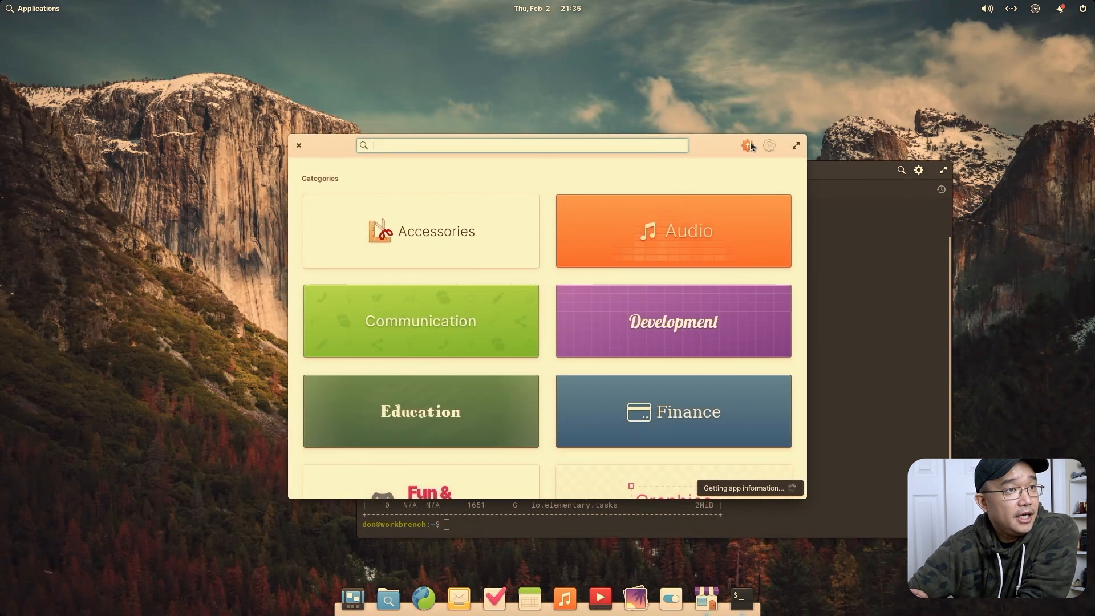
left_click(746, 144)
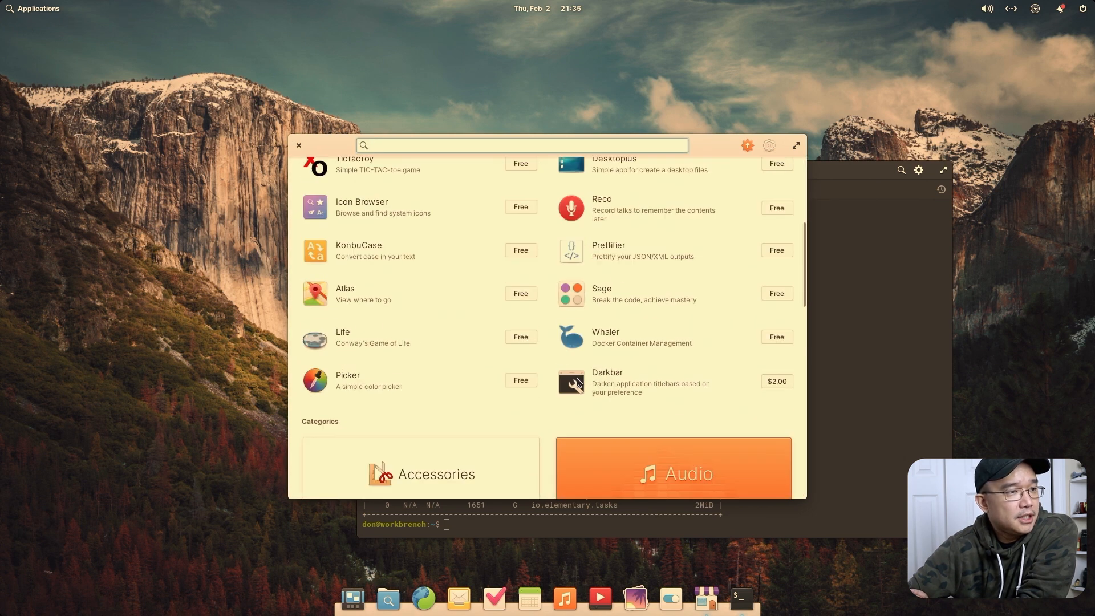
left_click(673, 475)
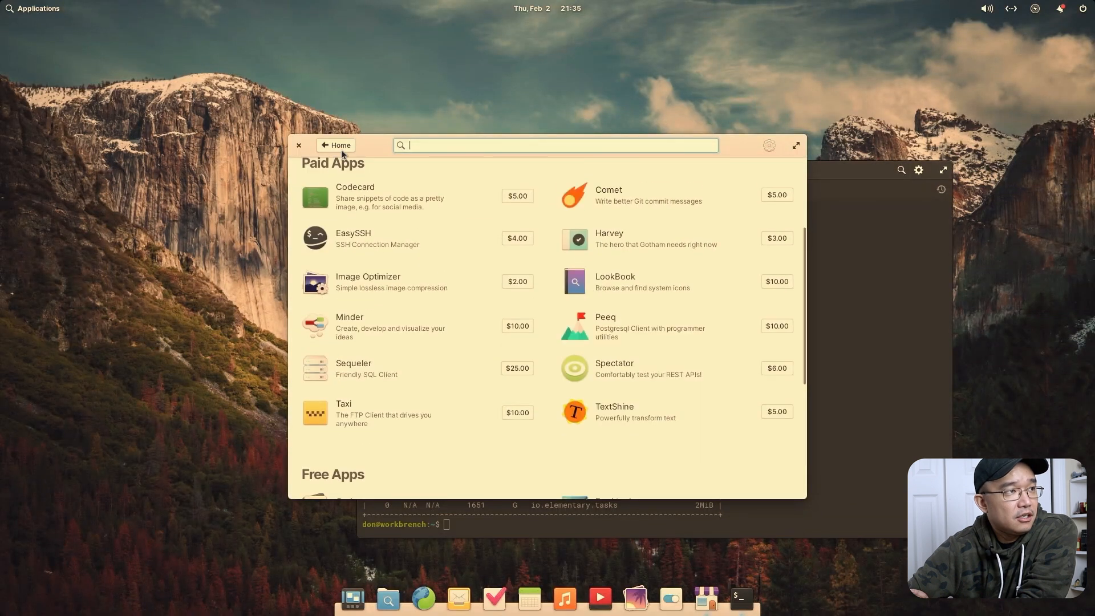
left_click(337, 145)
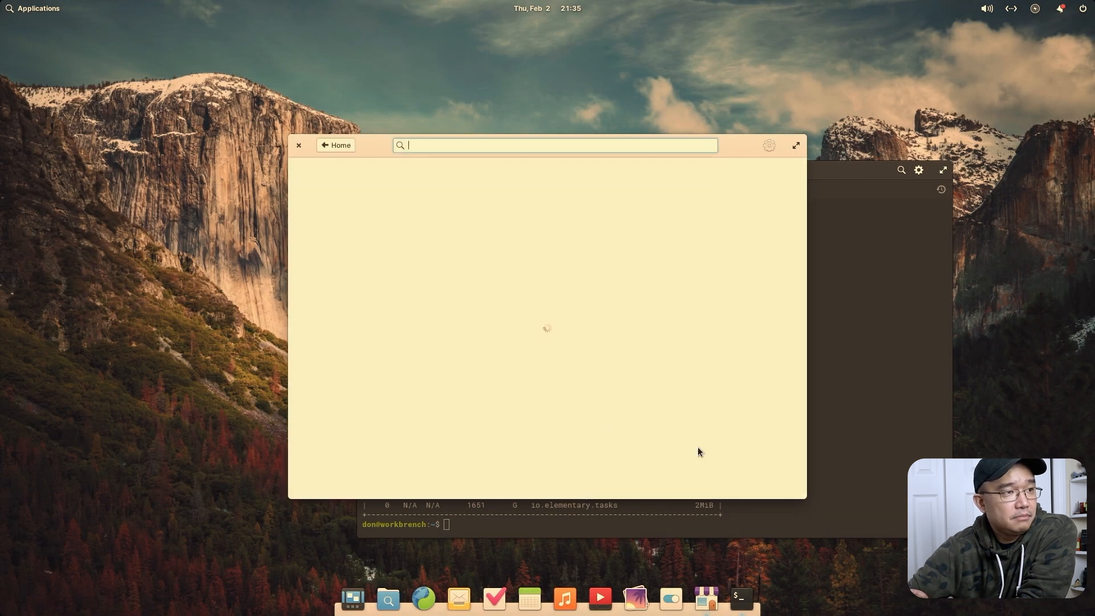
left_click(298, 145)
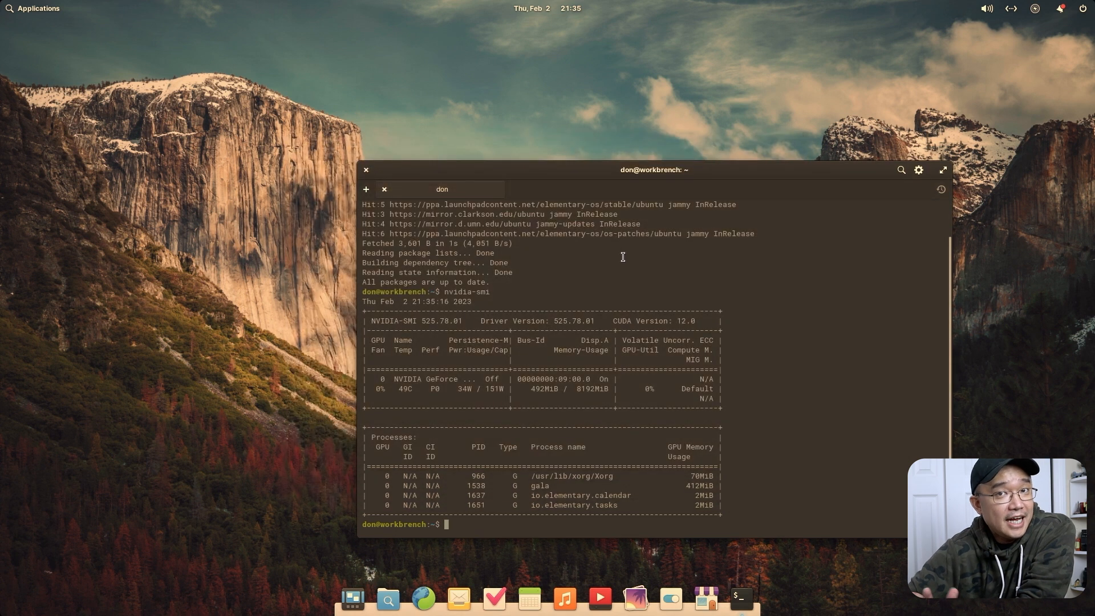
mouse_move(704, 597)
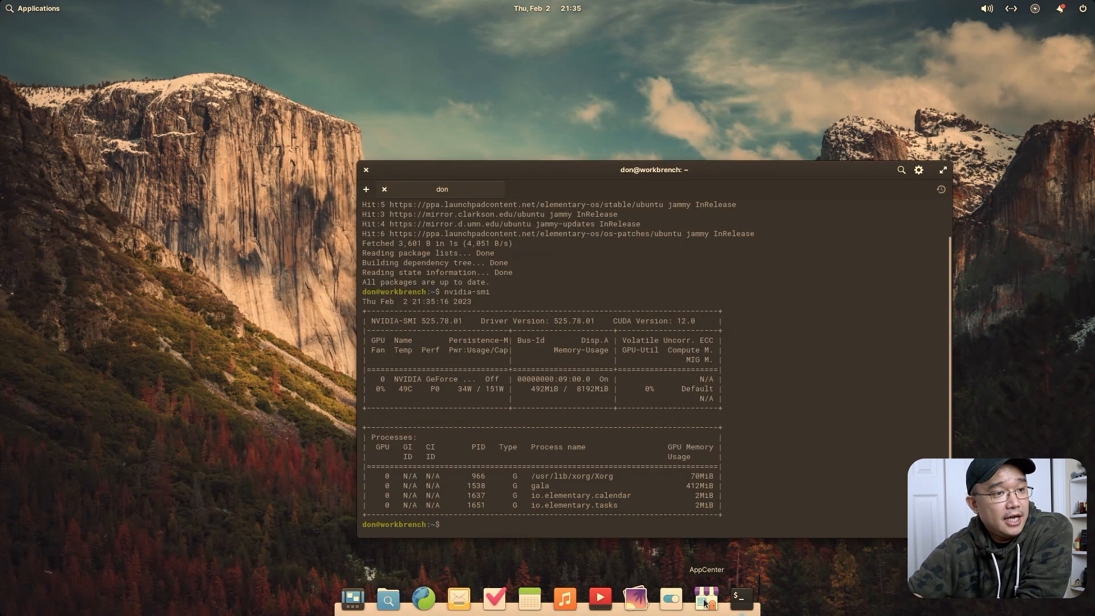
Step: Reopen the store for the Communication and Video categories, closing System Settings and other windows
left_click(705, 597)
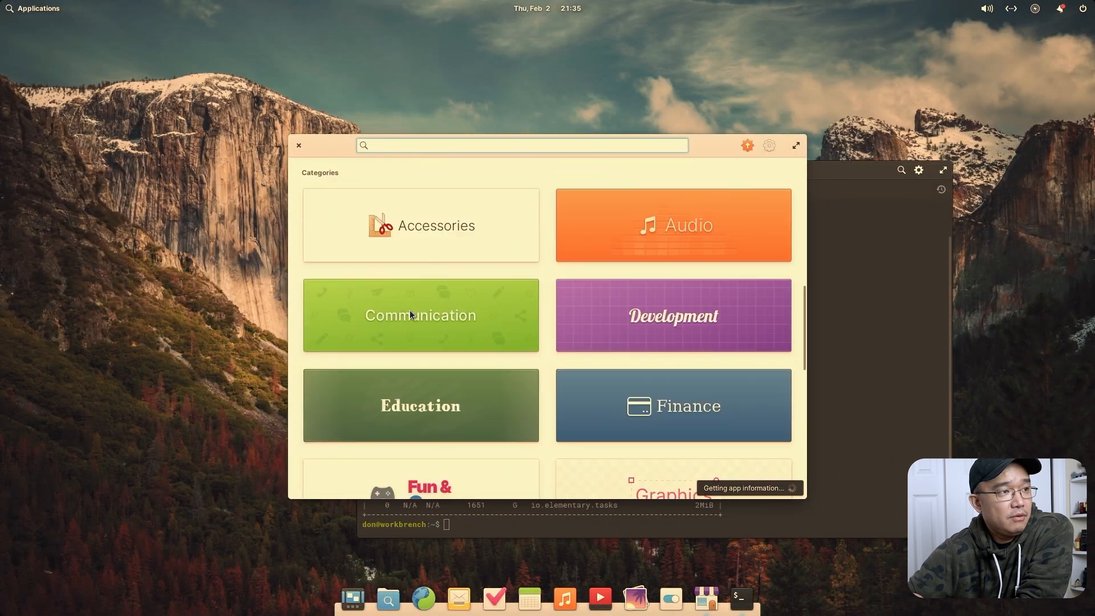
left_click(419, 315)
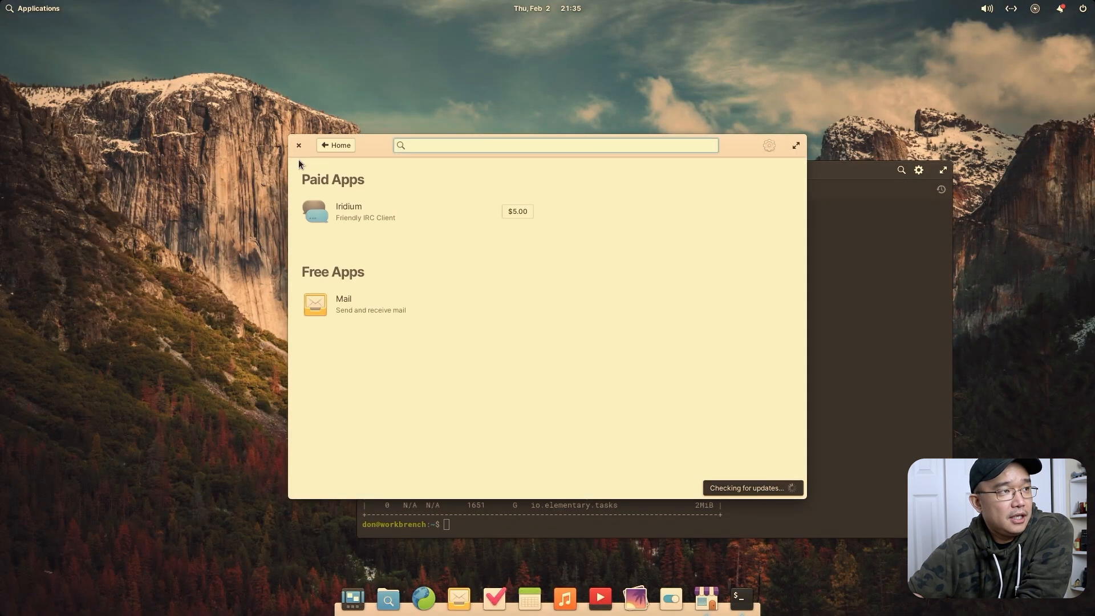
left_click(336, 145)
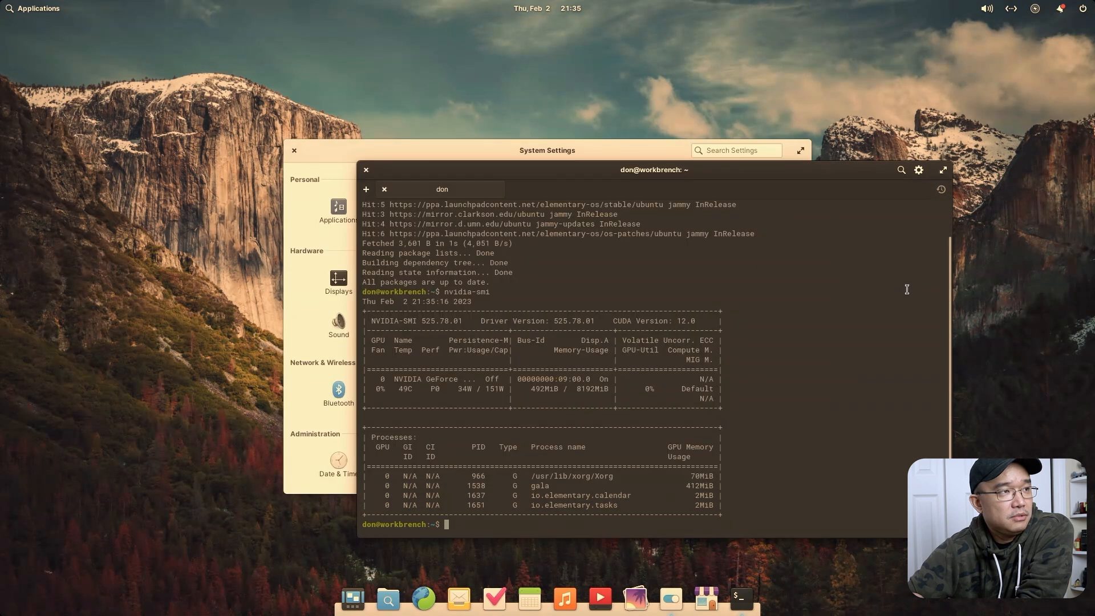
left_click(365, 170)
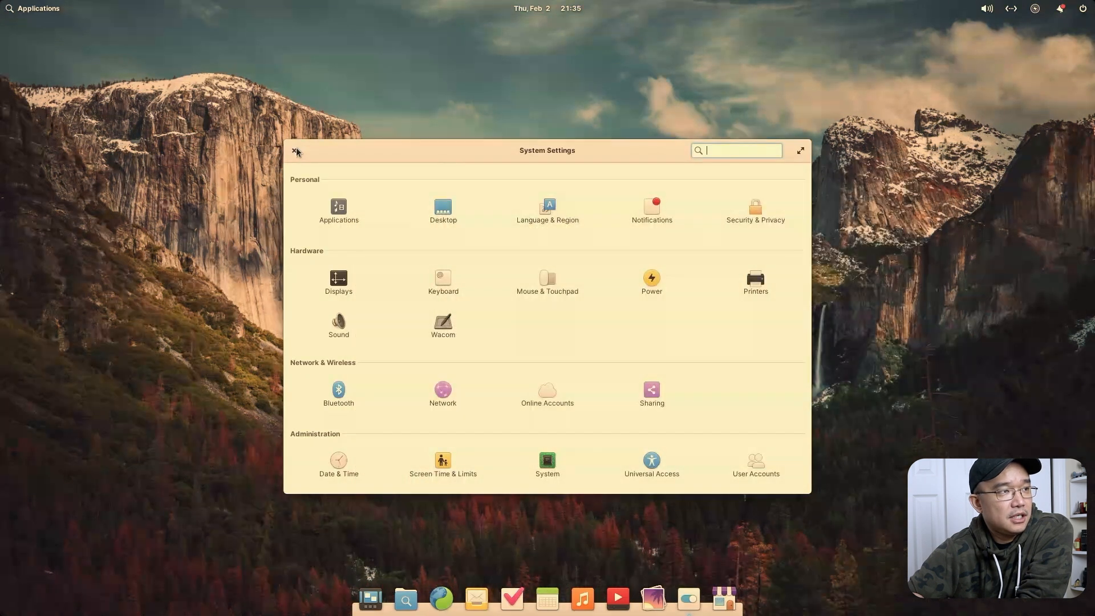
left_click(296, 150)
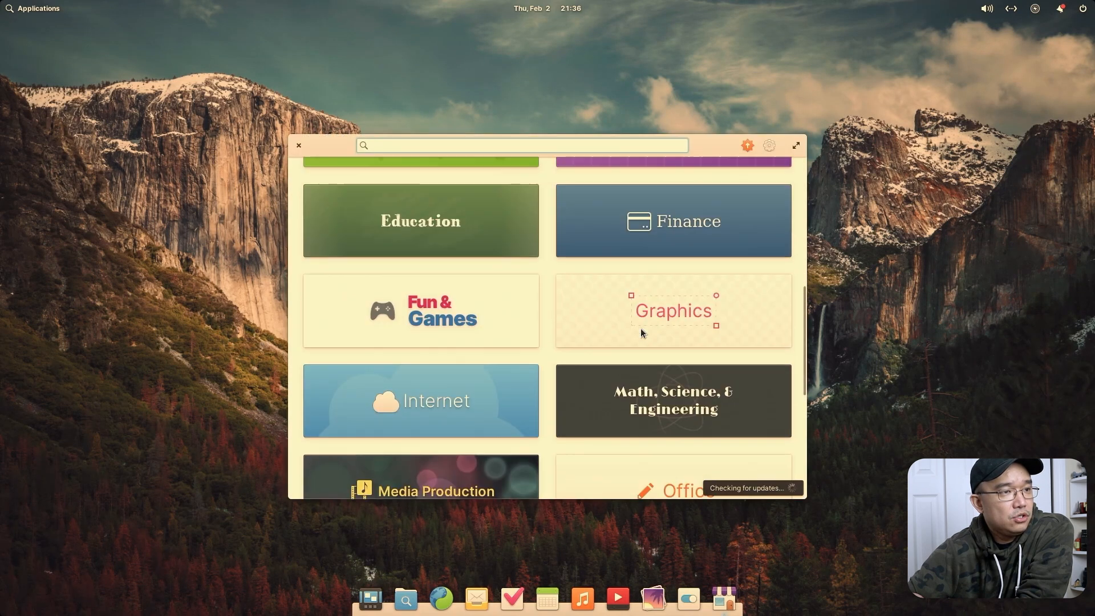
scroll("down", 3)
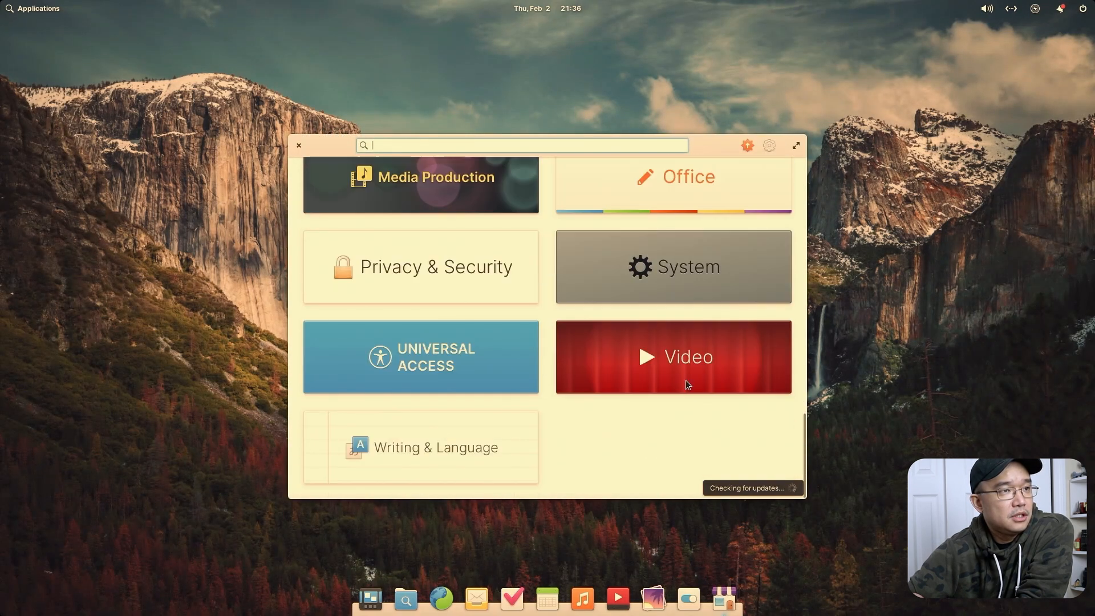
left_click(298, 145)
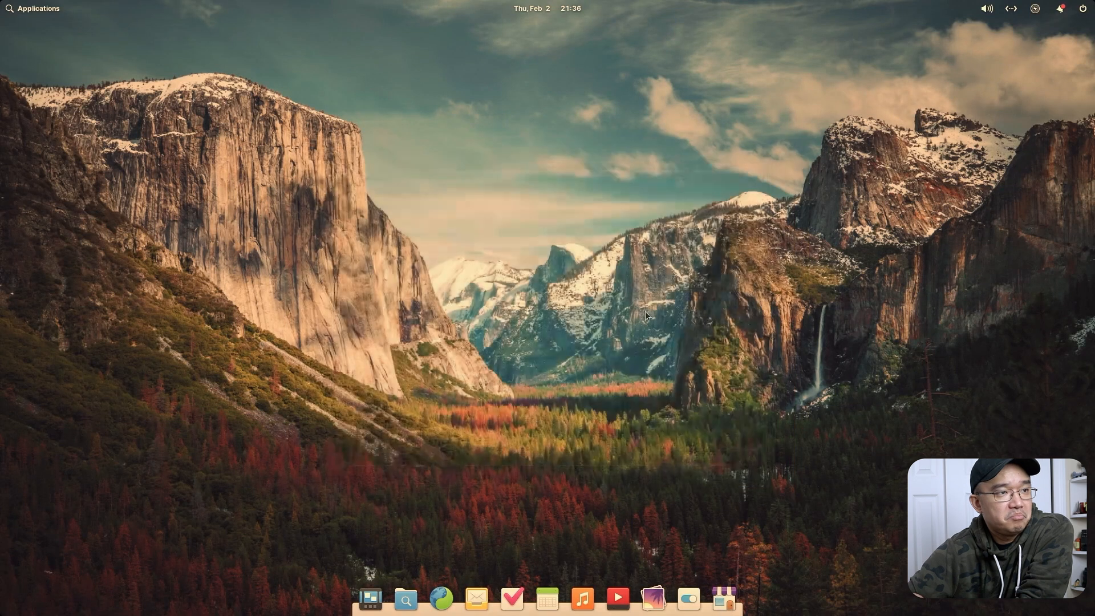
mouse_move(335, 281)
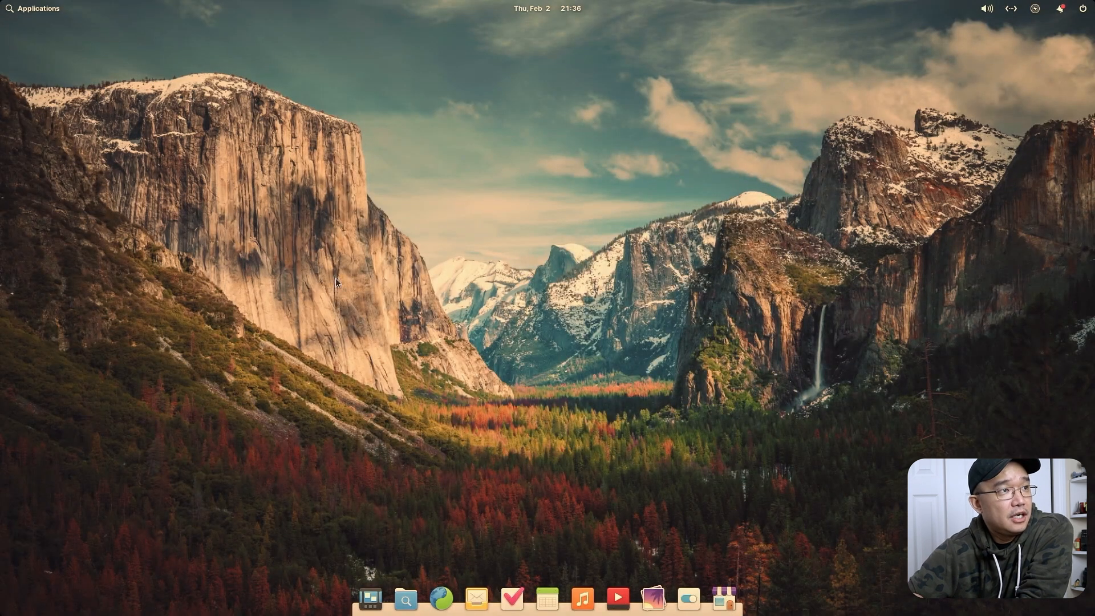
mouse_move(10, 6)
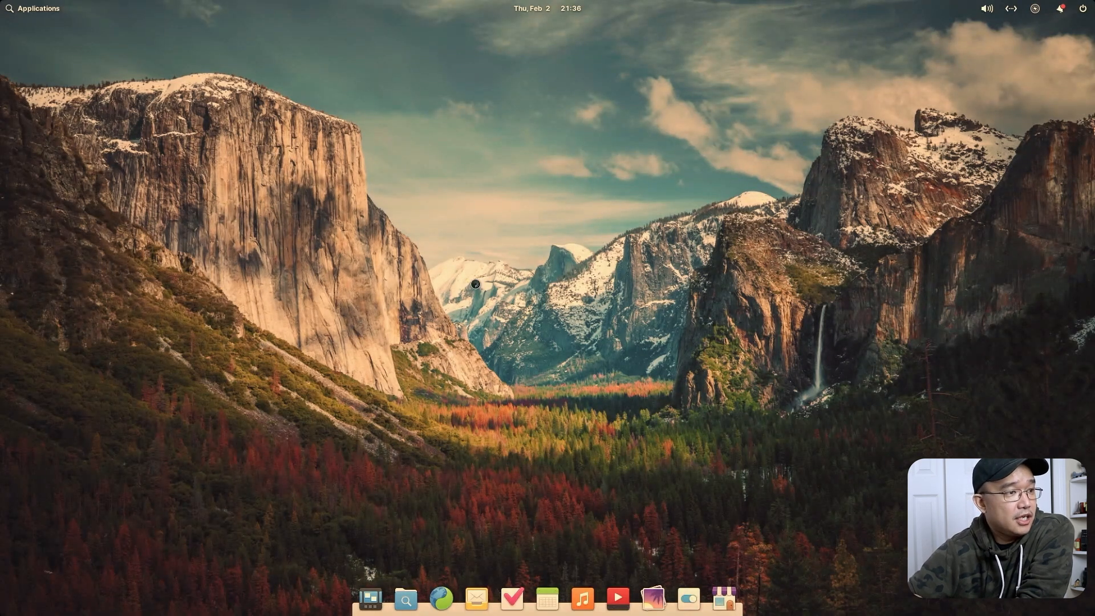
Step: Reopen AppCenter, scroll its category list, and close it again
left_click(723, 599)
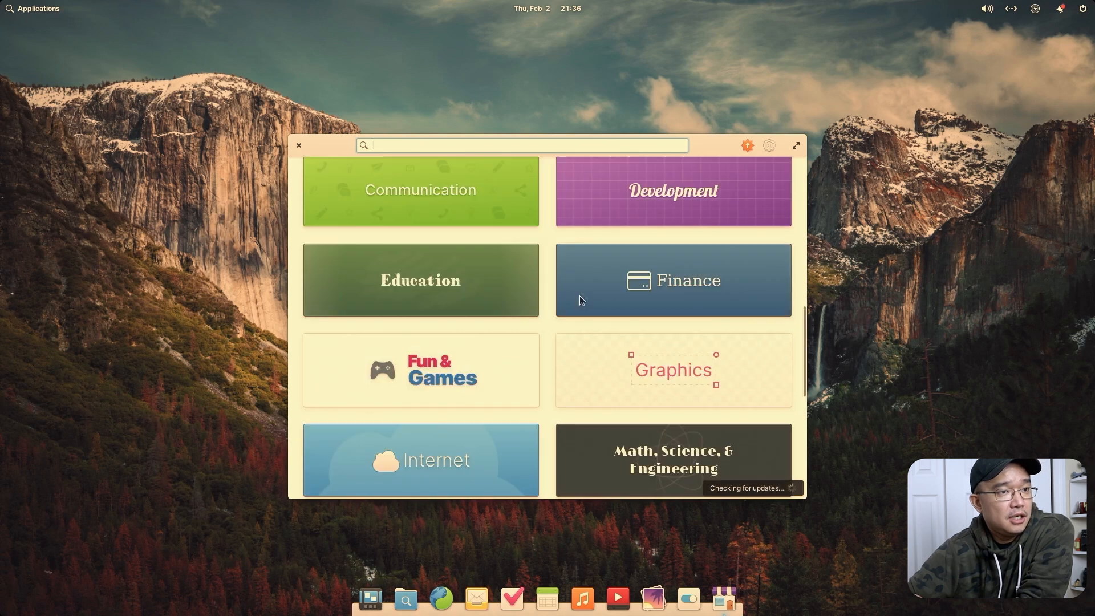
scroll("down", 3)
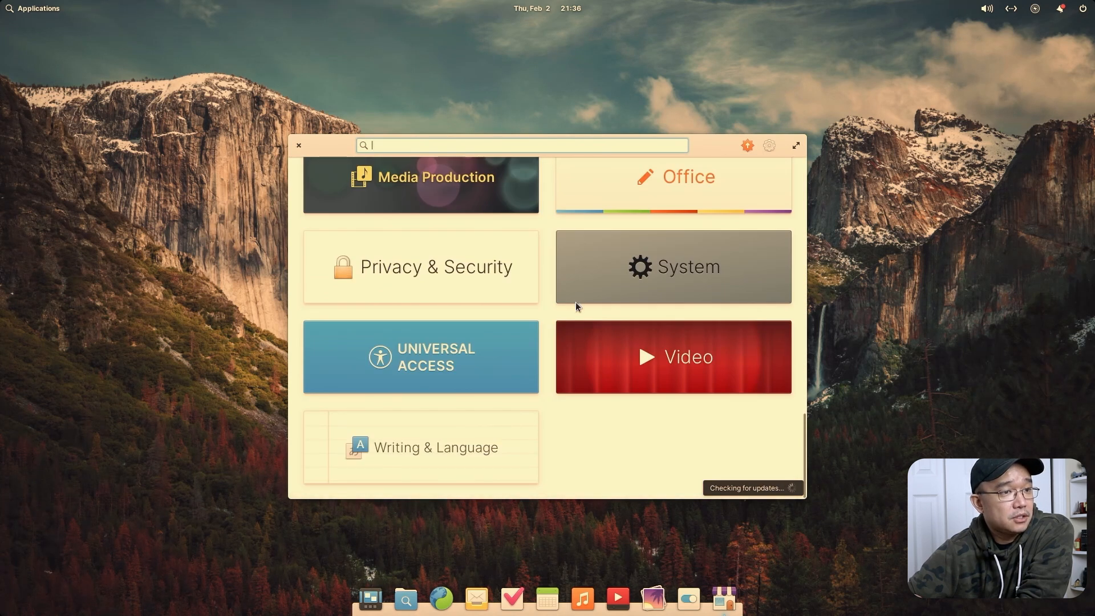
left_click(298, 145)
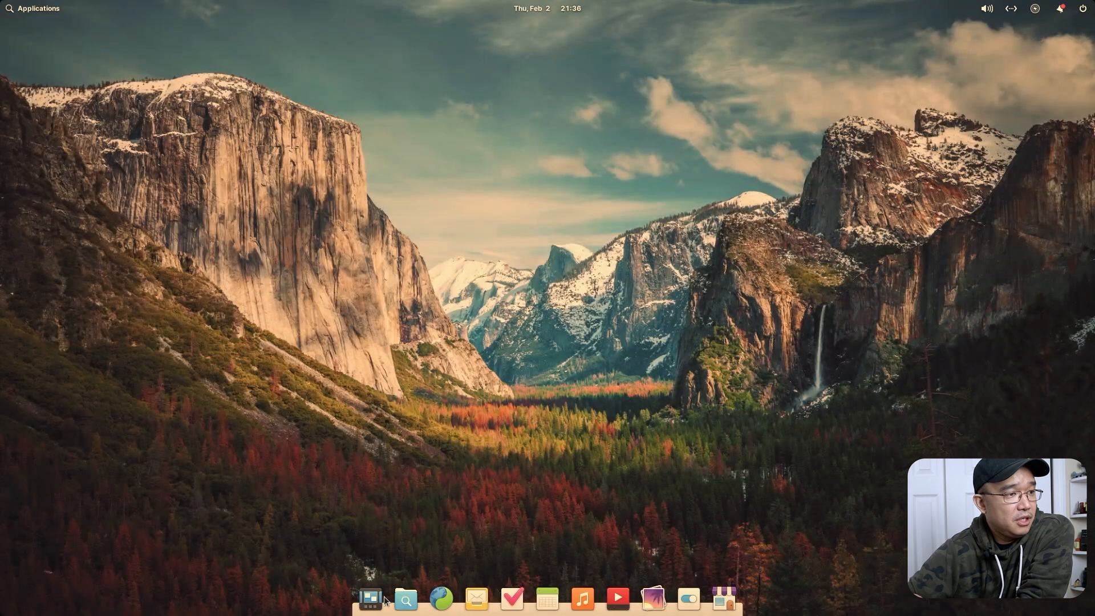
mouse_move(639, 582)
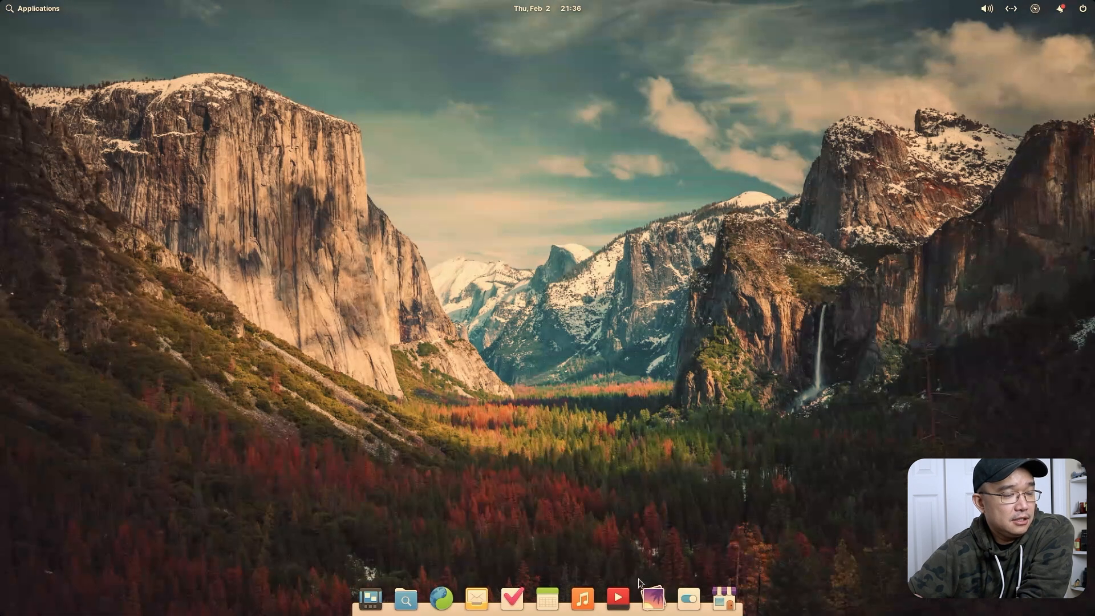
left_click(34, 8)
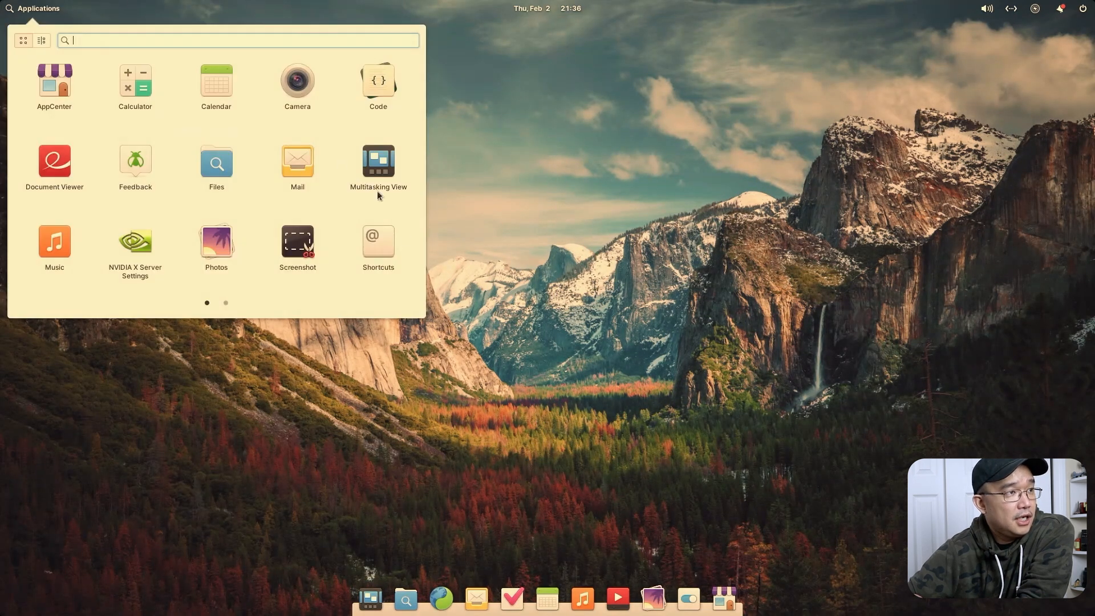
mouse_move(318, 241)
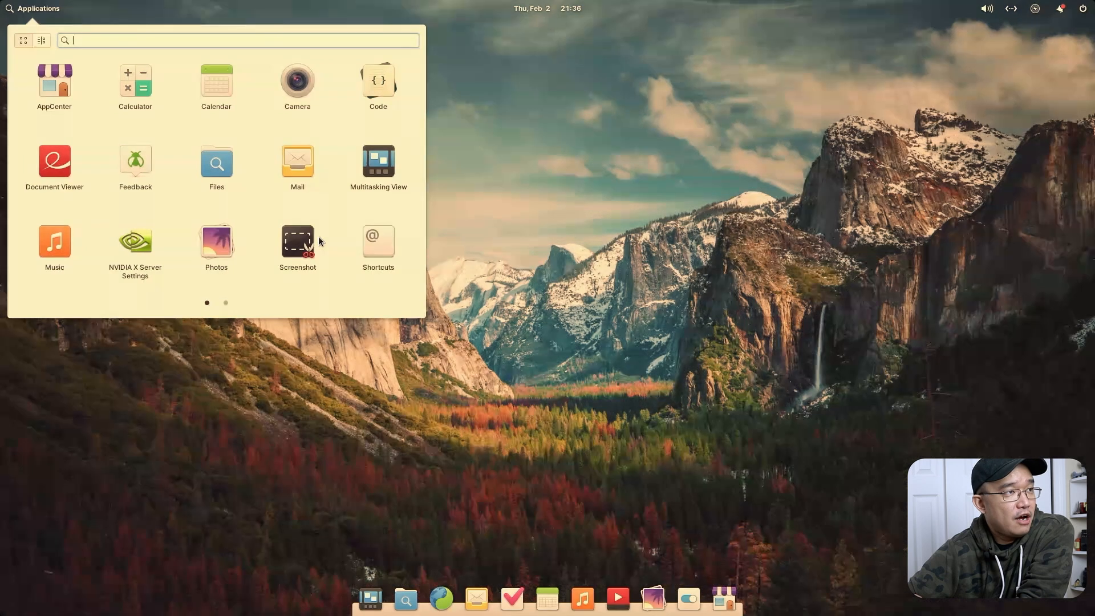
left_click(225, 303)
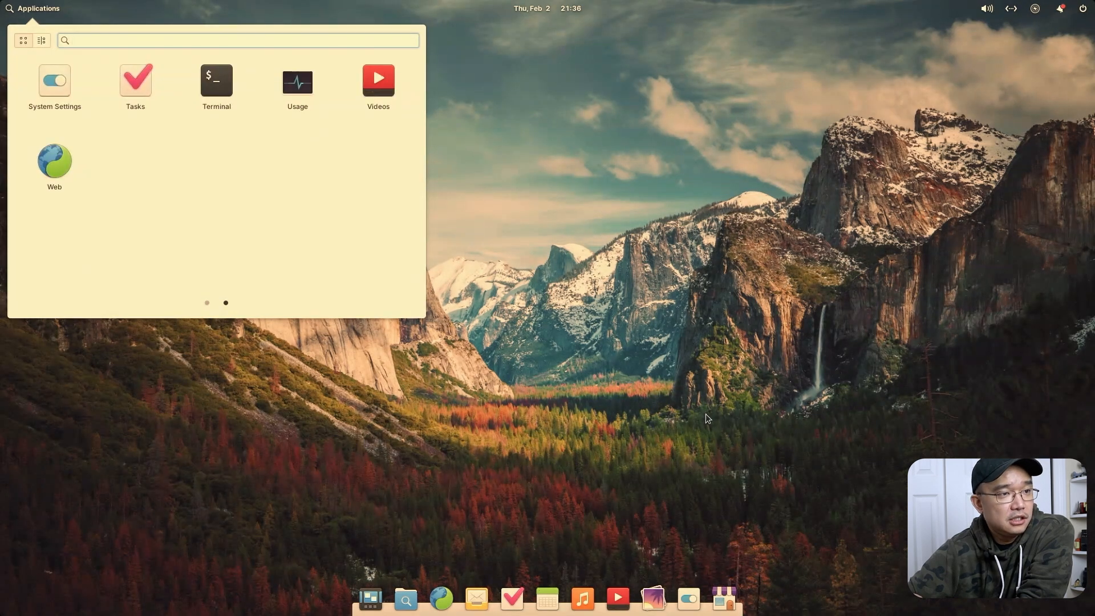
left_click(708, 418)
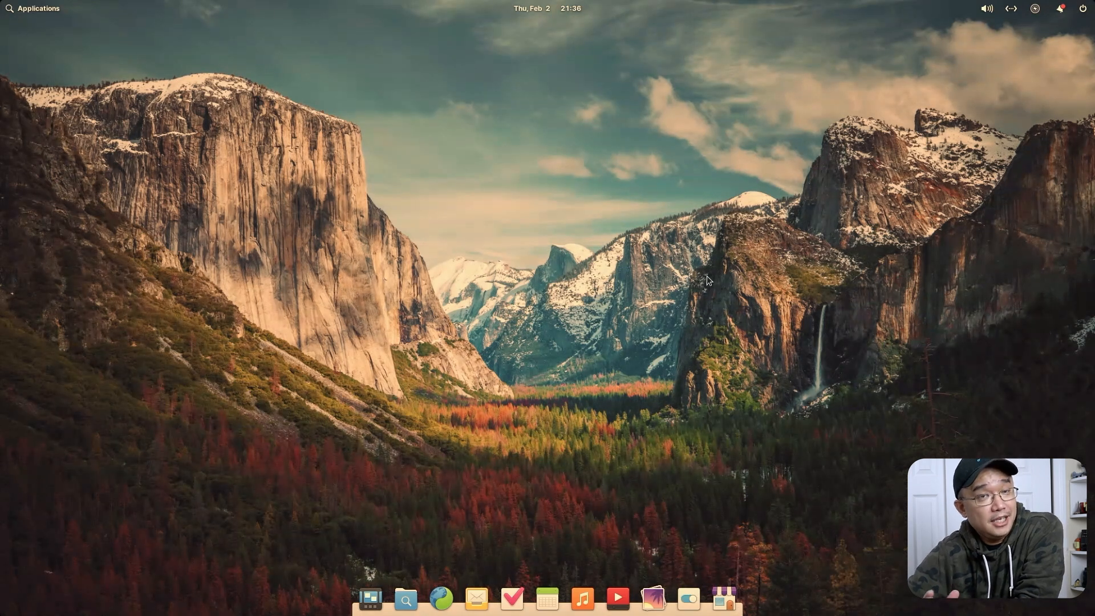
mouse_move(429, 272)
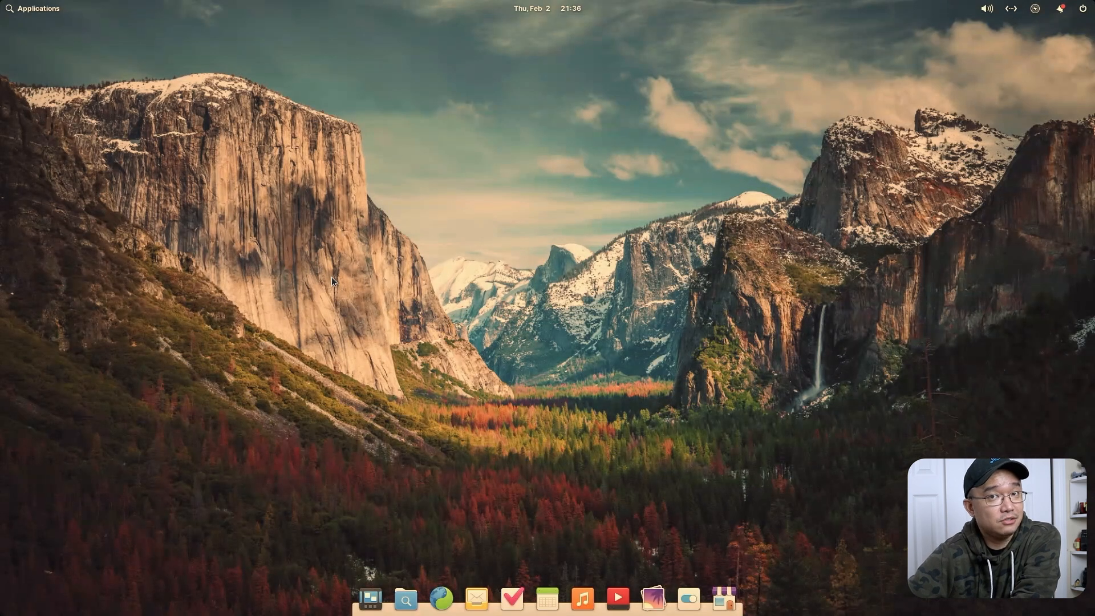
mouse_move(516, 335)
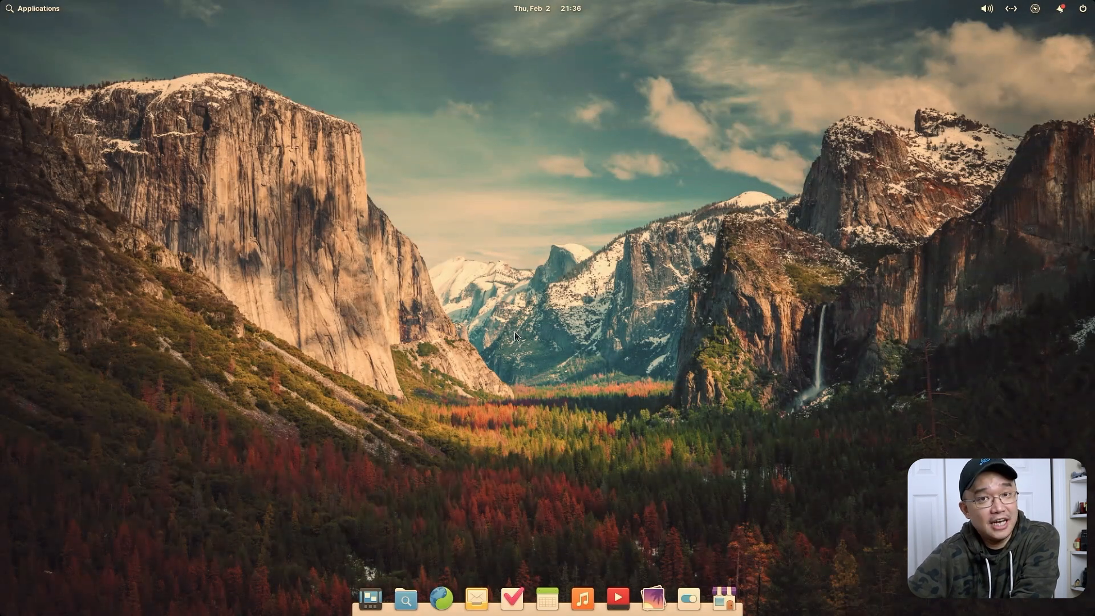
mouse_move(570, 311)
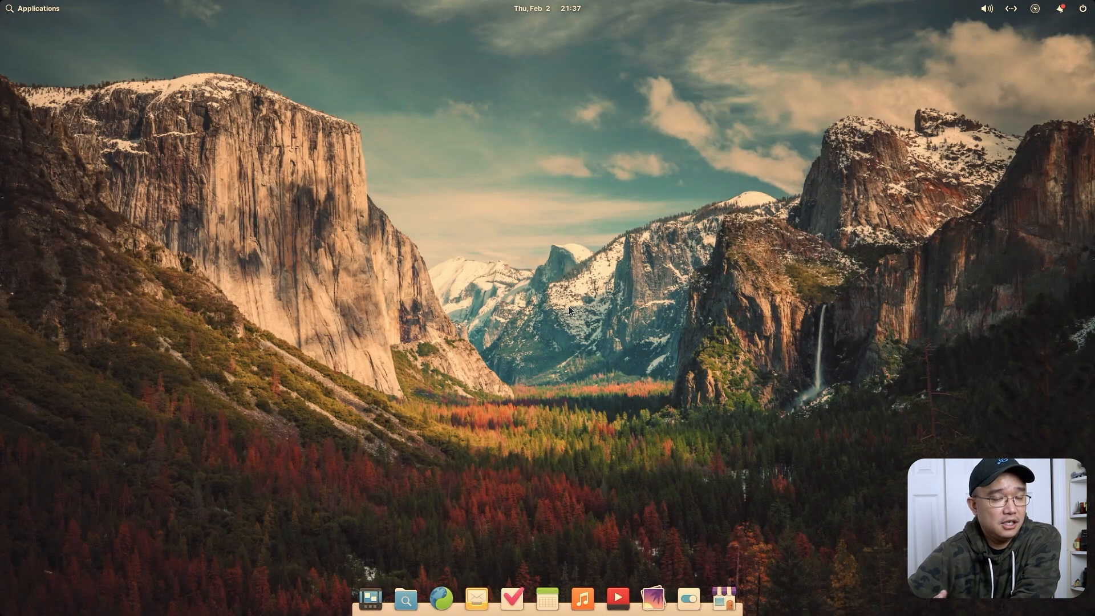
mouse_move(288, 314)
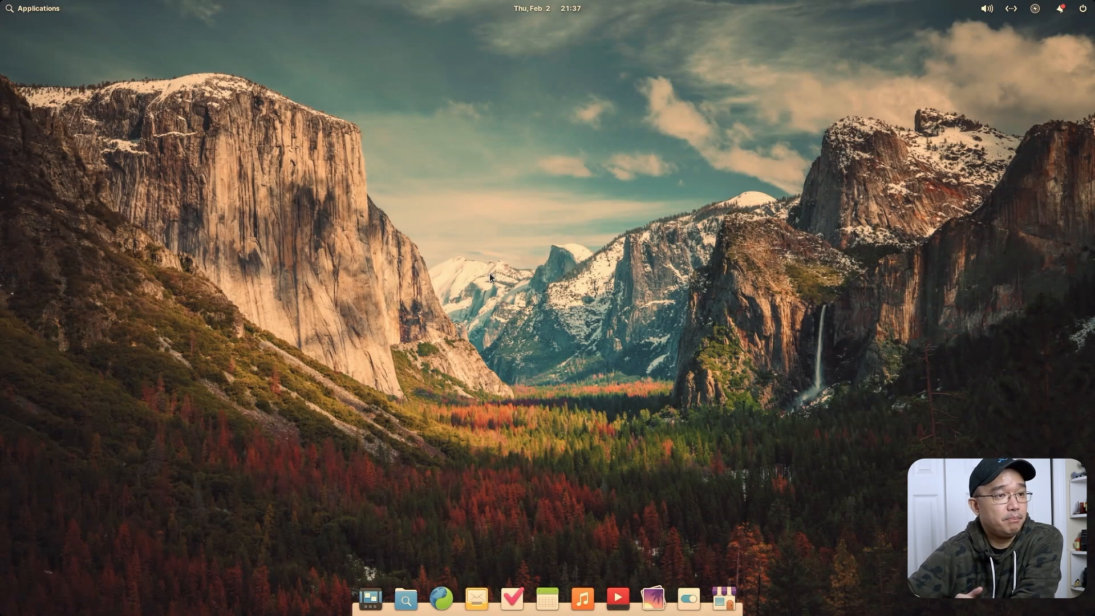
mouse_move(31, 79)
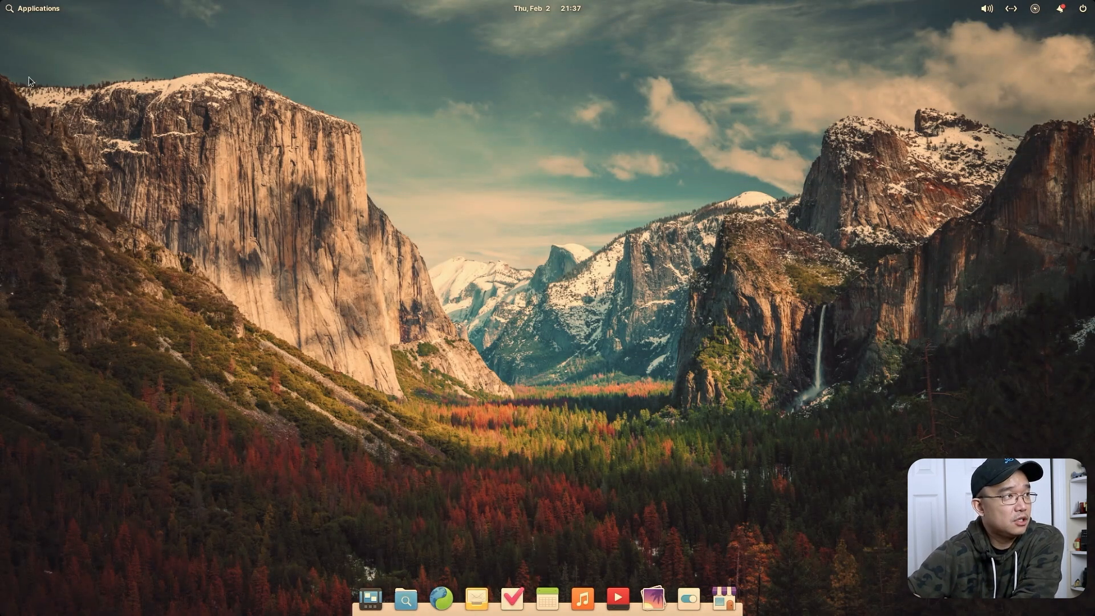
Step: Launch Web on the itsfoss release article, shift it left, check the Terminal and close it
left_click(36, 8)
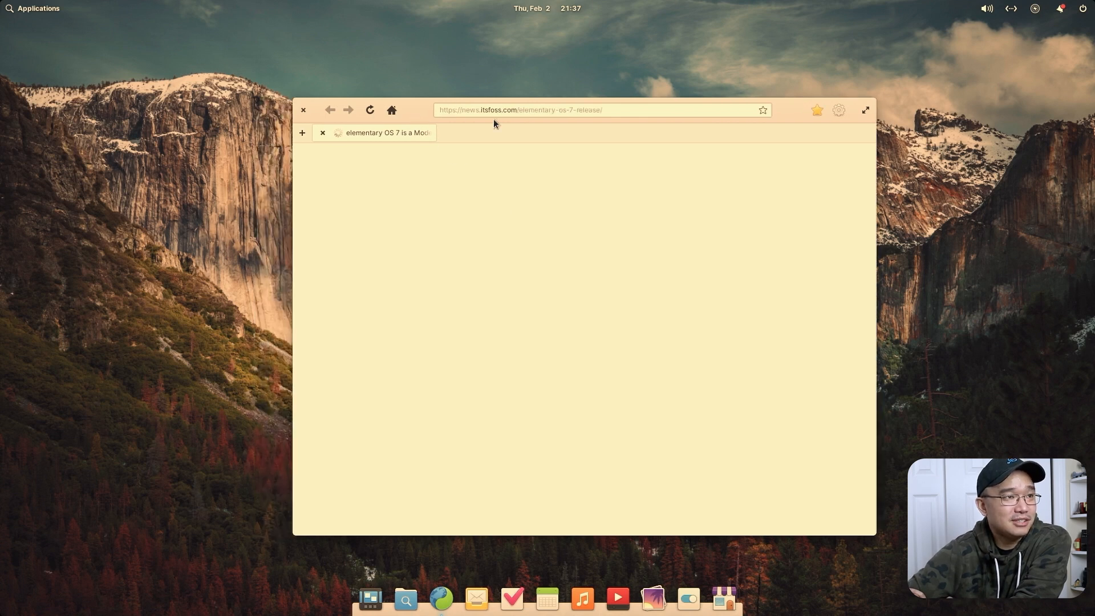
mouse_move(422, 122)
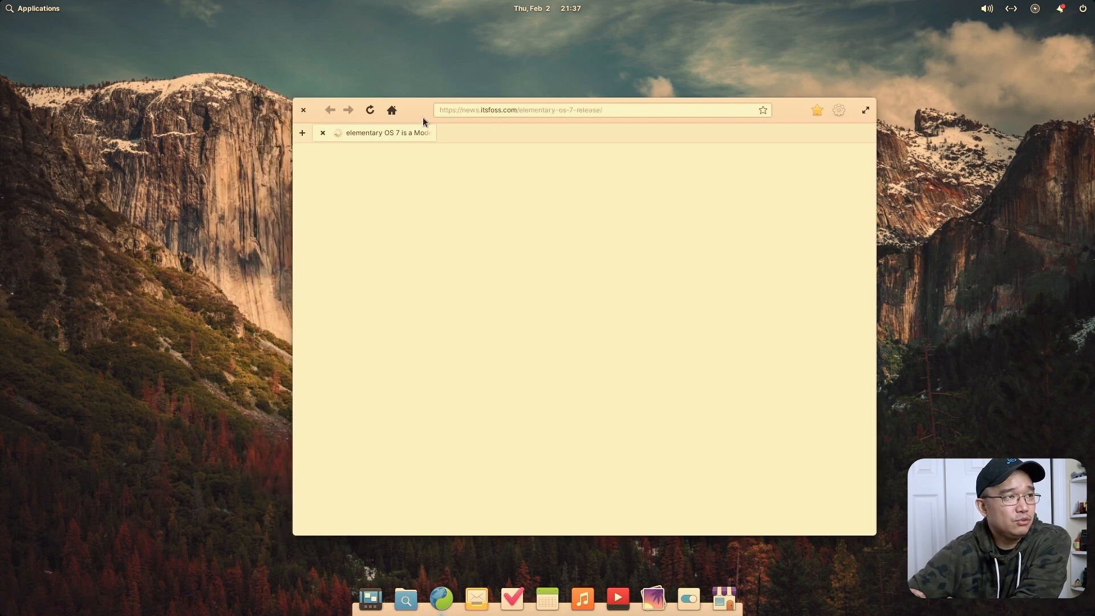
mouse_move(444, 218)
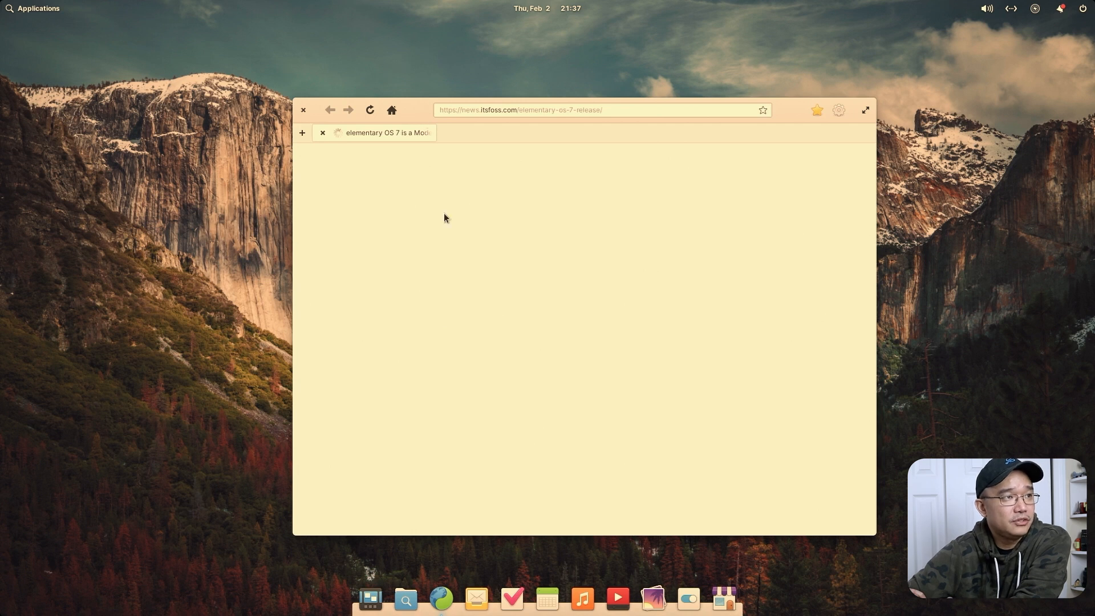
mouse_move(624, 131)
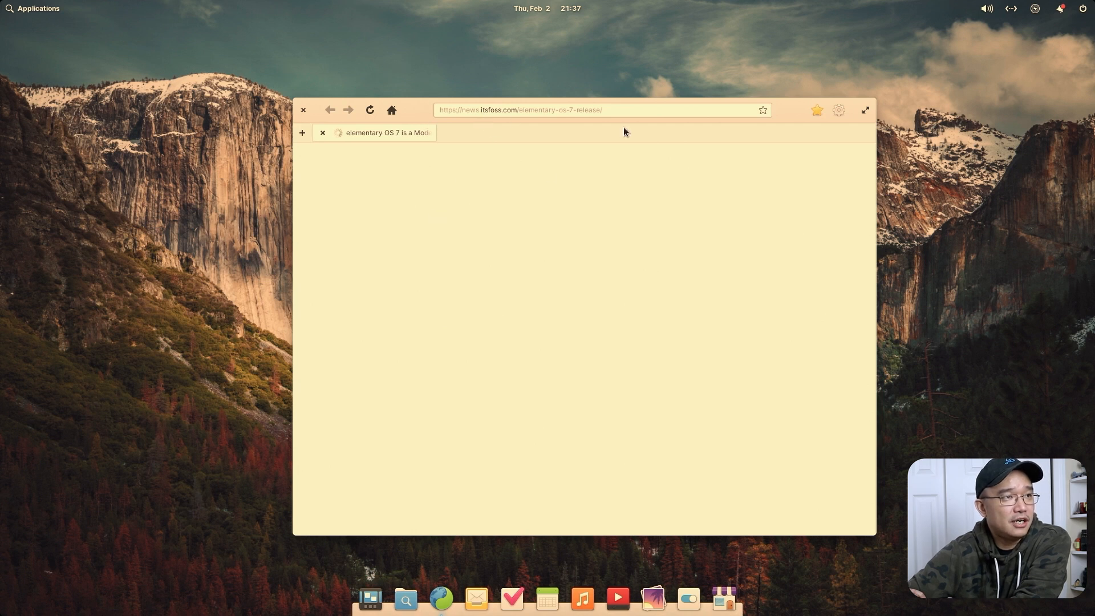
mouse_move(554, 471)
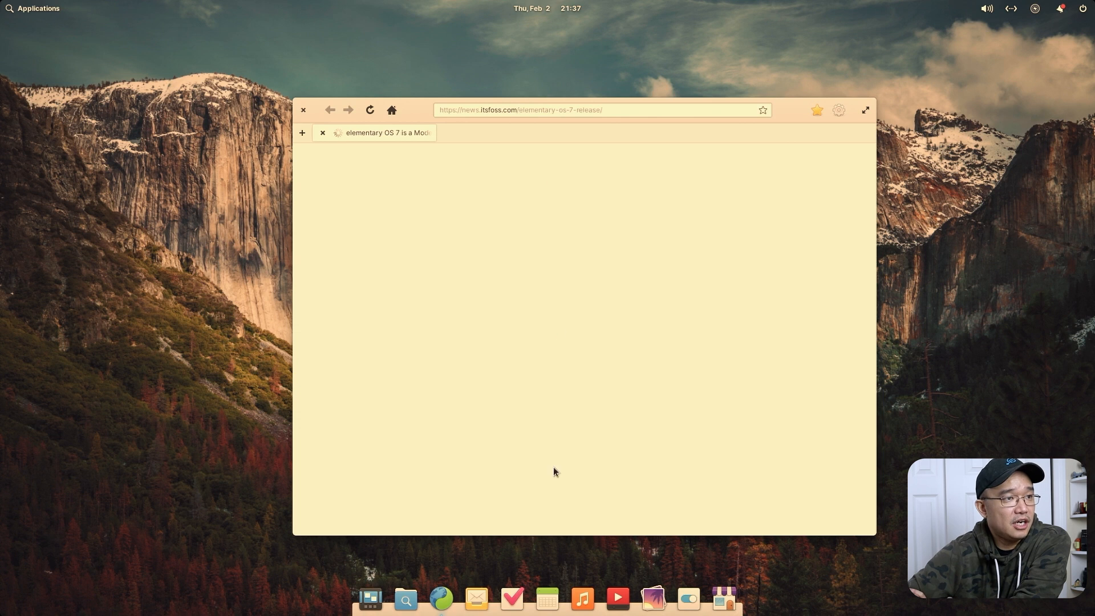
mouse_move(567, 309)
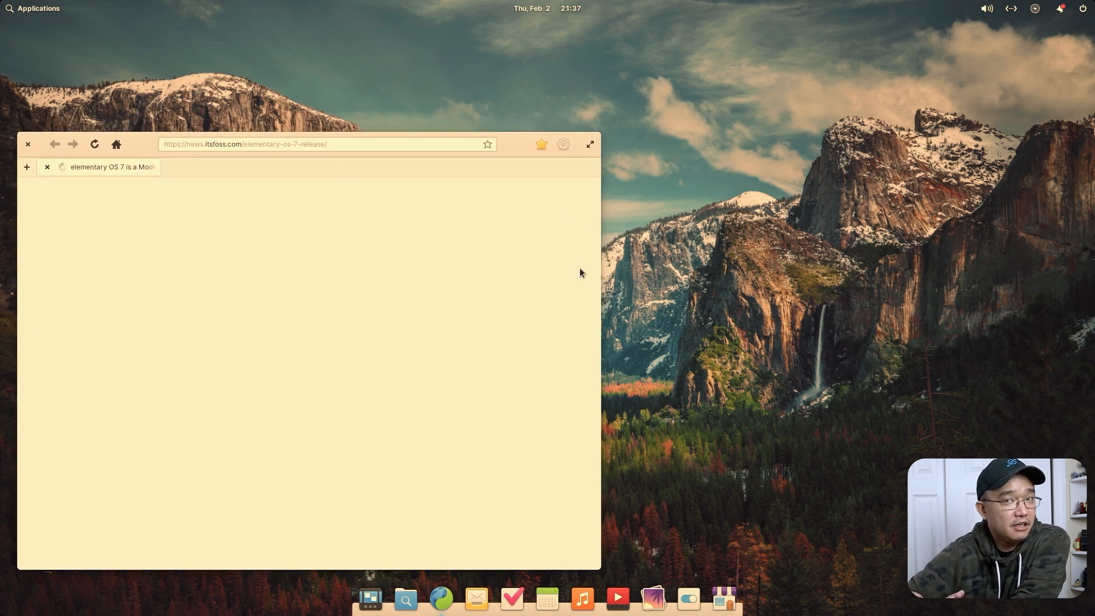
mouse_move(156, 196)
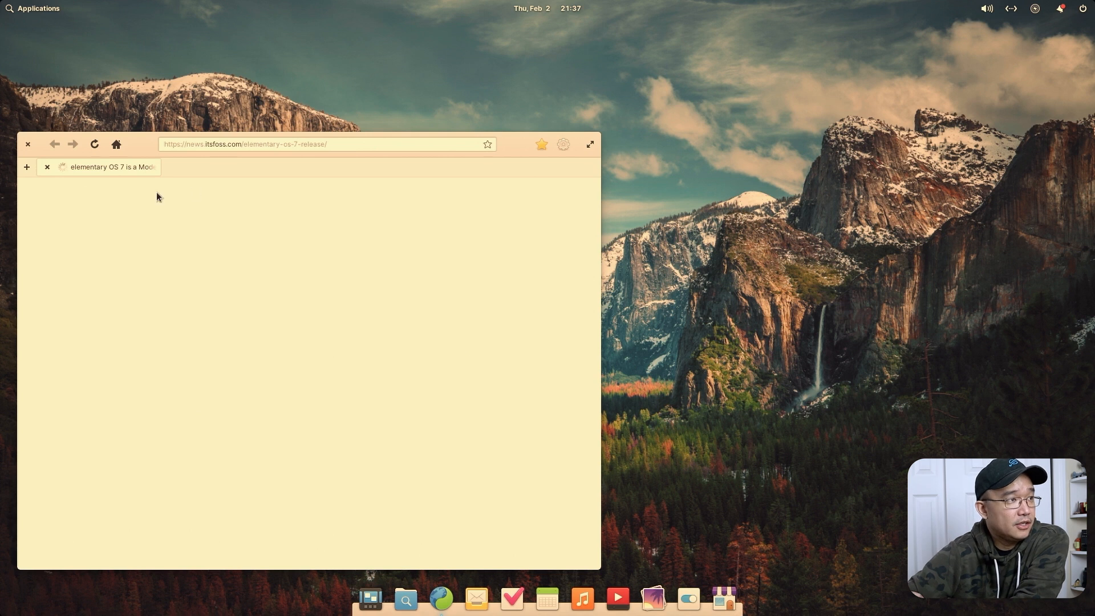
left_click_drag(307, 145, 339, 129)
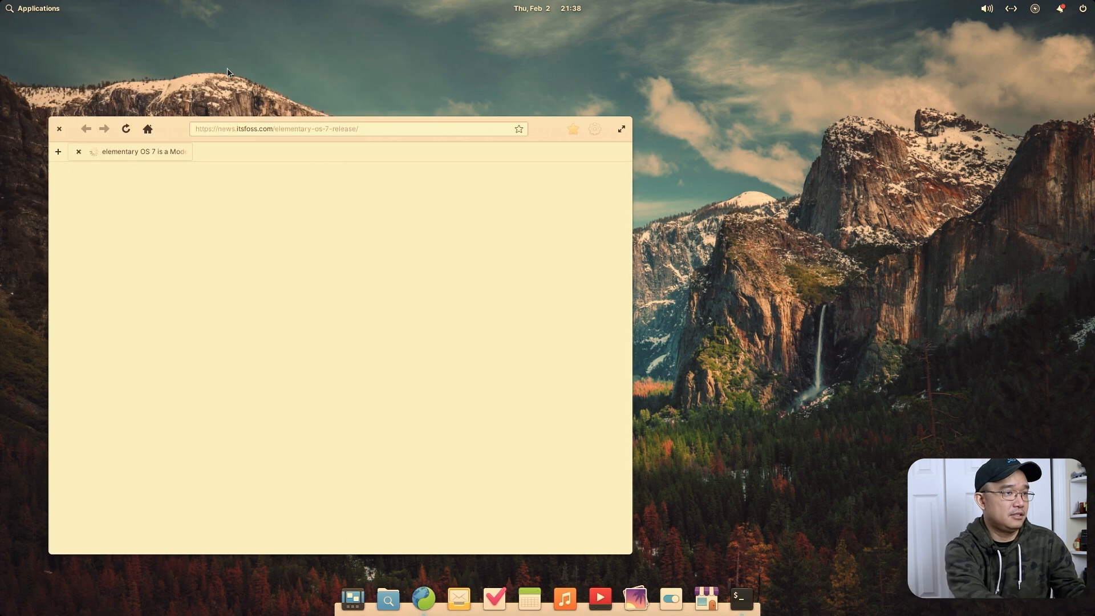
left_click(739, 599)
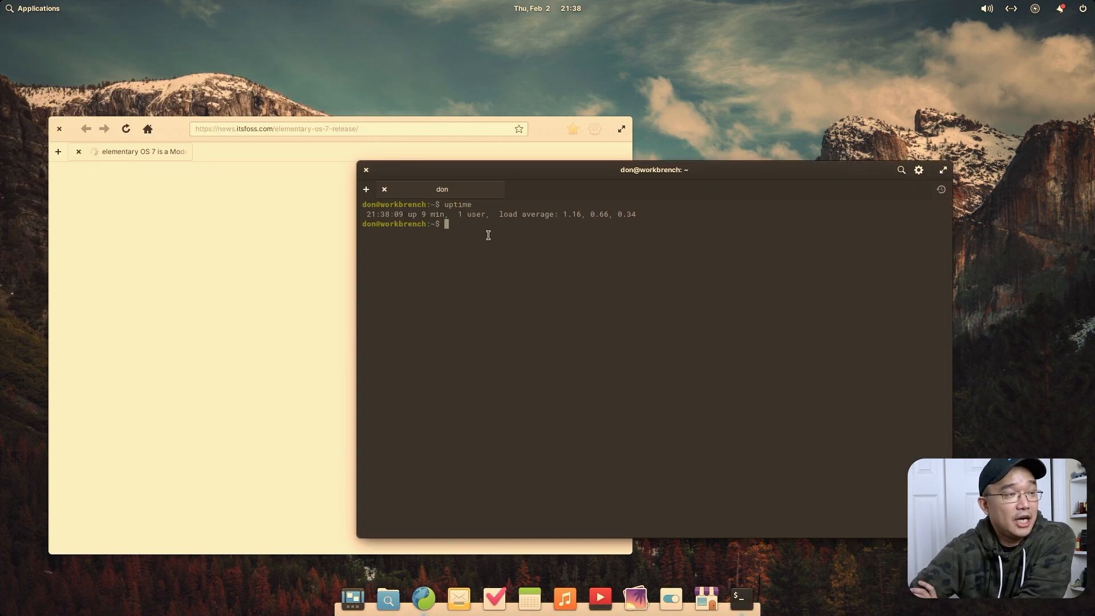
left_click(365, 170)
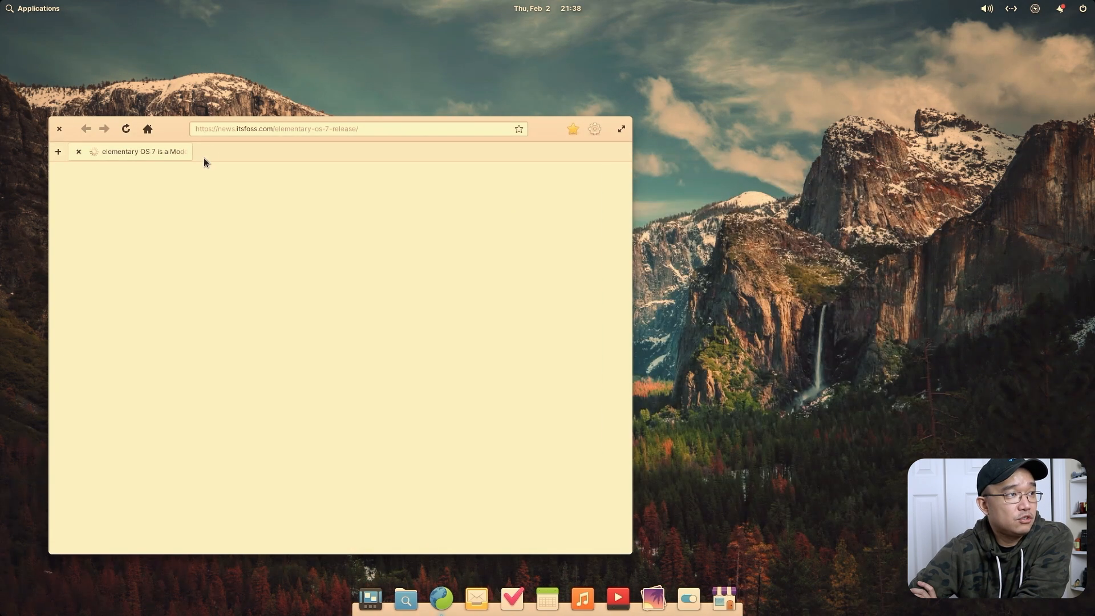
mouse_move(389, 138)
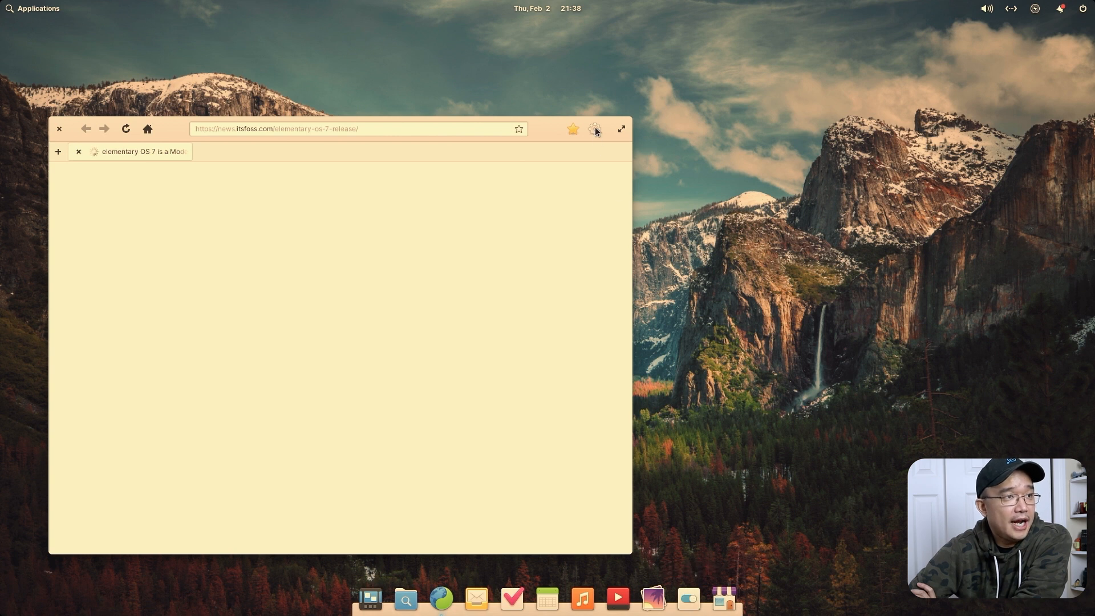
Step: Peek at the browser's main menu, dismiss it, and close Web
left_click(594, 129)
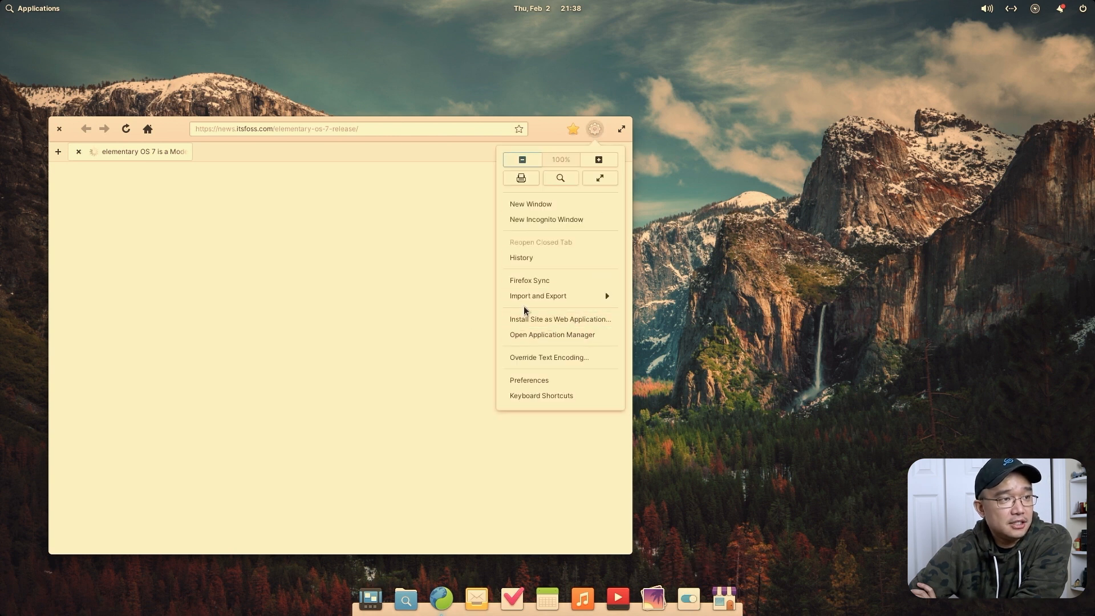
left_click(459, 285)
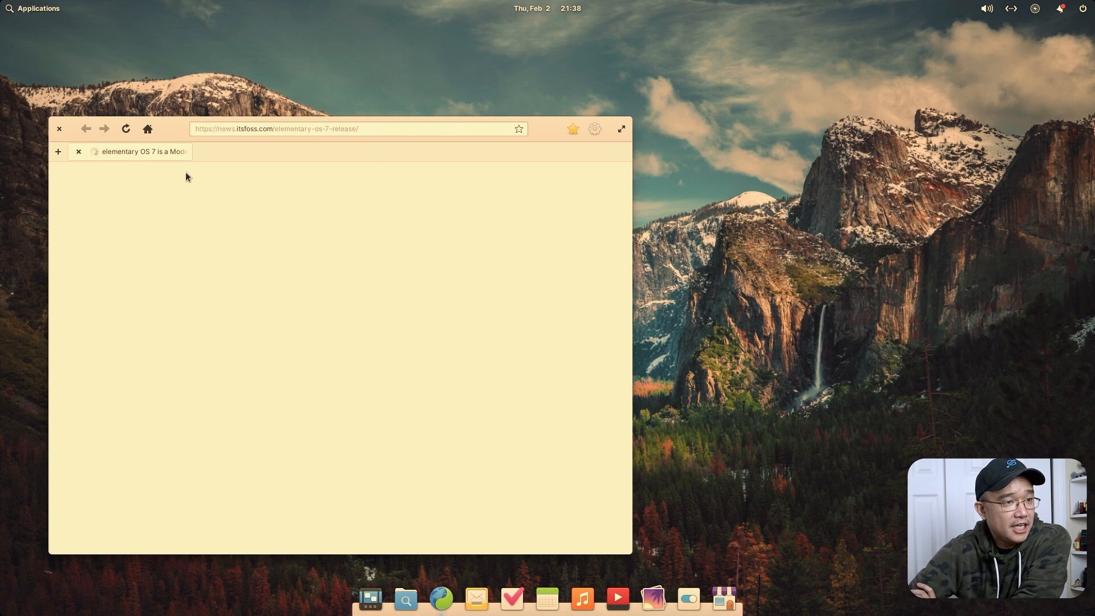
mouse_move(398, 292)
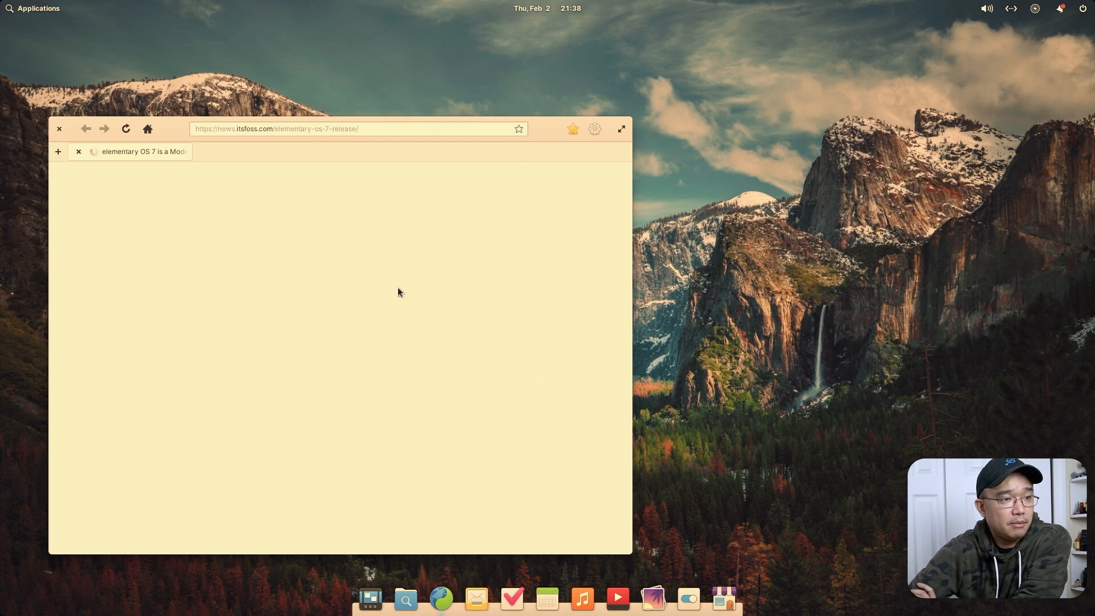
left_click(60, 129)
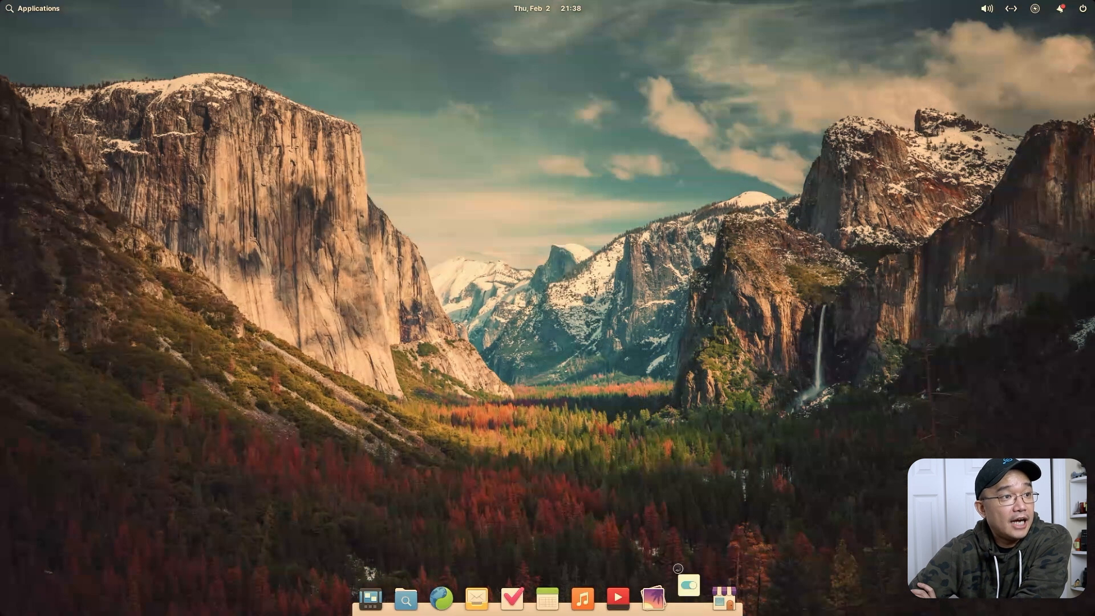
Step: Browse the built-in Wallpaper grid in Desktop settings, then move on to Appearance
left_click(687, 598)
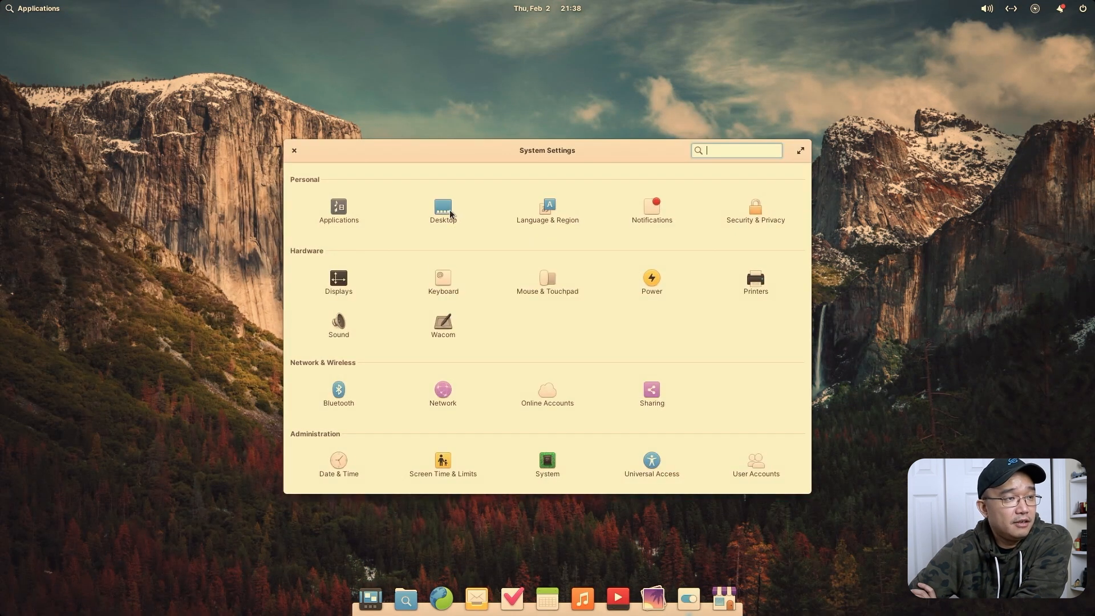
left_click(443, 210)
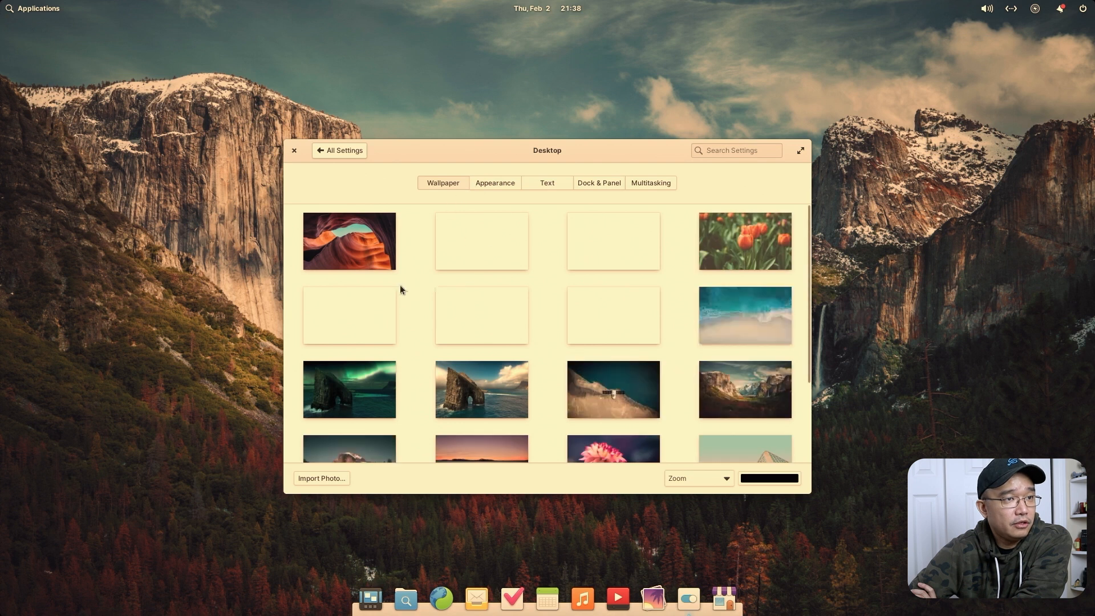
scroll("down", 3)
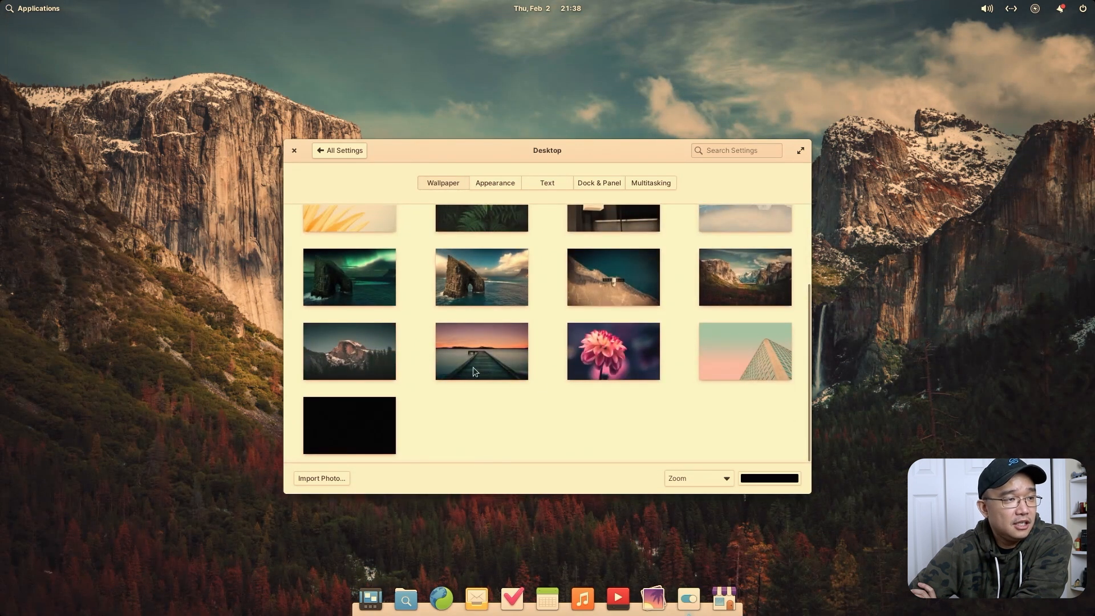
mouse_move(502, 368)
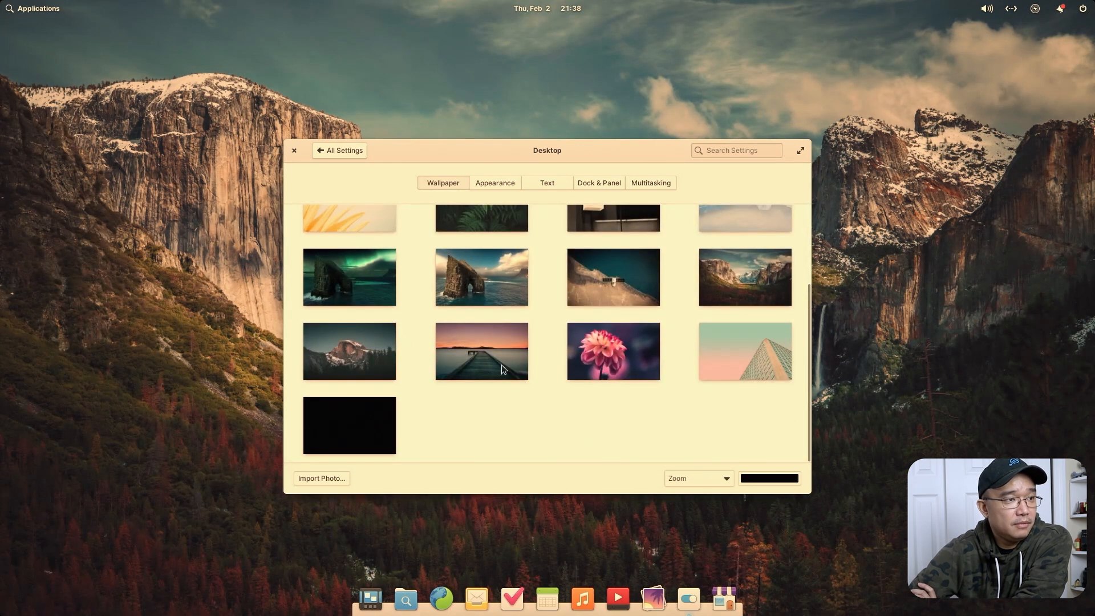
mouse_move(975, 236)
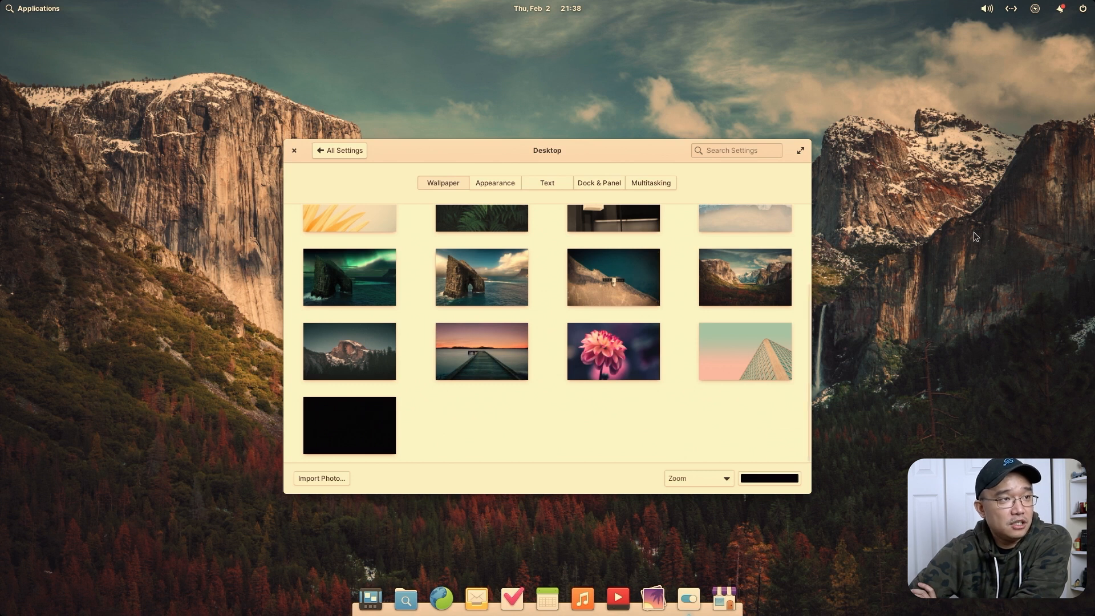
left_click(493, 183)
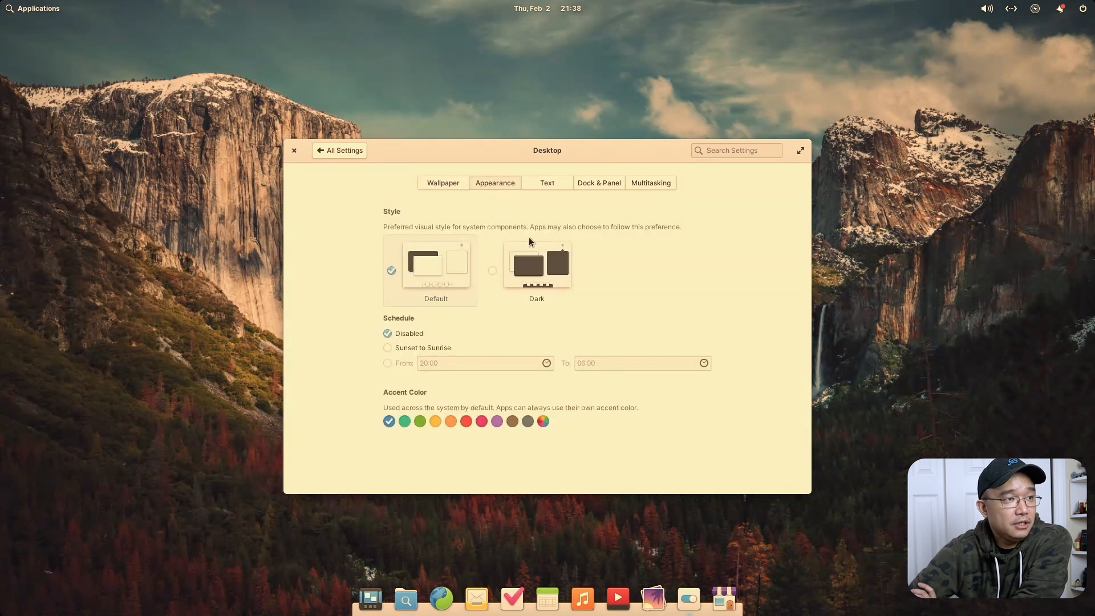
Step: Select the Dark style, try the green accent, and settle back on the blue accent
left_click(536, 263)
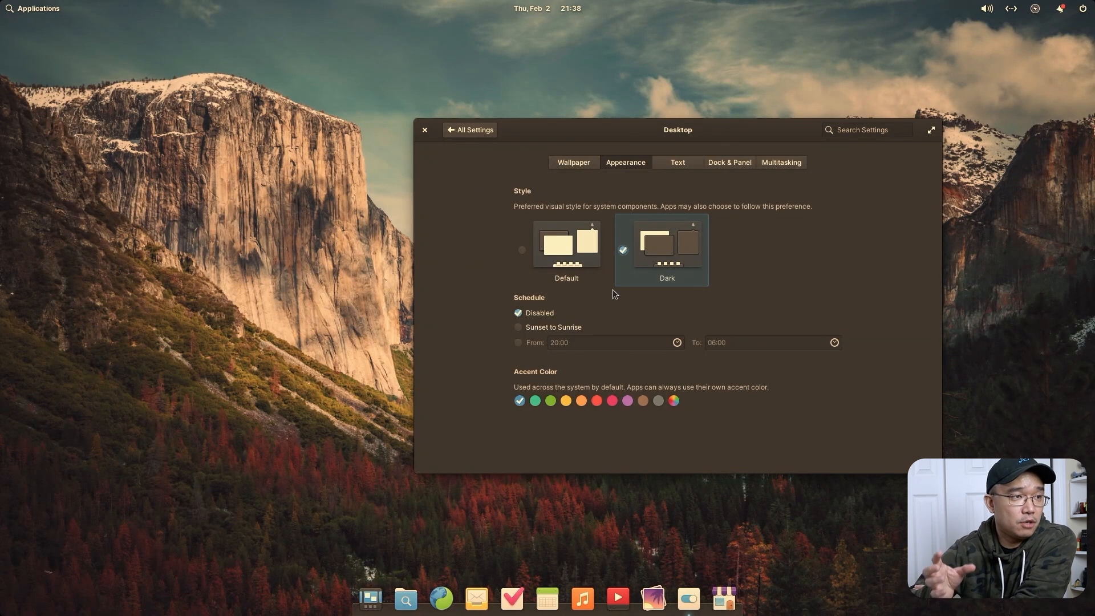
mouse_move(538, 379)
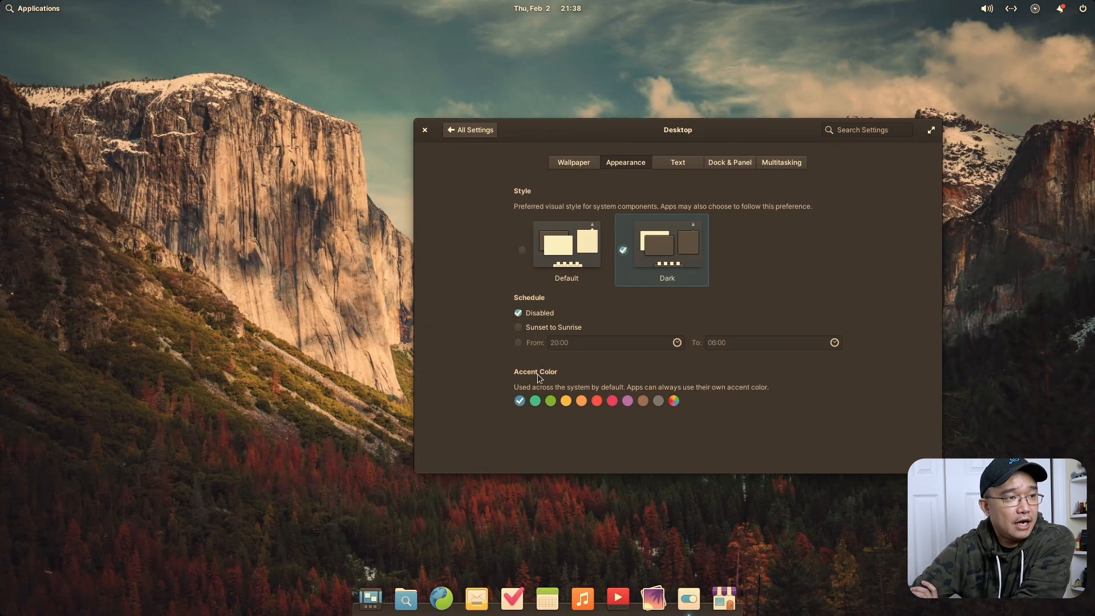
left_click(550, 401)
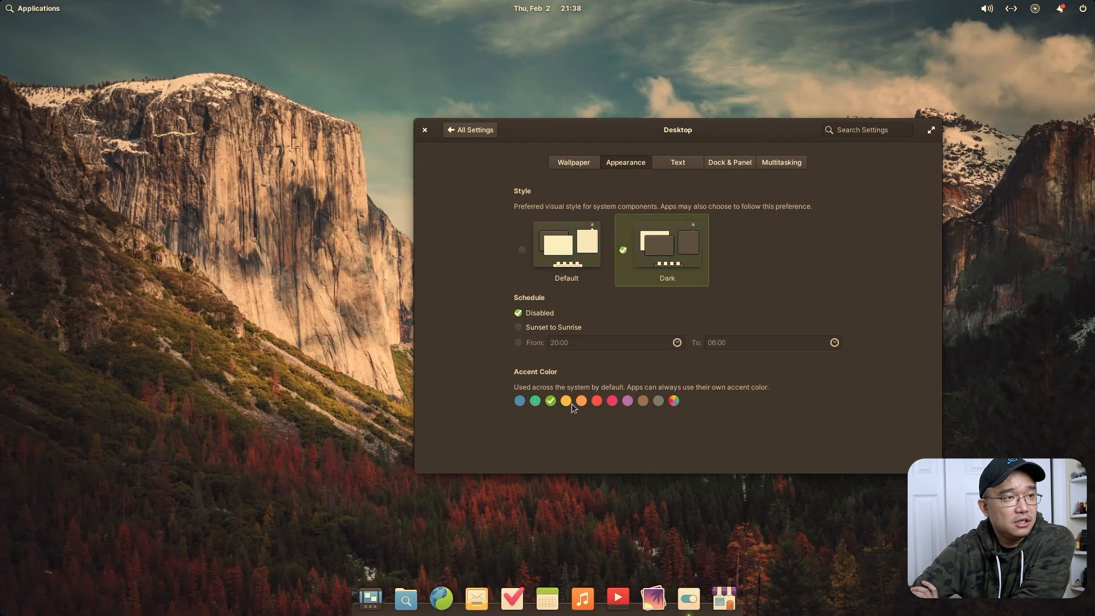
left_click(520, 400)
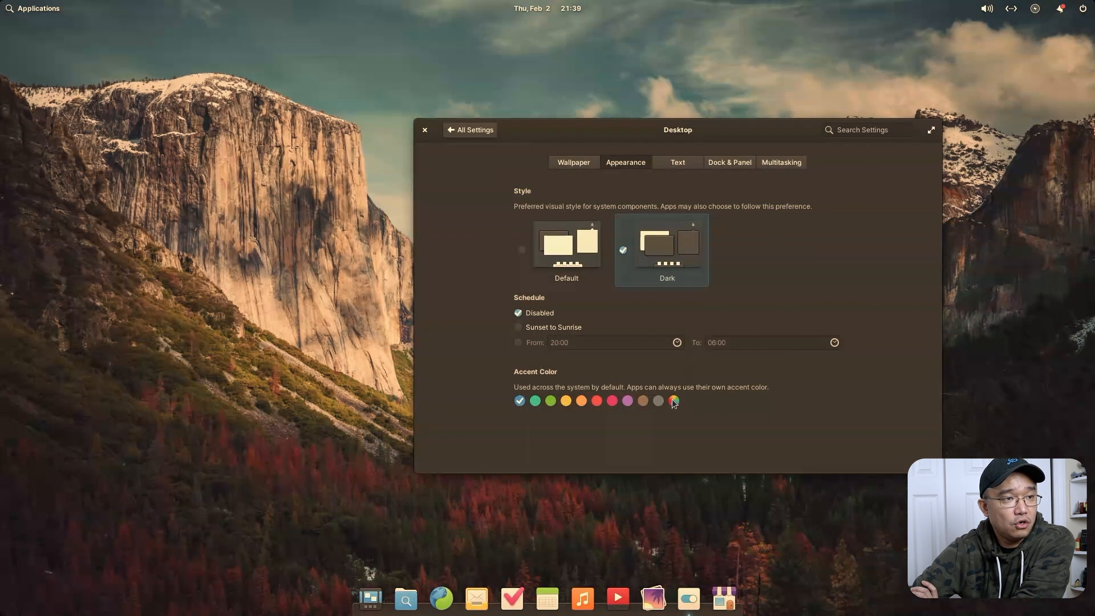
left_click(677, 162)
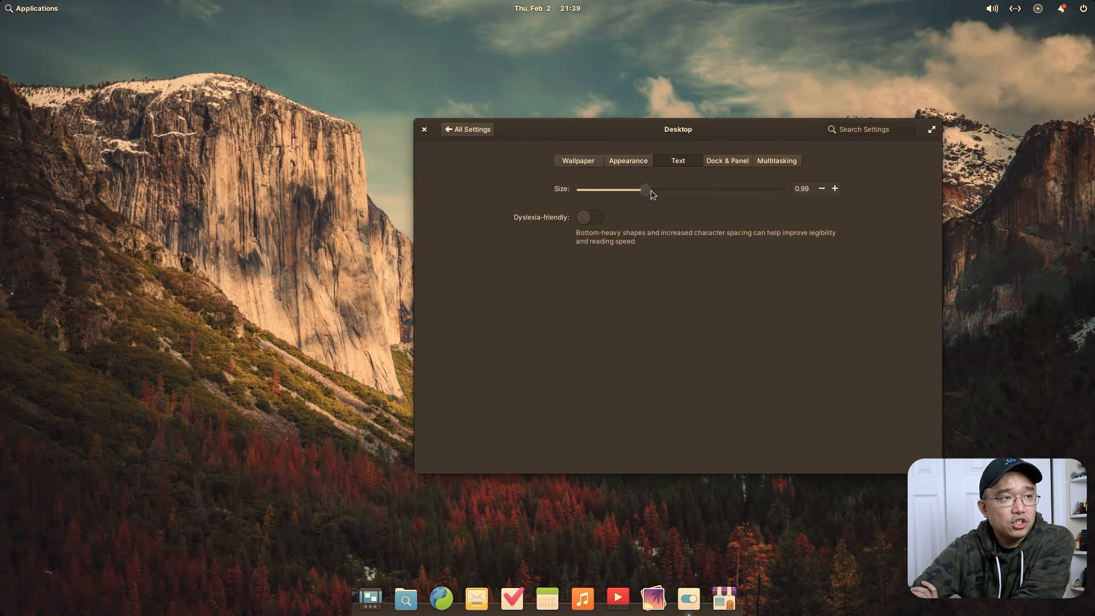
Step: Set the text size to 1.00 and try the large dock icon size under Dock & Panel
left_click(832, 189)
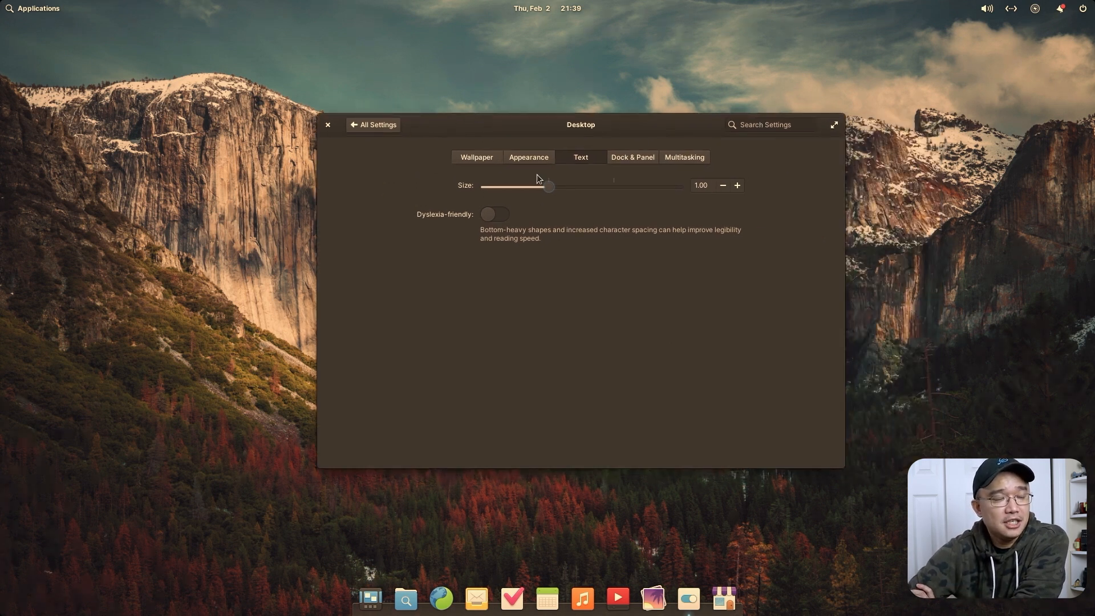
mouse_move(586, 191)
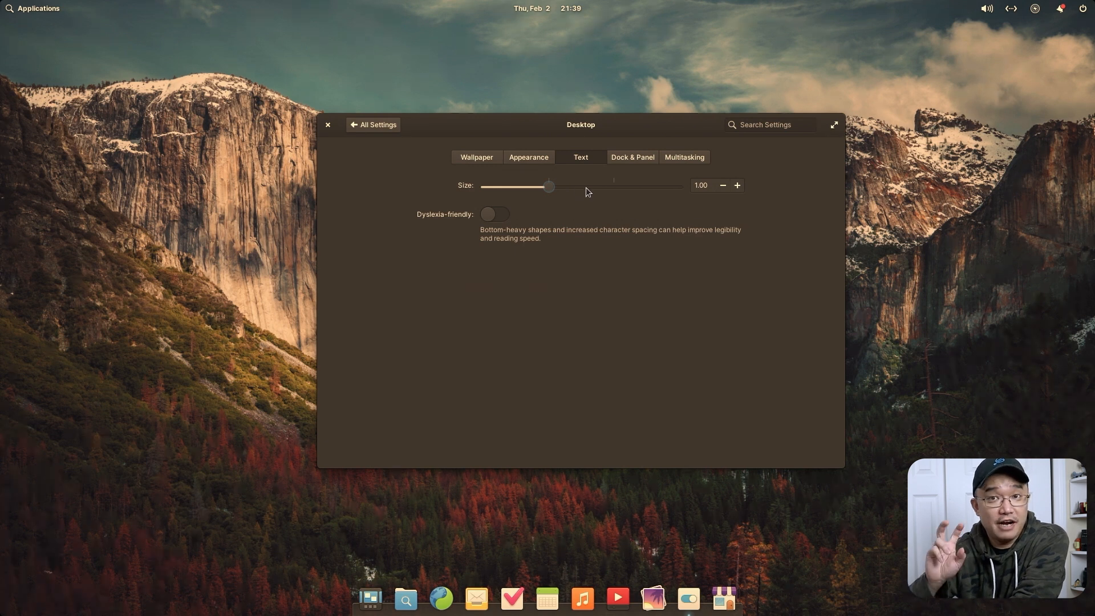
mouse_move(642, 164)
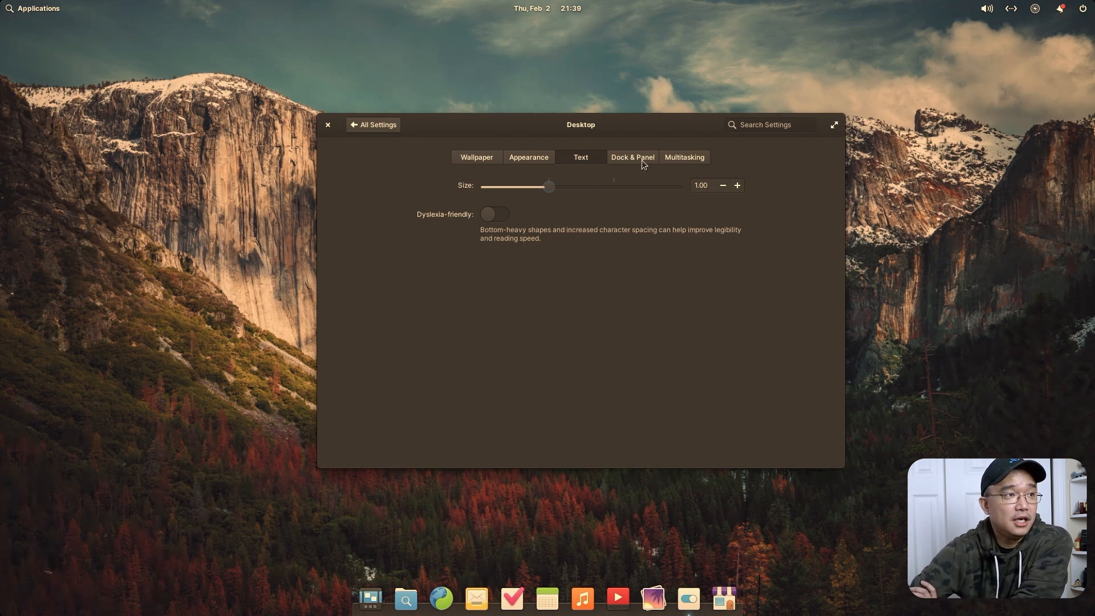
left_click(631, 157)
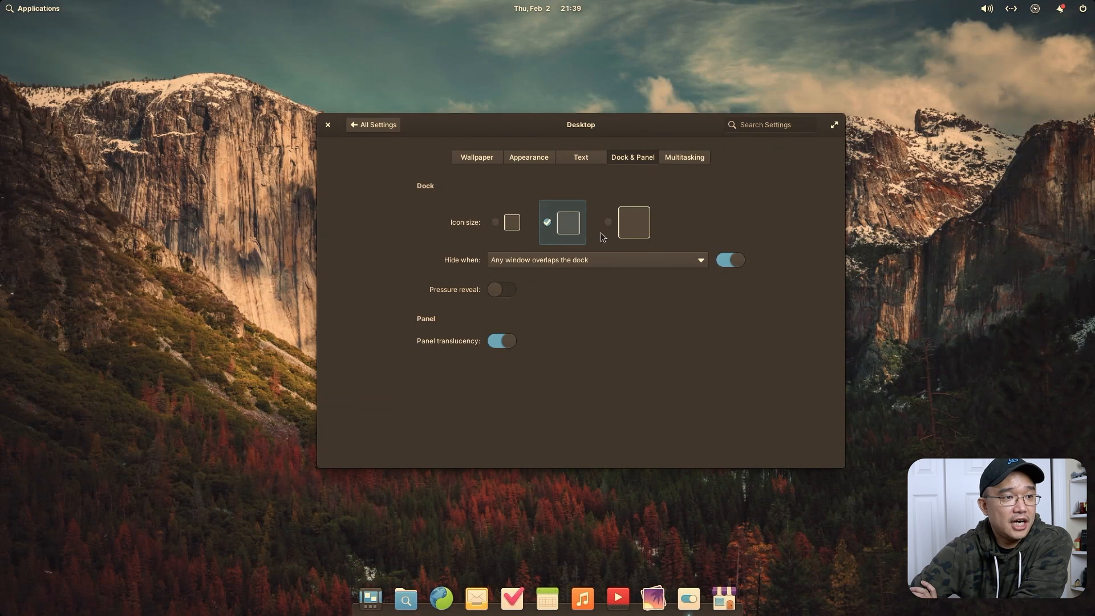
left_click(607, 222)
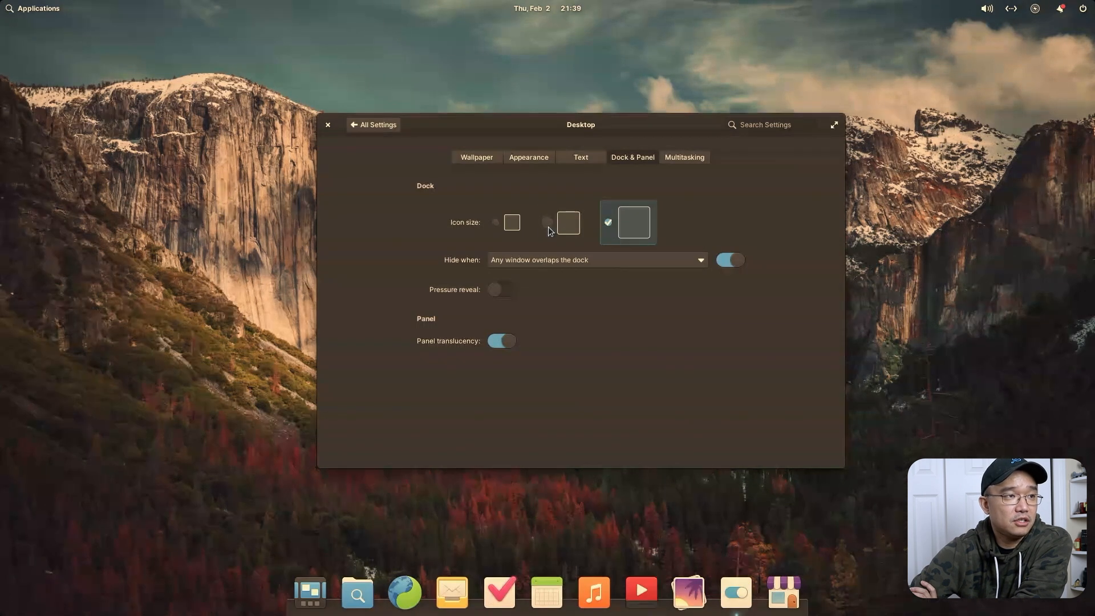
Step: Review the Multitasking hot corners, leaving Top Left and the rest on Do nothing
left_click(683, 157)
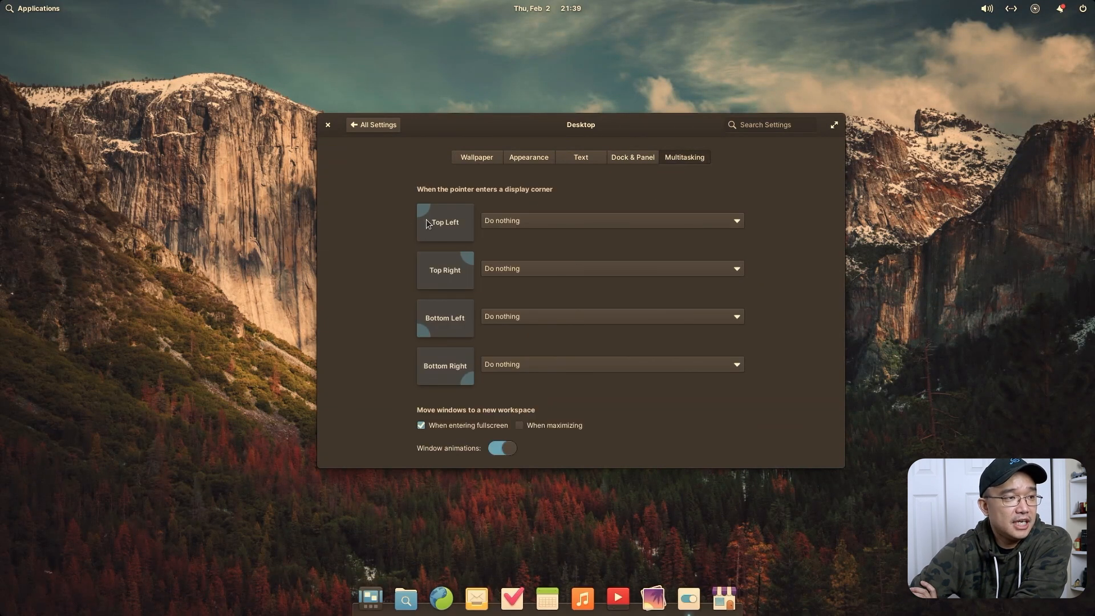
mouse_move(465, 311)
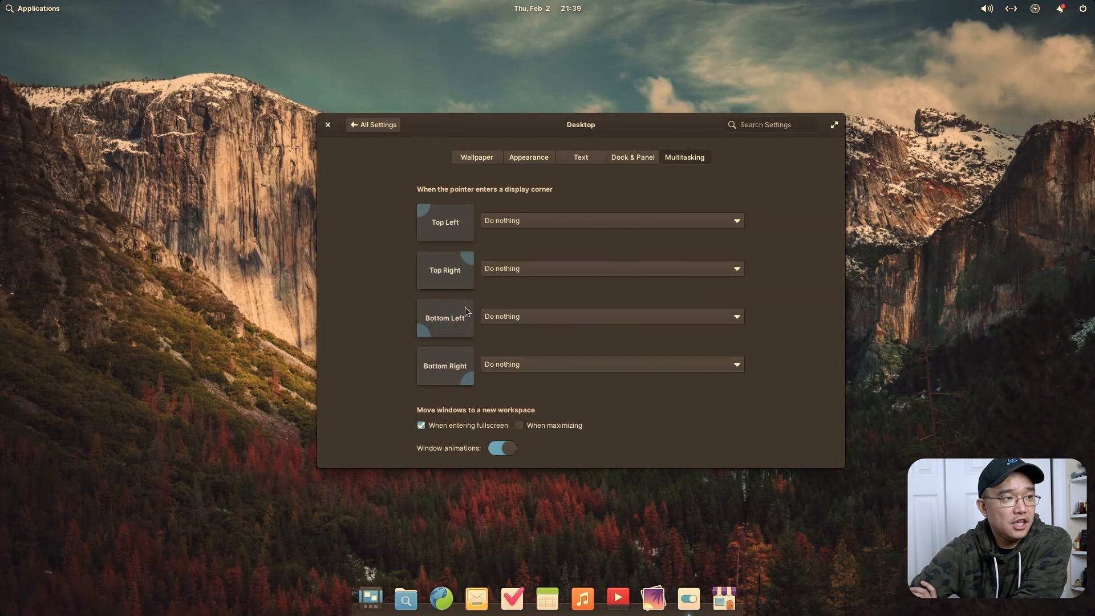
mouse_move(509, 253)
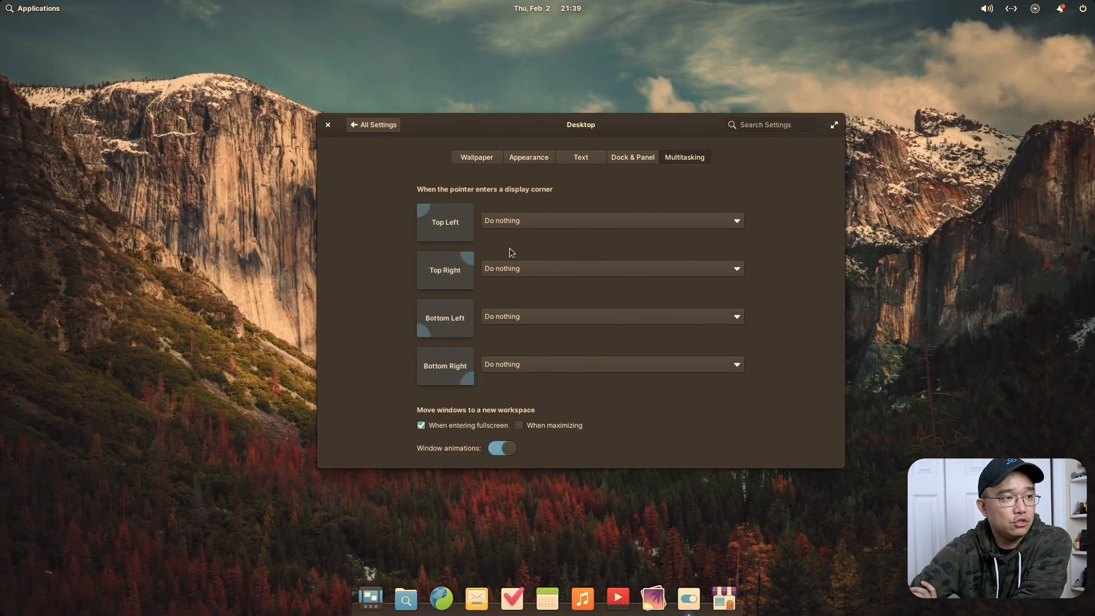
mouse_move(555, 214)
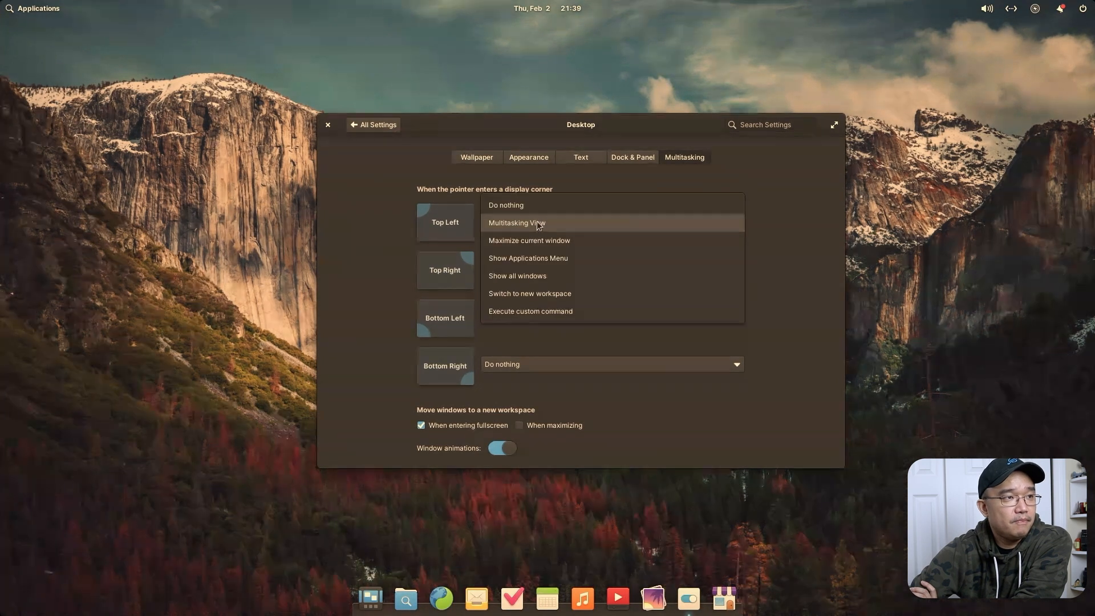
left_click(506, 204)
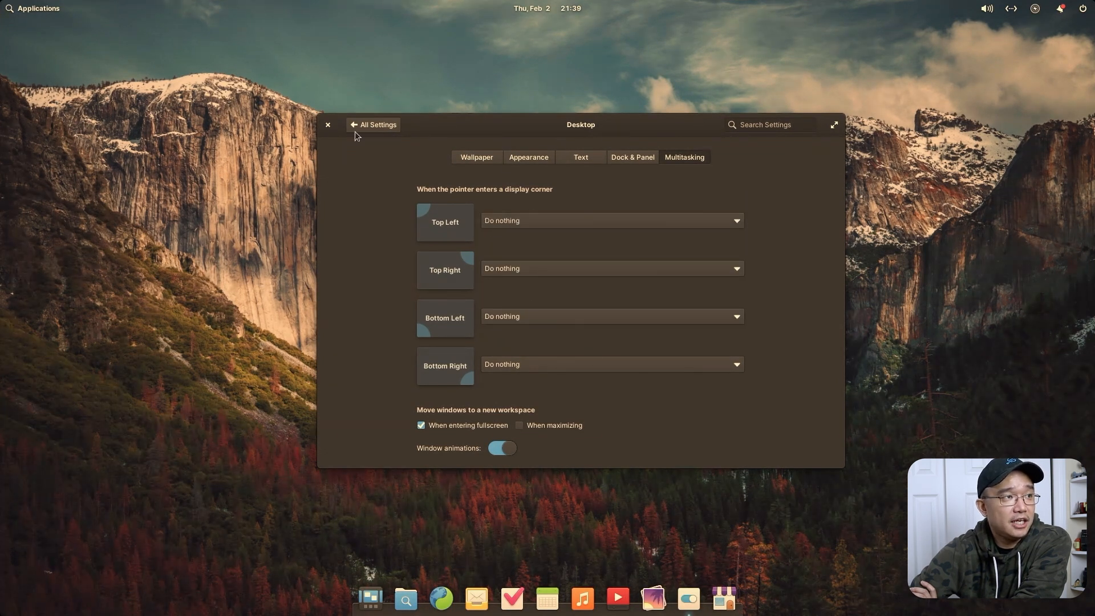
Step: On the Displays page, check the scaling factors and keep LoDPI (1×)
left_click(373, 125)
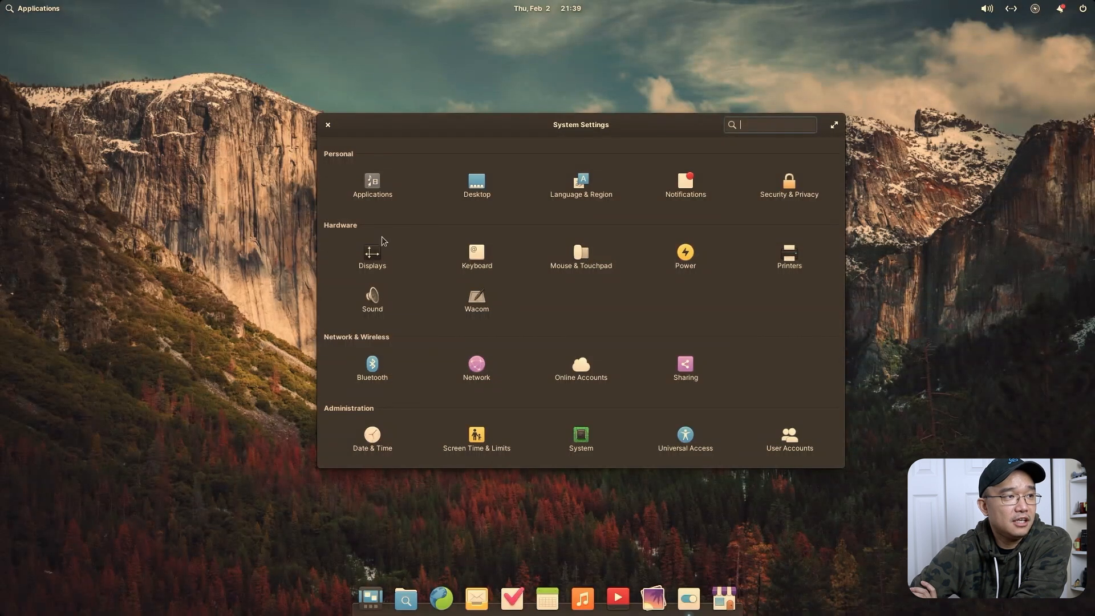
left_click(372, 254)
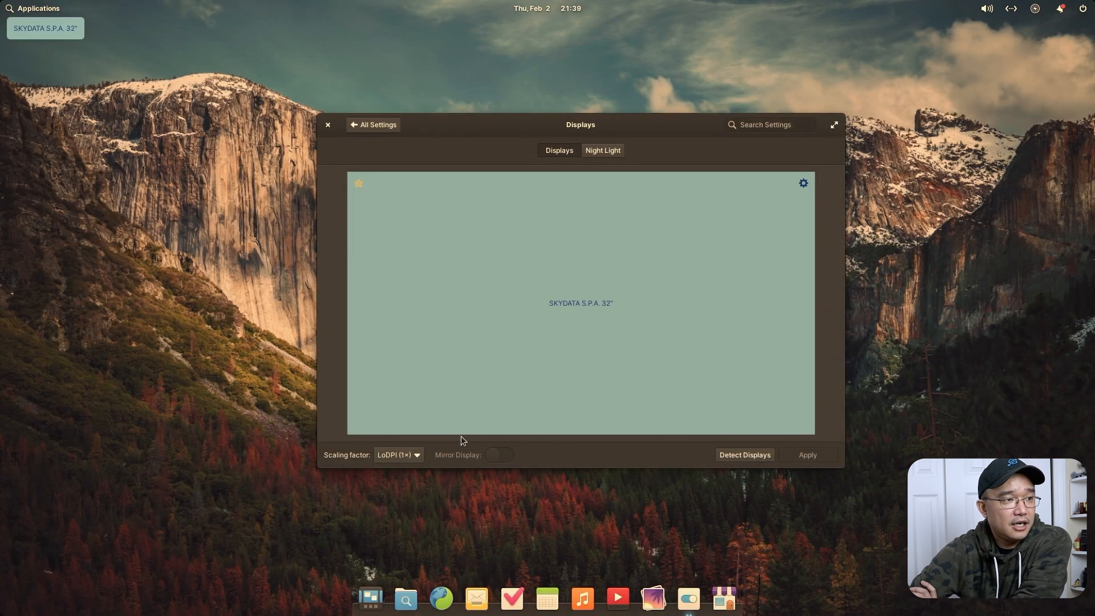
left_click(398, 455)
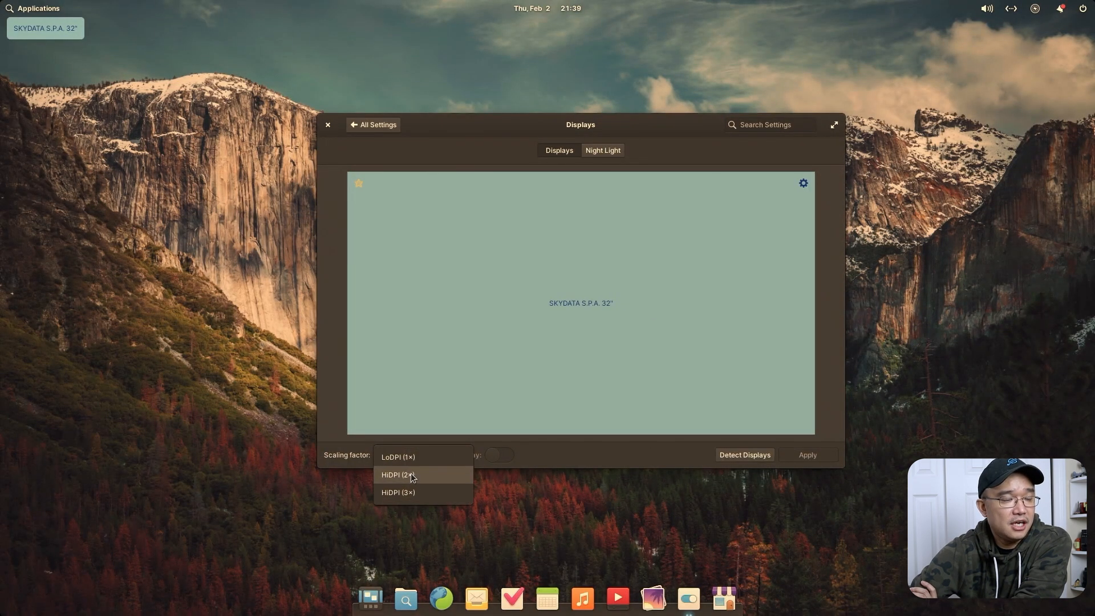
mouse_move(415, 483)
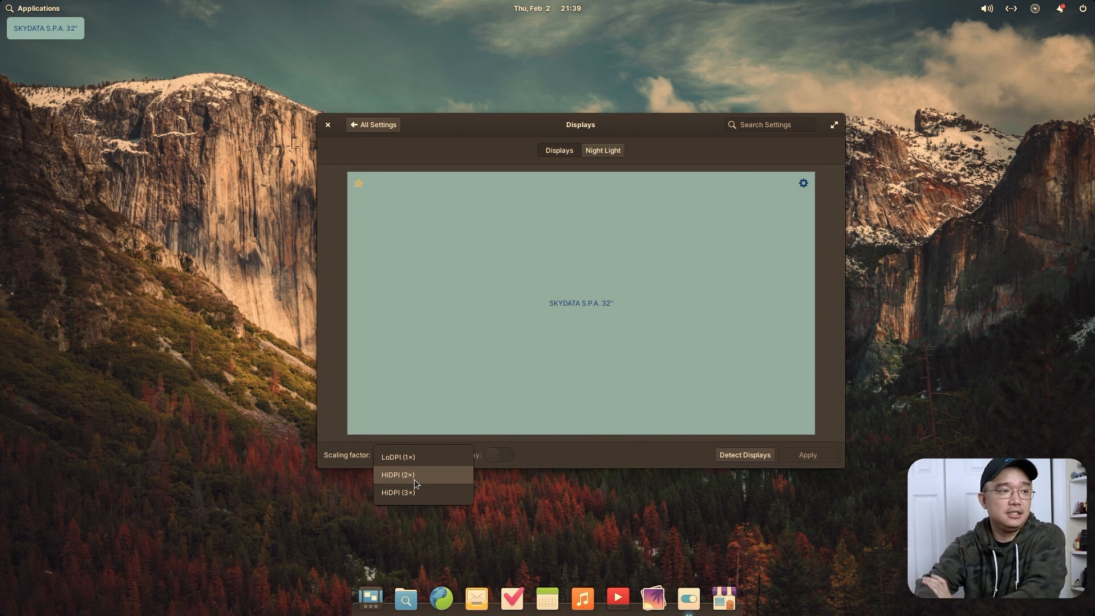
mouse_move(661, 149)
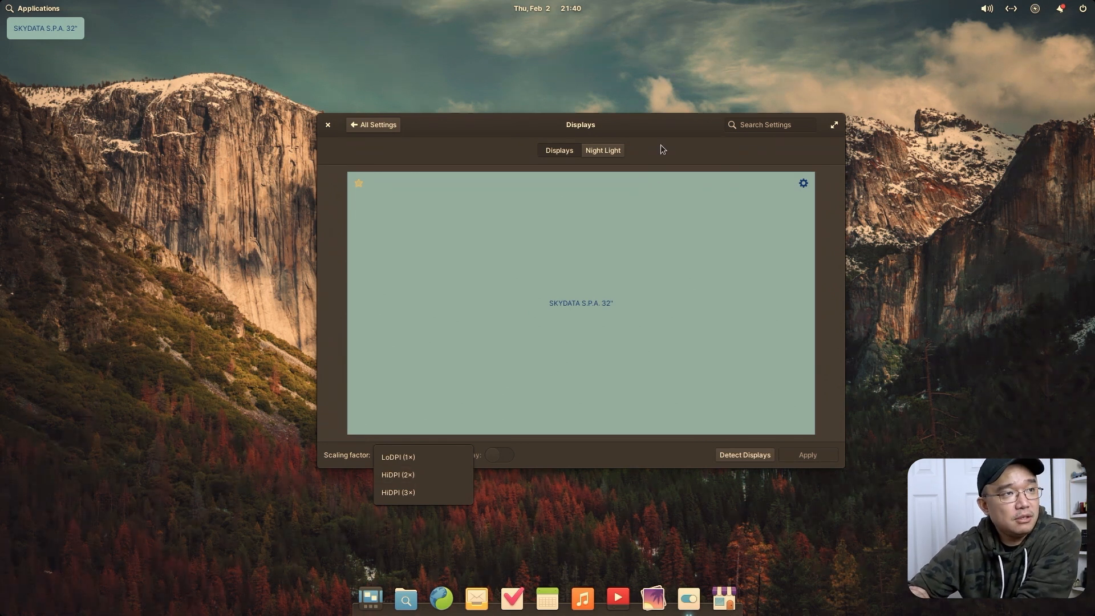
mouse_move(496, 379)
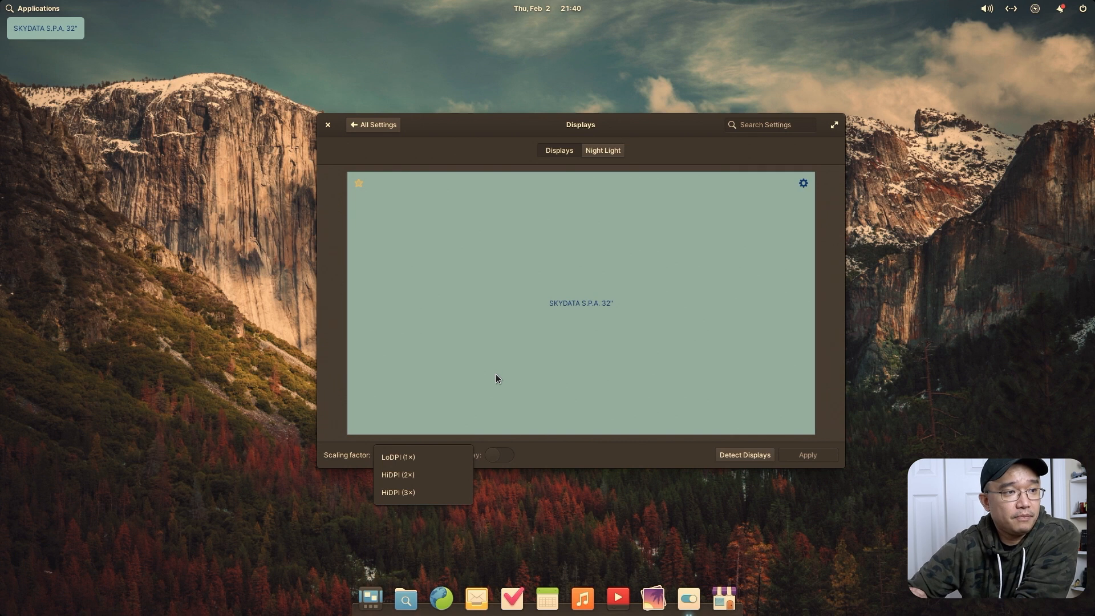
mouse_move(453, 458)
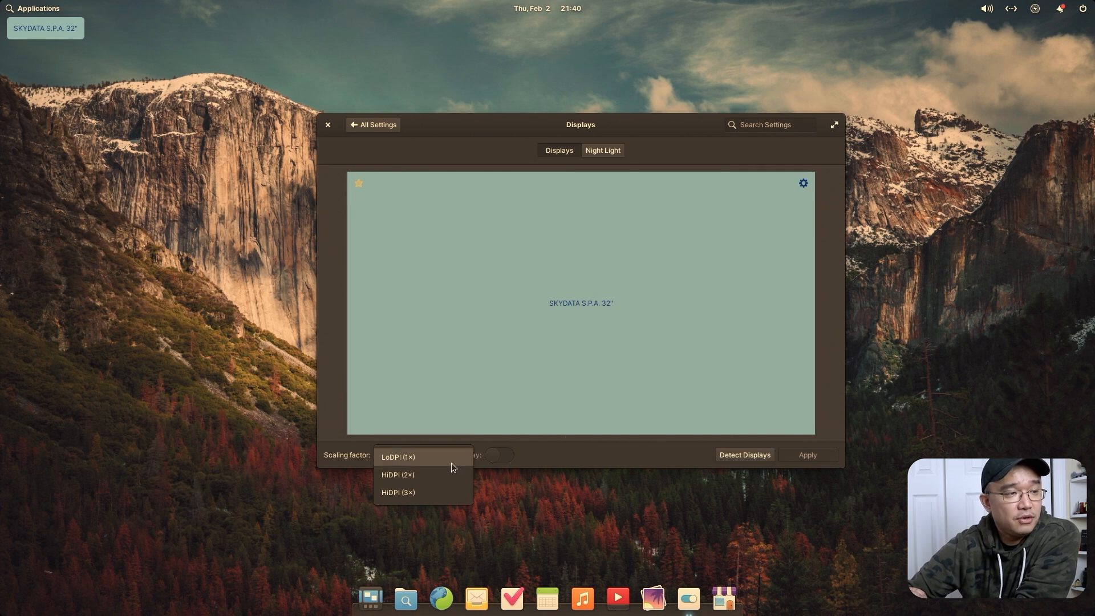
left_click(398, 457)
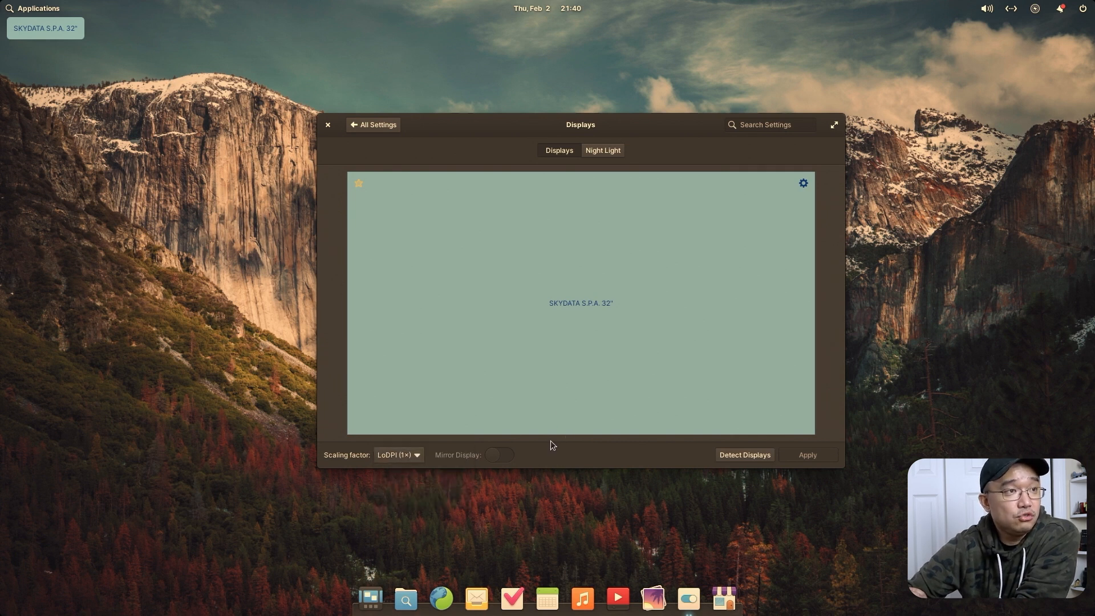
Step: Glance at Night Light, leaving it off, and return to the All Settings overview
left_click(603, 151)
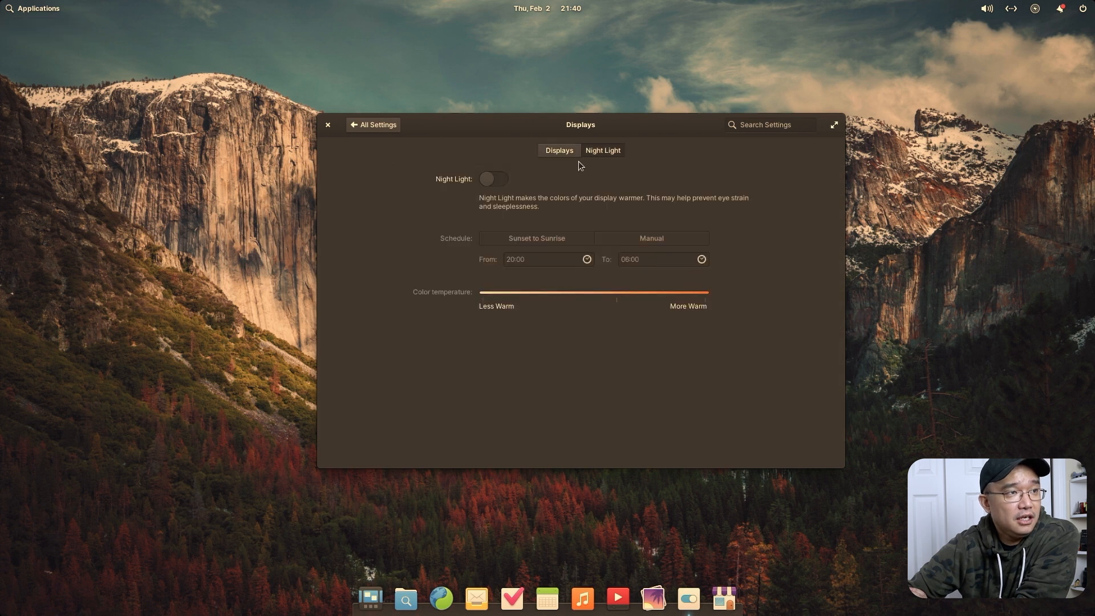
left_click(558, 151)
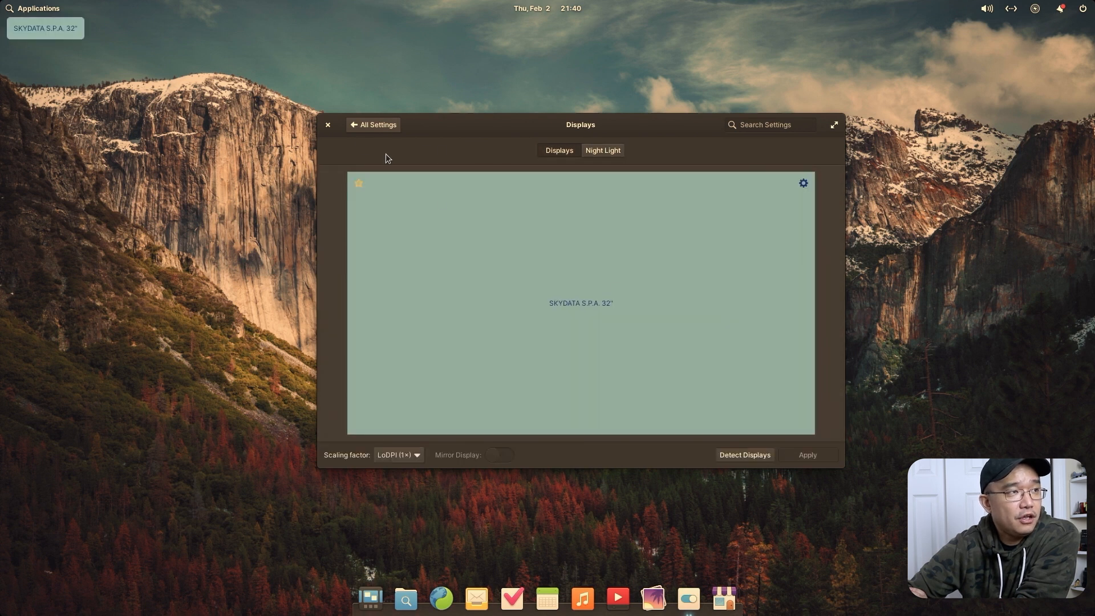
left_click(373, 124)
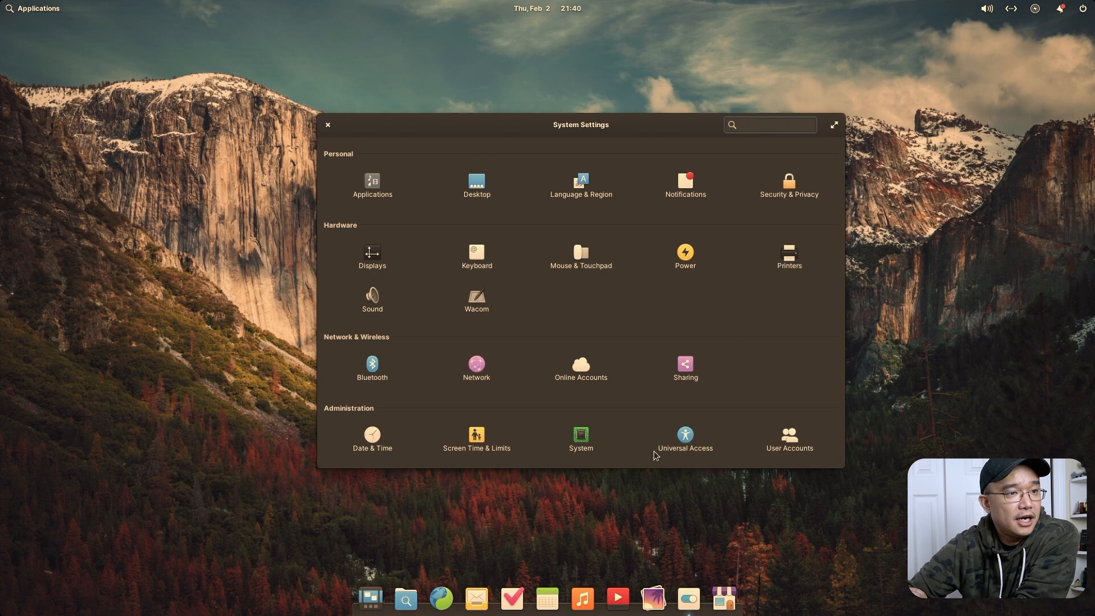
Step: Launch Web from the dock and try to load google.com, which stays blank
left_click(770, 125)
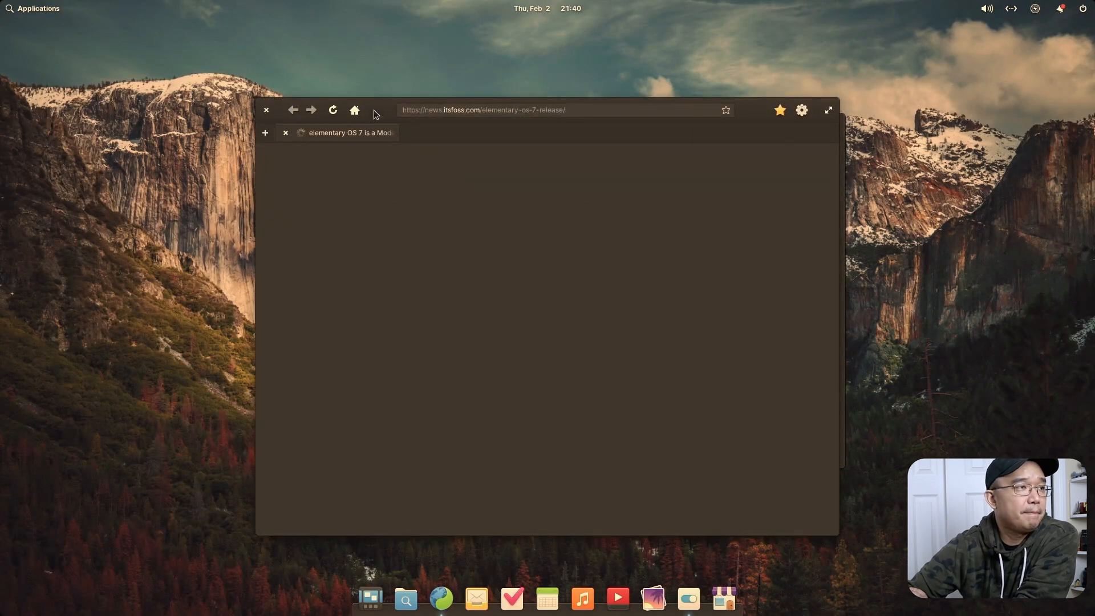
type("google.com/")
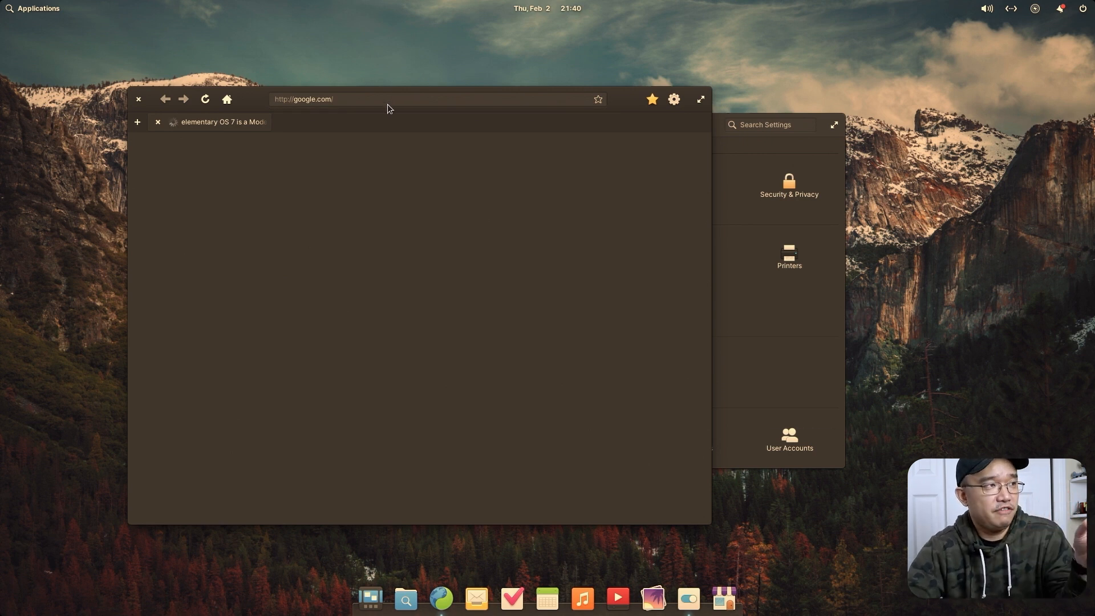
mouse_move(790, 163)
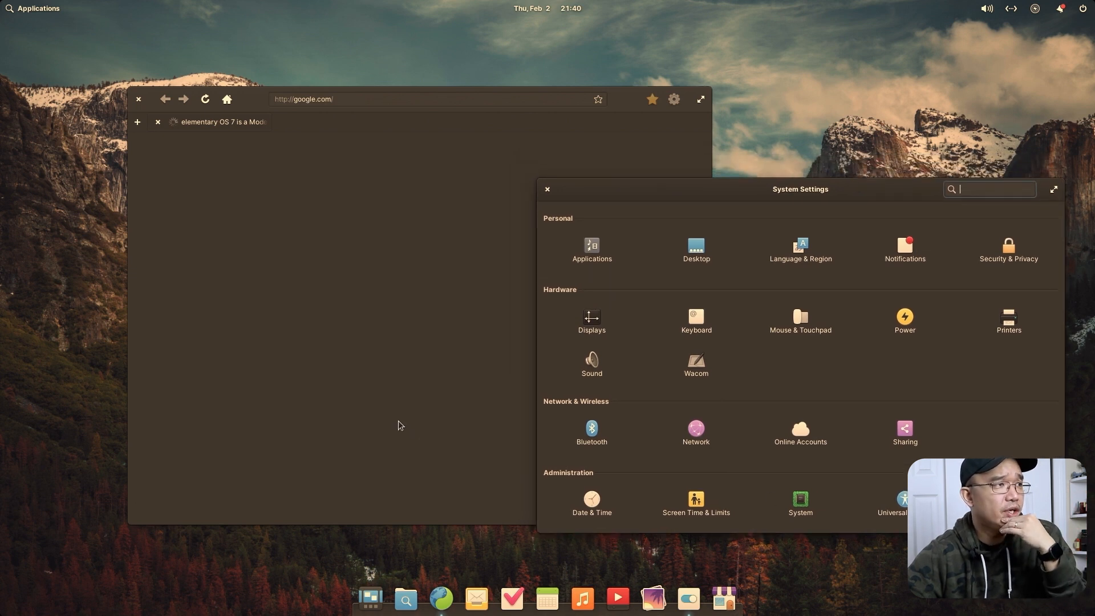
mouse_move(576, 592)
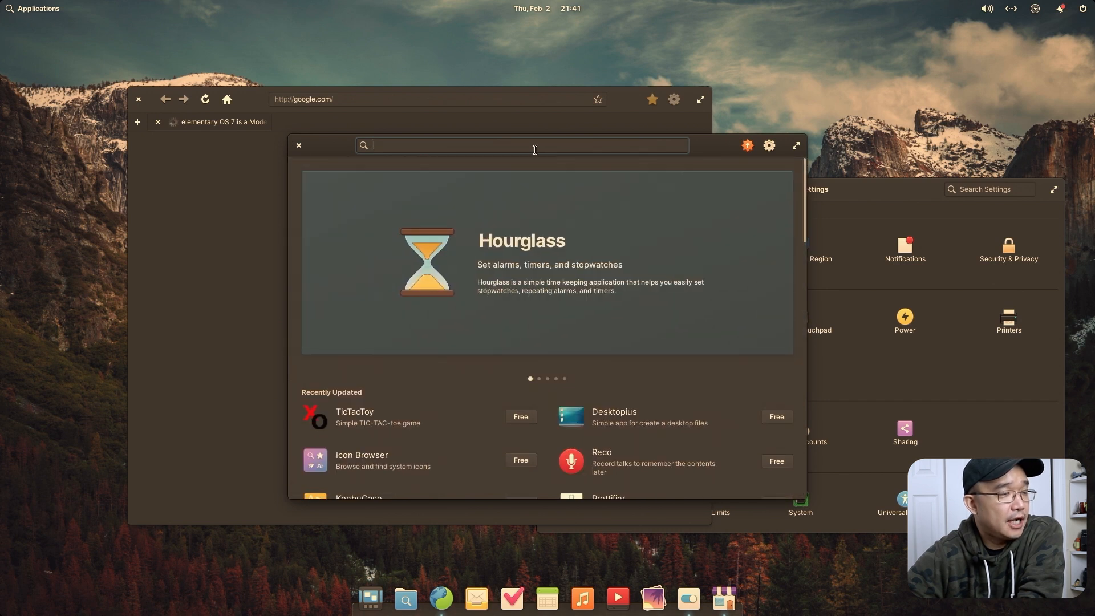
Step: Search AppCenter for flatseal, get No Apps Found, and follow the Flathub link into a blank tab
type("flat")
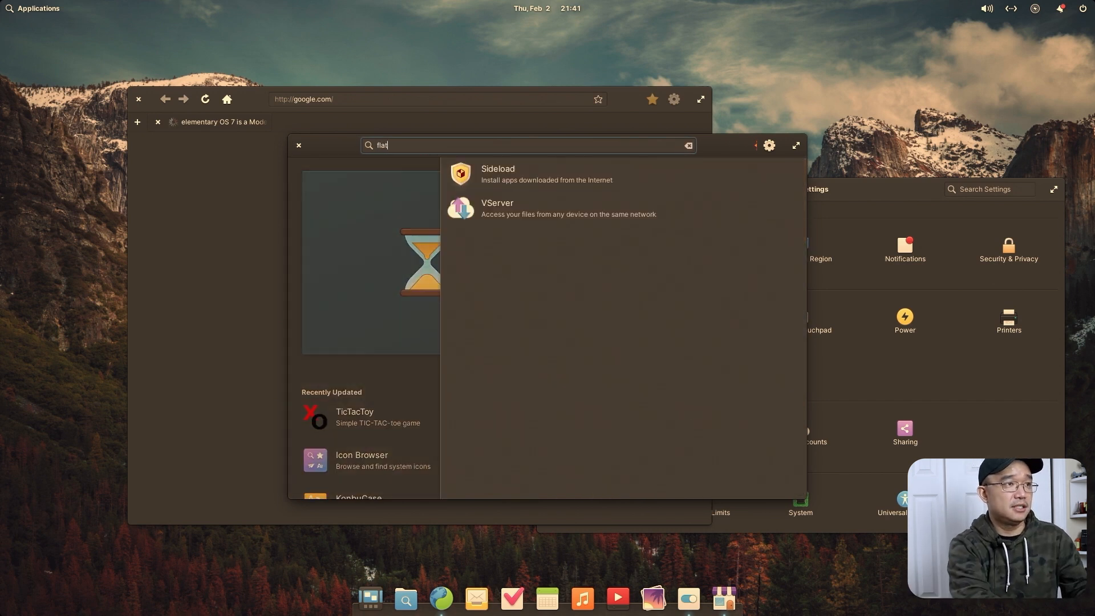
type("seal")
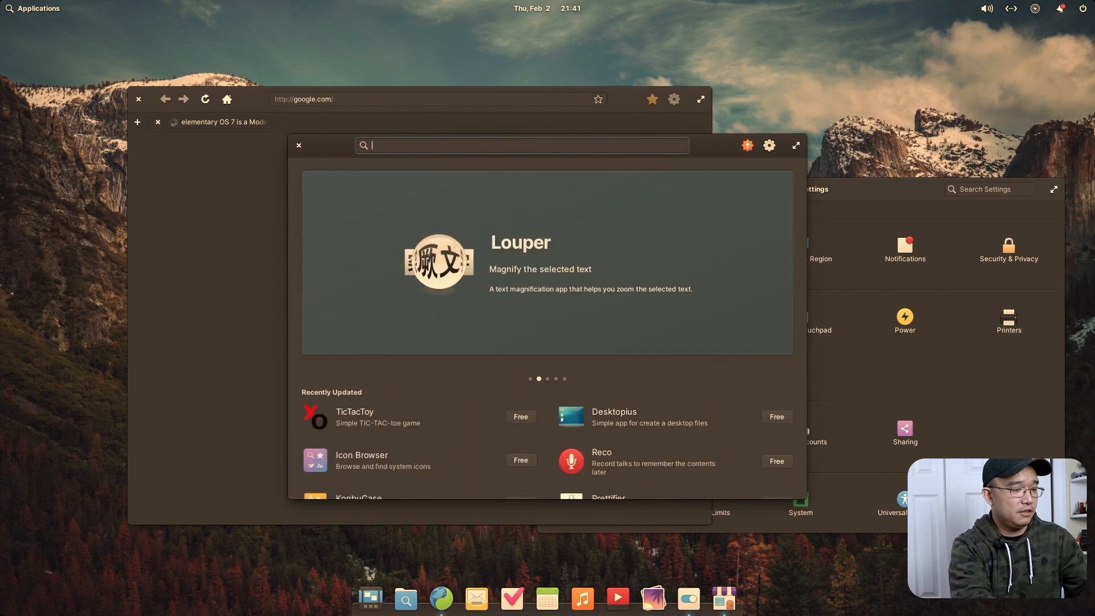
type("flatseal")
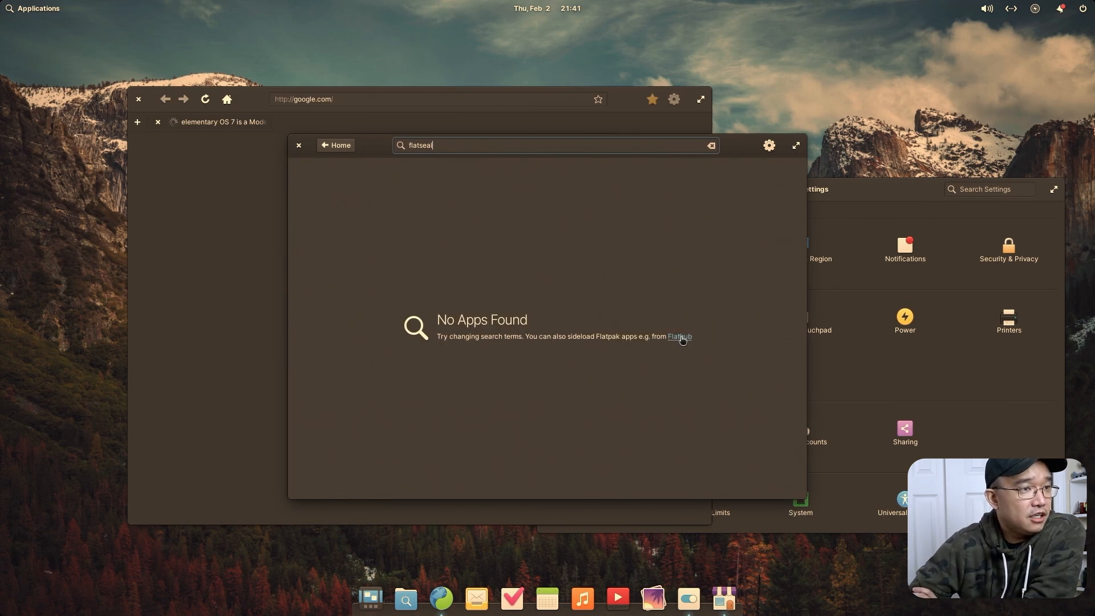
left_click(678, 338)
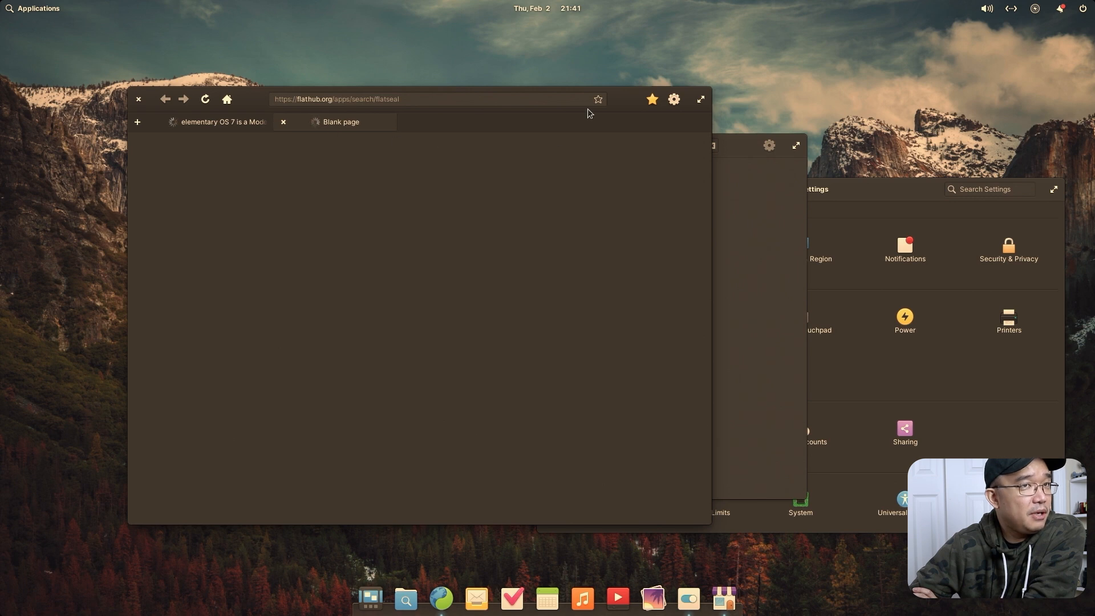
left_click(1010, 8)
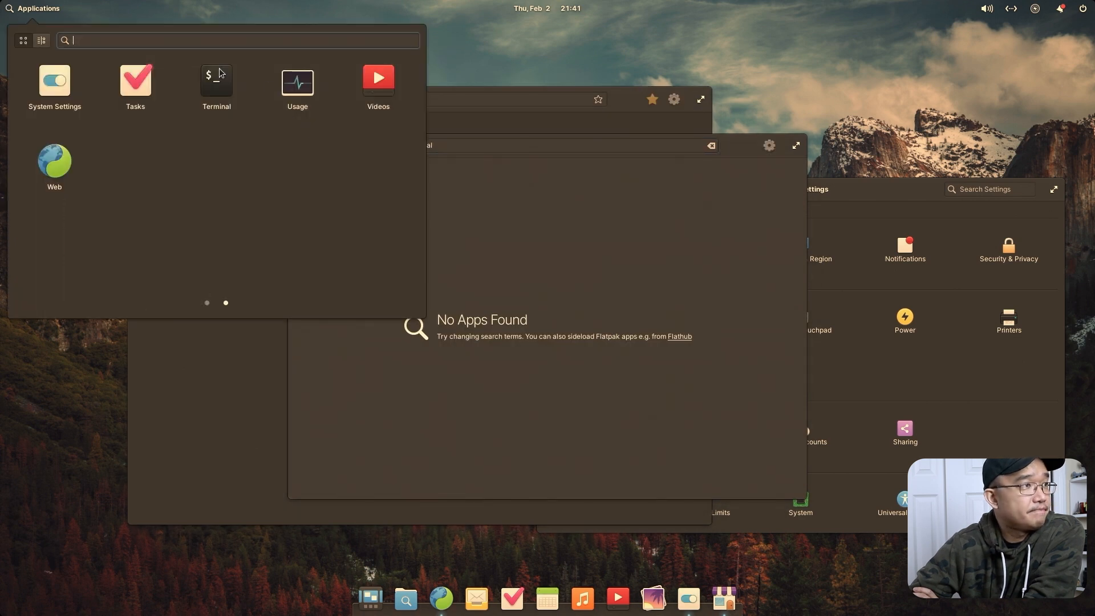
Step: Run ping google.com in Terminal and stop it after three replies with 0% packet loss
left_click(297, 82)
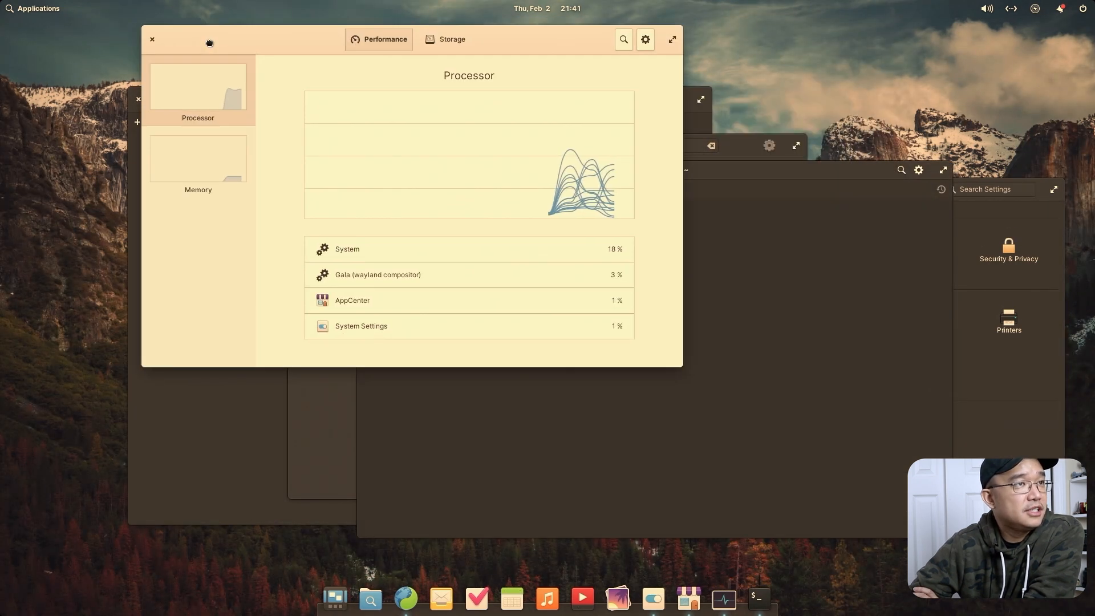
left_click(152, 39)
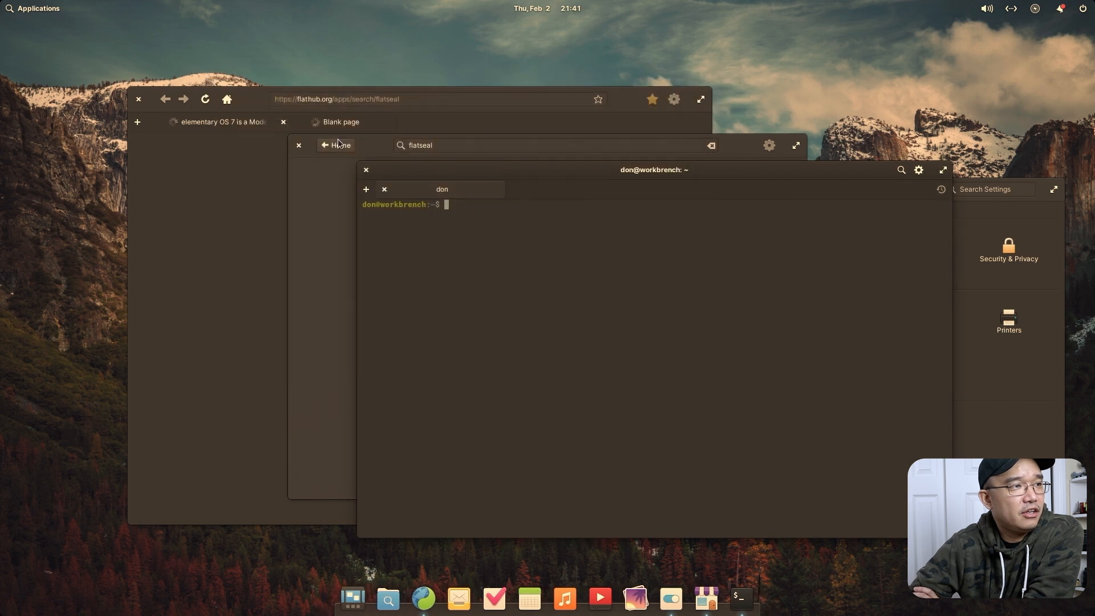
mouse_move(522, 246)
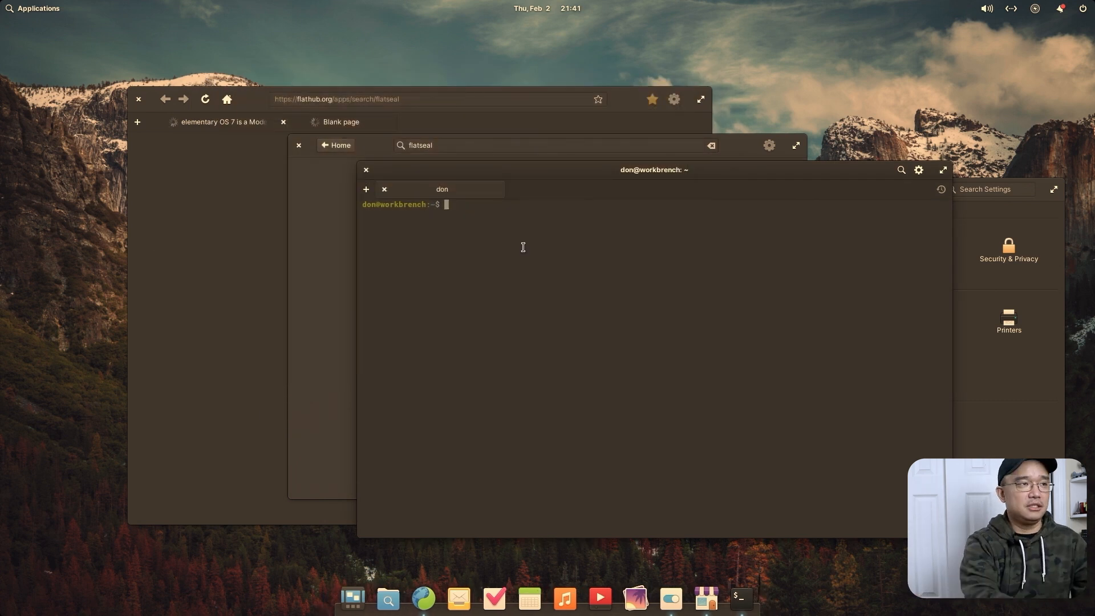
type("ping go")
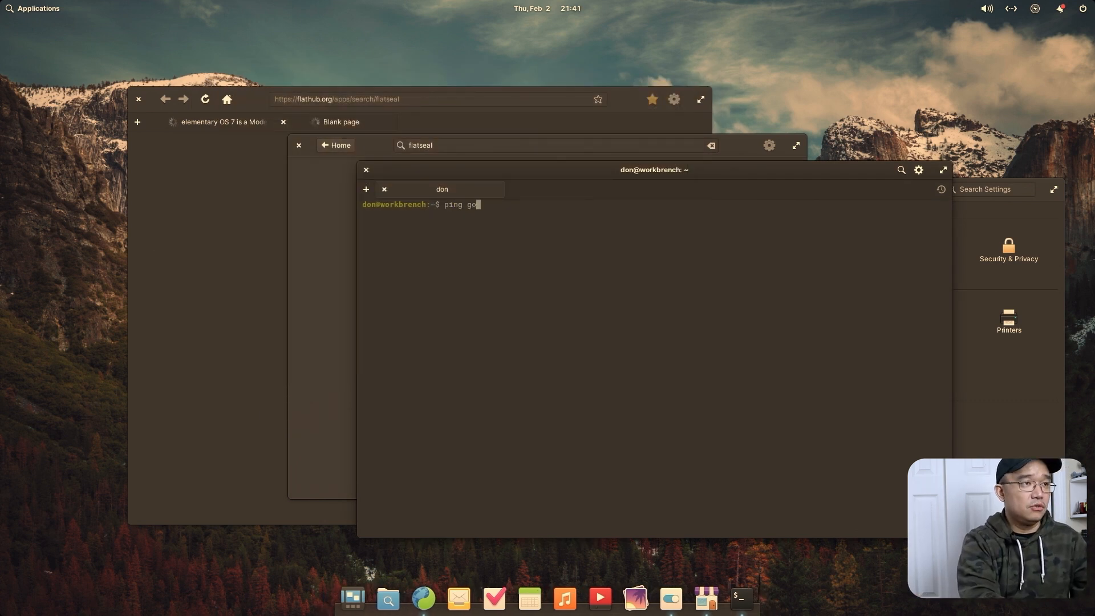
key("Return")
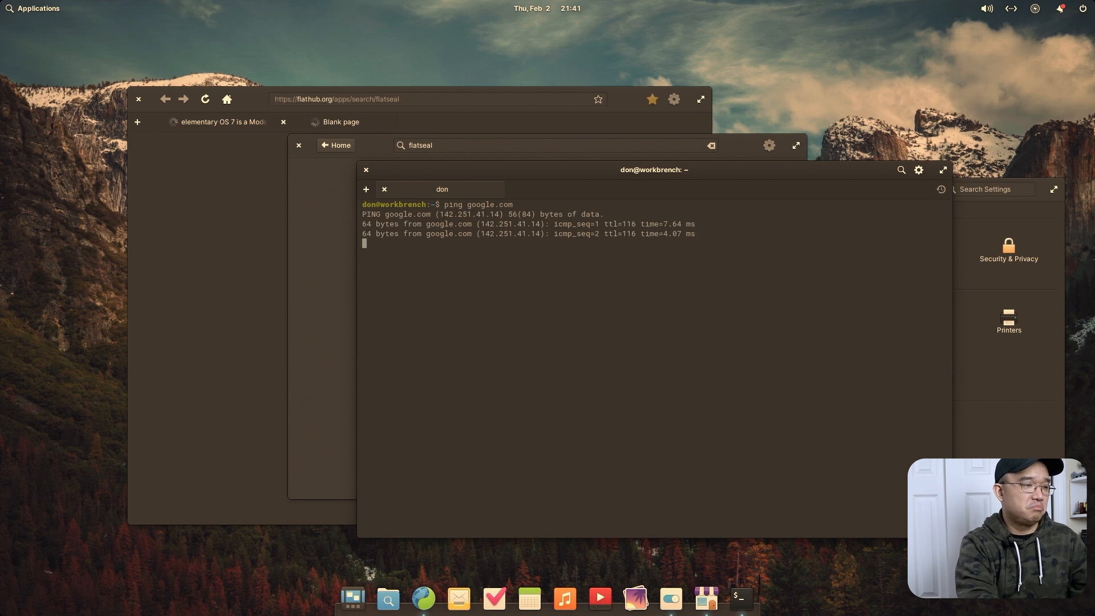
key("ctrl+c")
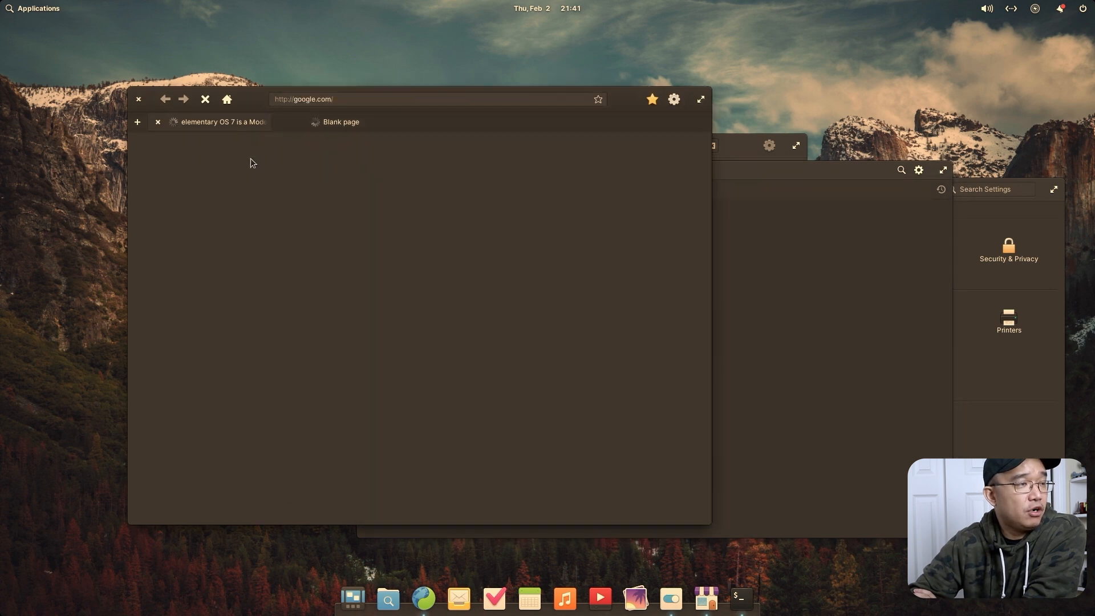
mouse_move(800, 181)
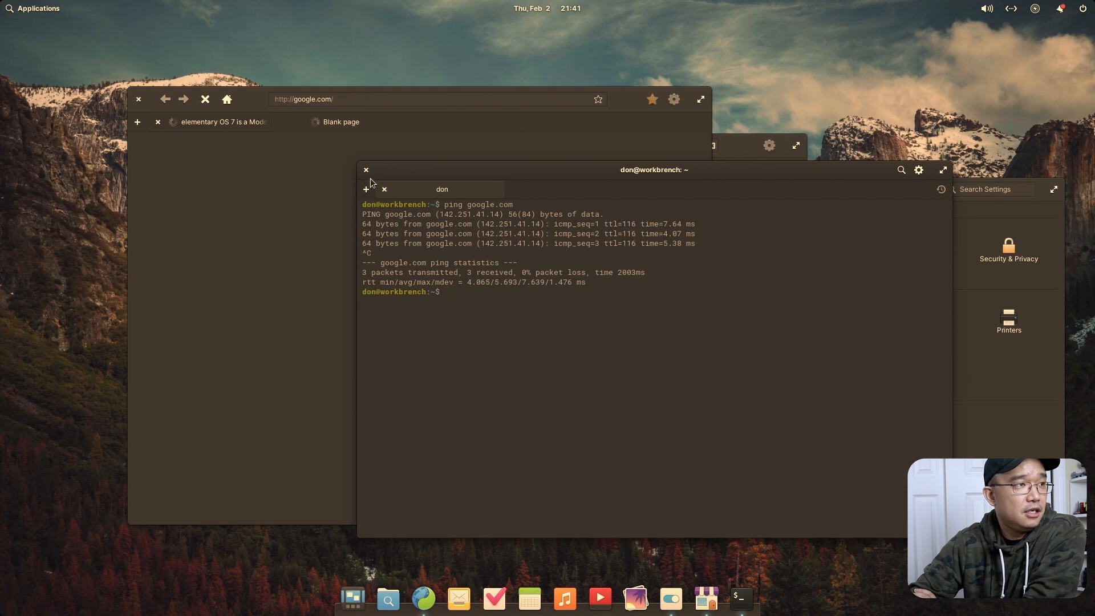
Step: Launch Calculator from the Applications menu above the blank browser window
left_click(34, 8)
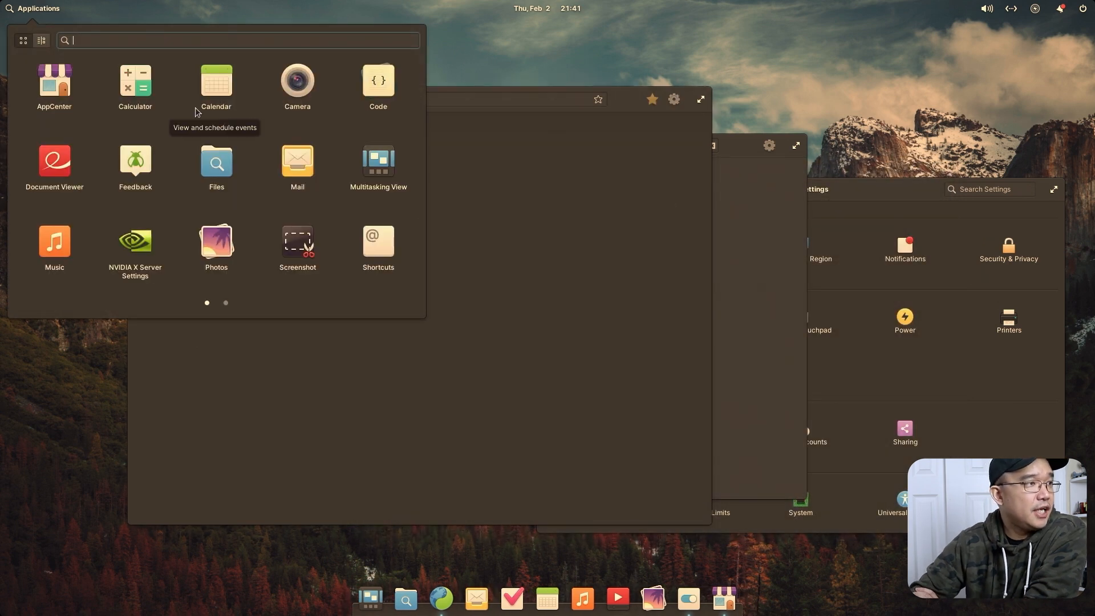
mouse_move(369, 136)
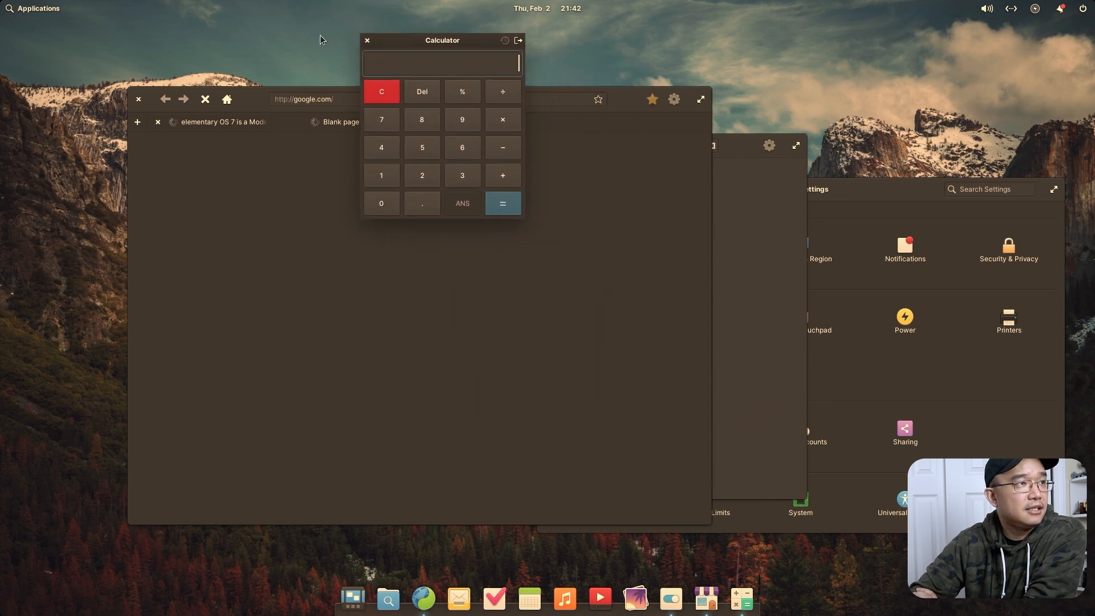
mouse_move(32, 20)
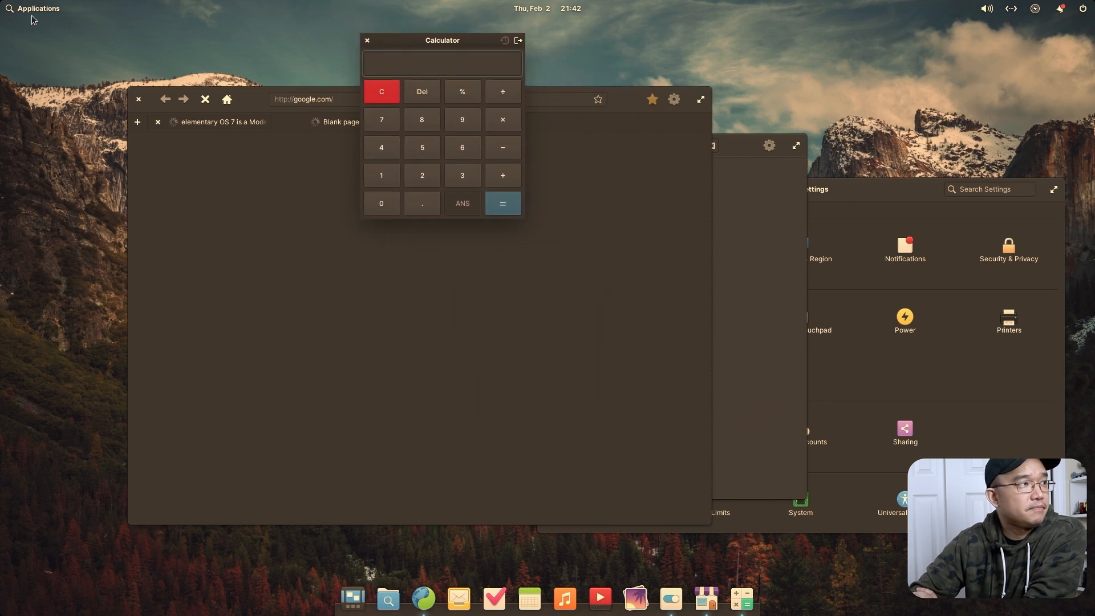
left_click(34, 8)
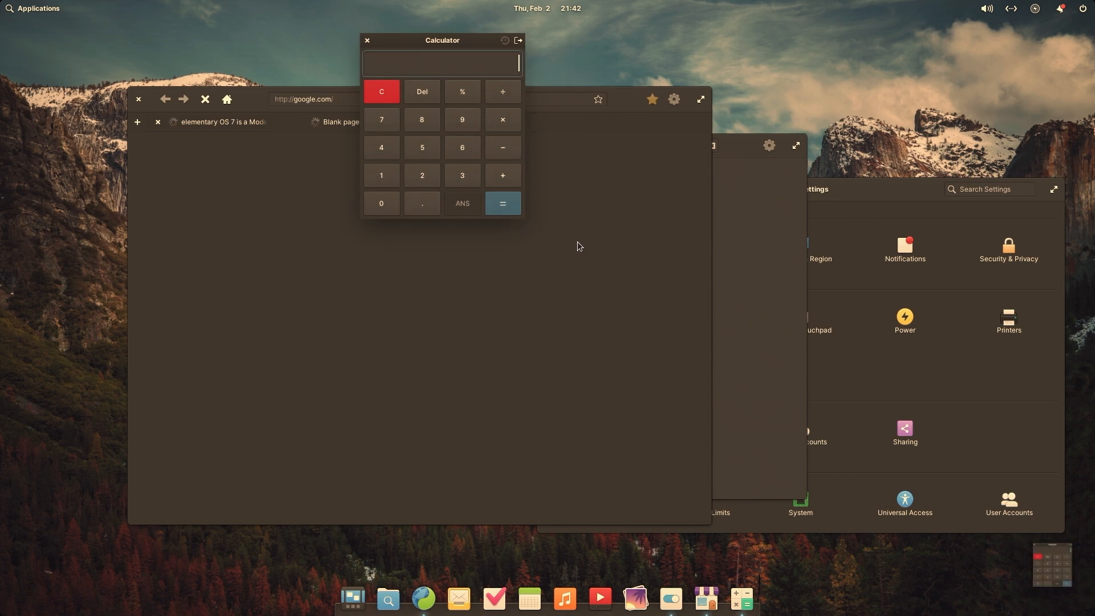
mouse_move(1078, 593)
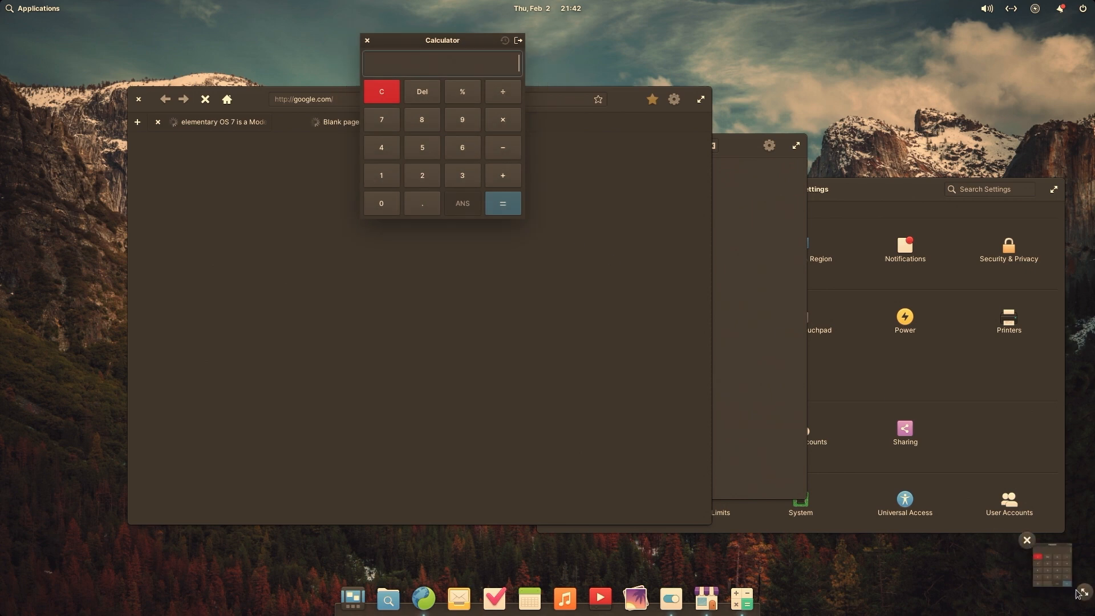
mouse_move(988, 521)
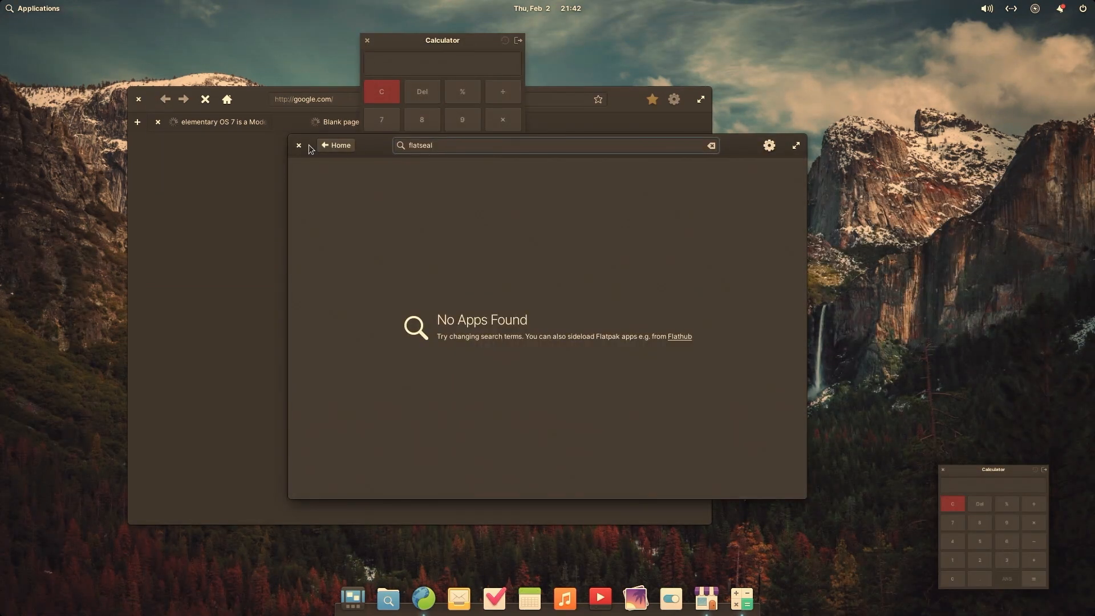
Step: With Calculator floating as picture-in-picture, close the AppCenter window
left_click(298, 144)
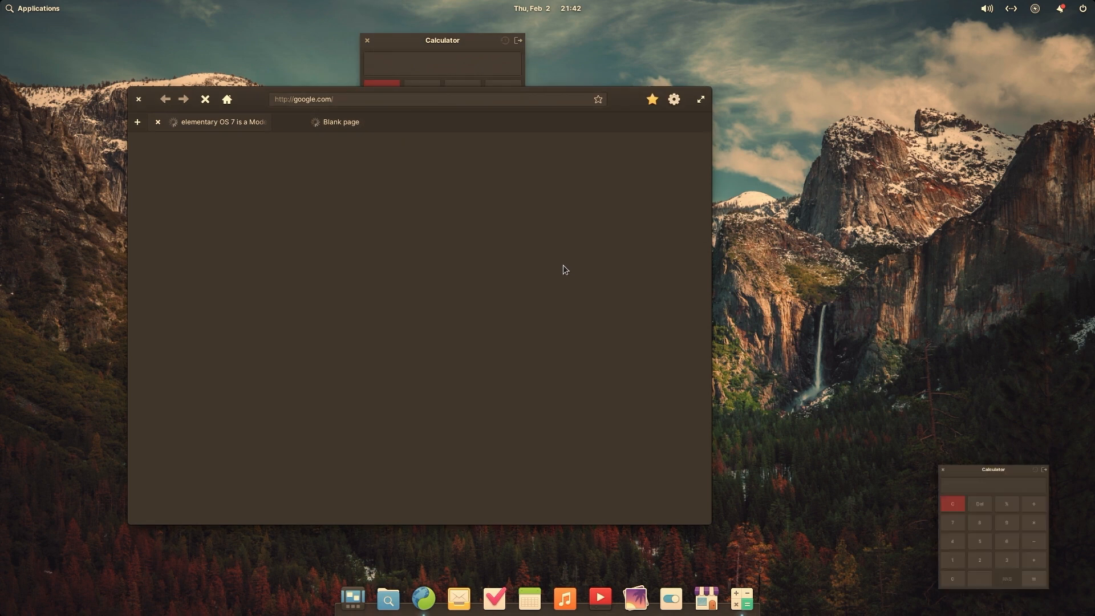